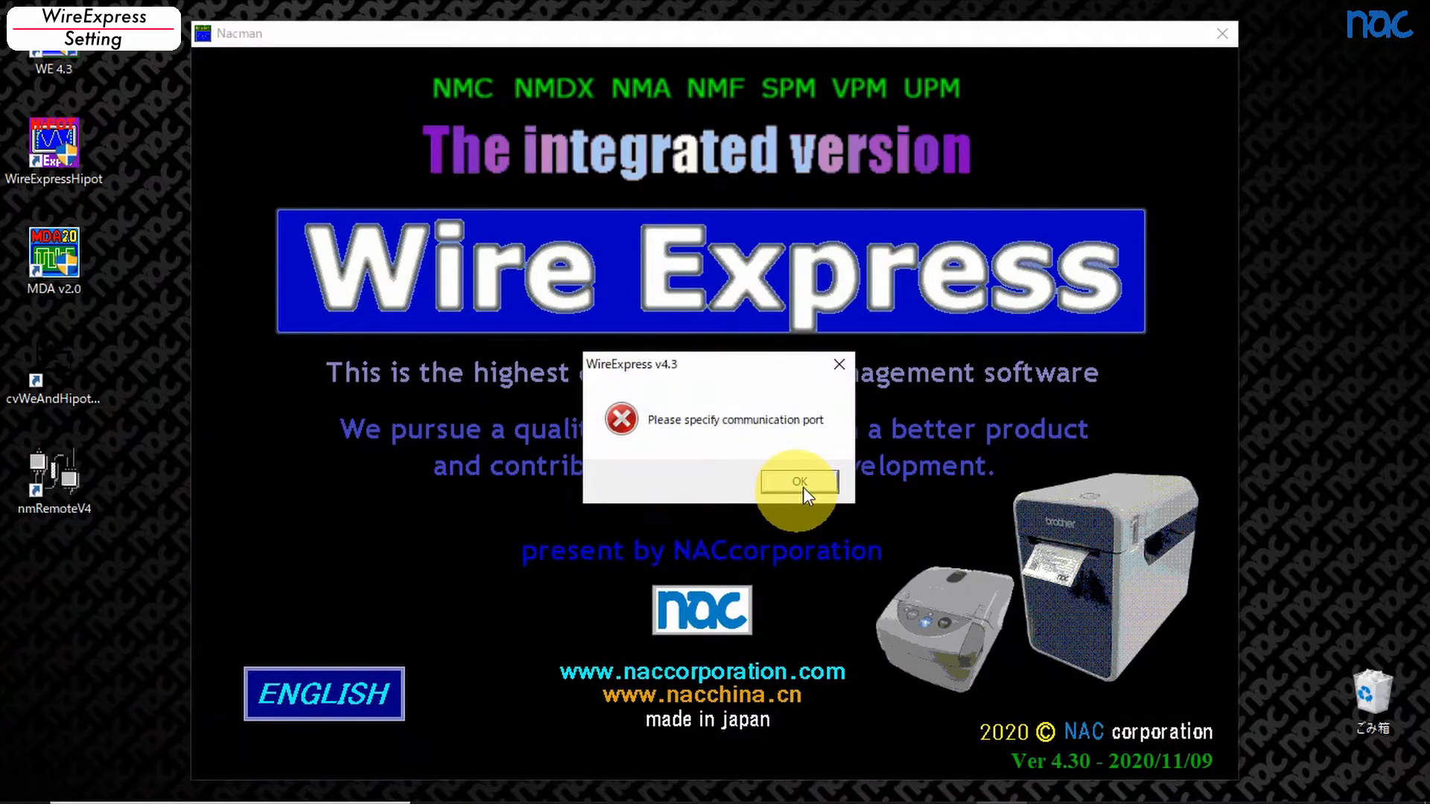
{"action": "left_click", "coordinate": [798, 481]}
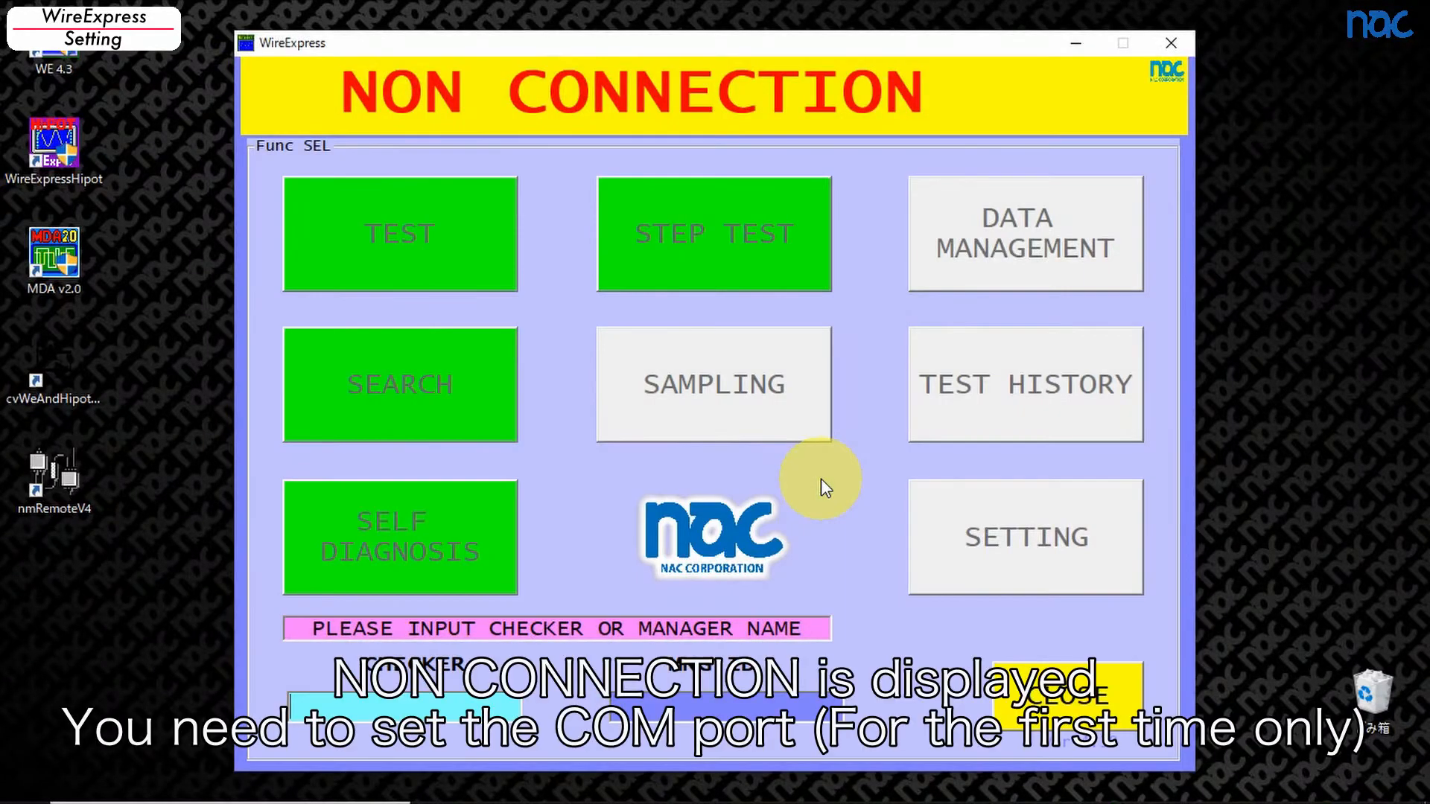
{"action": "mouse_move", "coordinate": [766, 721]}
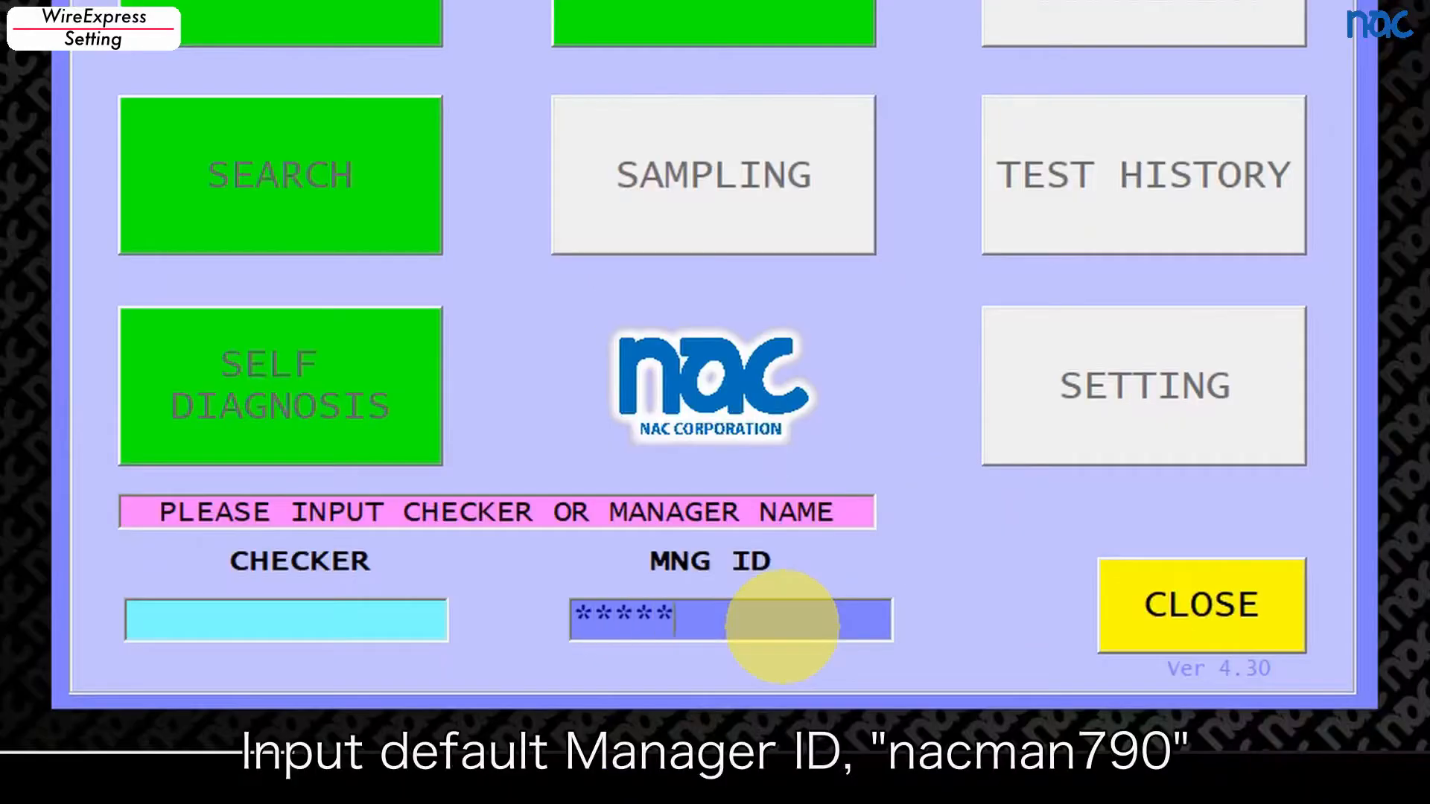
{"action": "type", "text": "nacman790"}
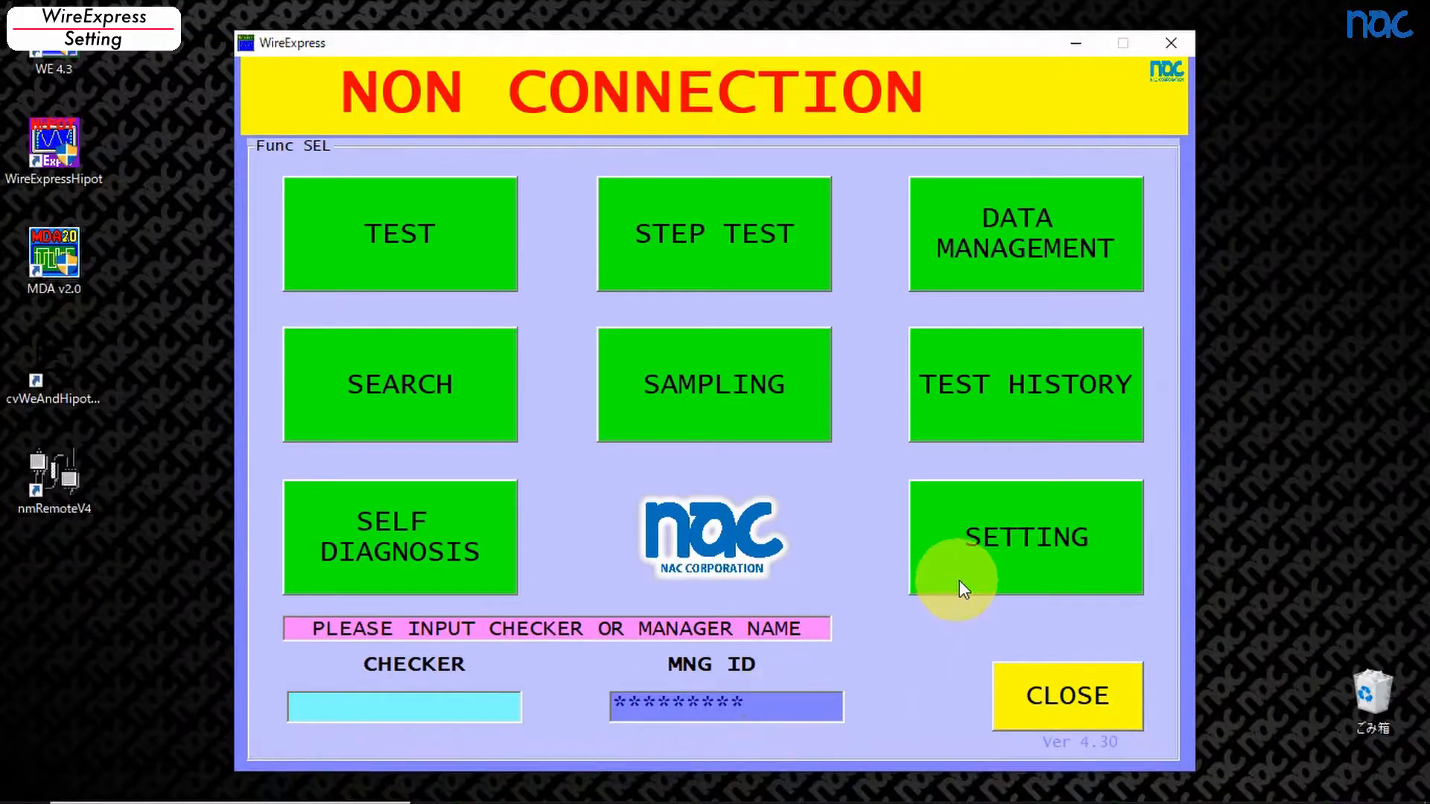
Step: Connect the tester on COM16 USB Serial Port via settings, identifying NMA384[STD2011A]
{"action": "left_click", "coordinate": [1025, 536]}
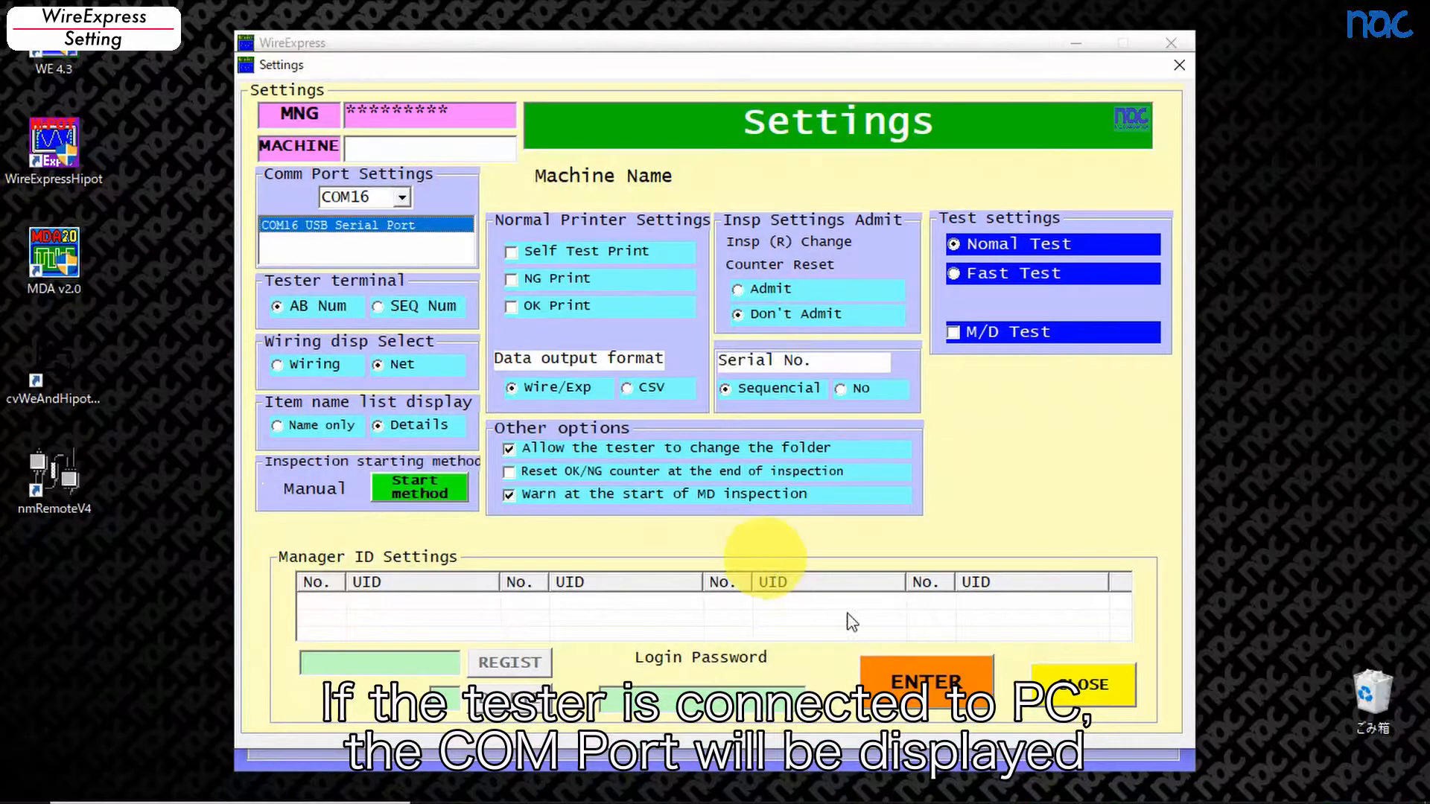
{"action": "left_click", "coordinate": [1082, 683]}
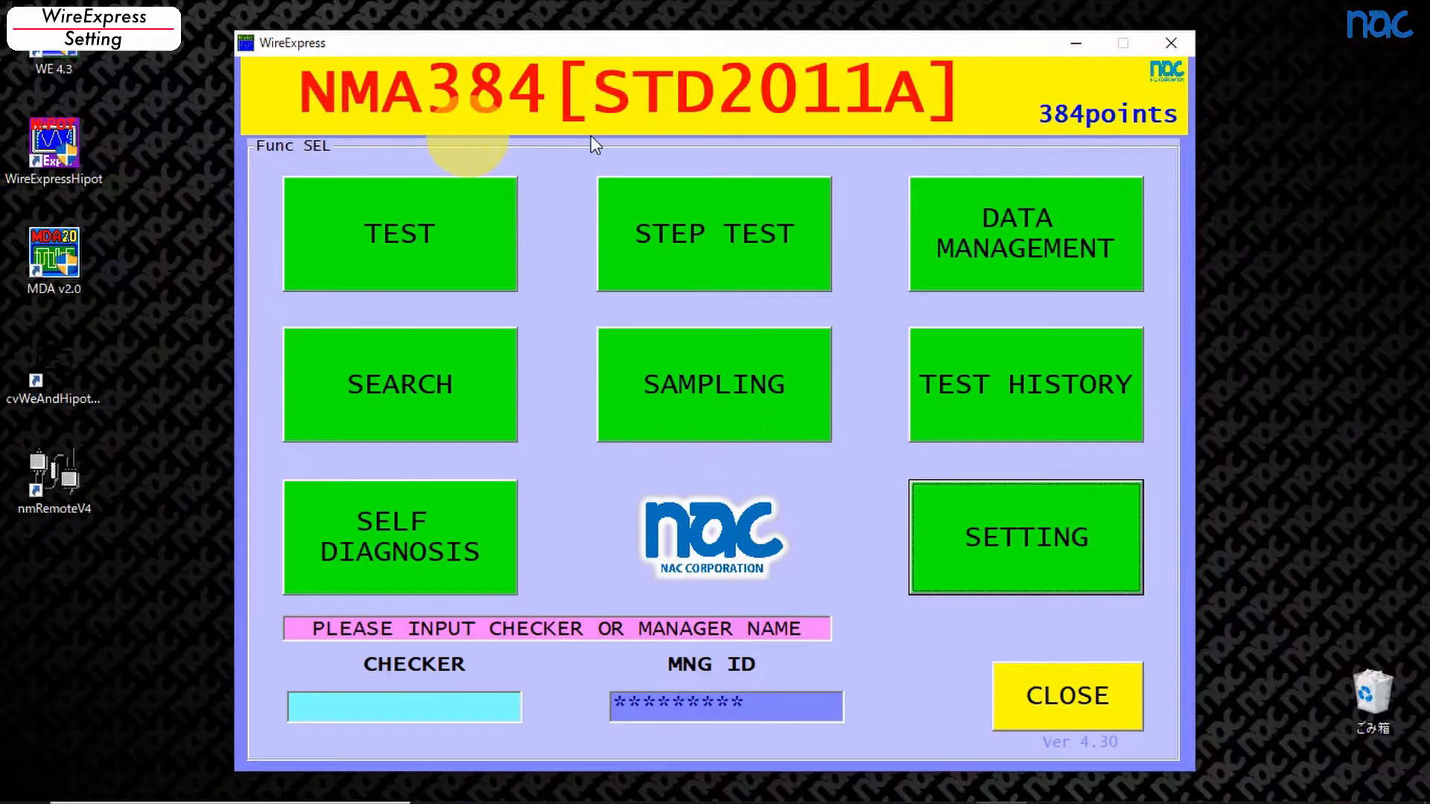
{"action": "mouse_move", "coordinate": [830, 538]}
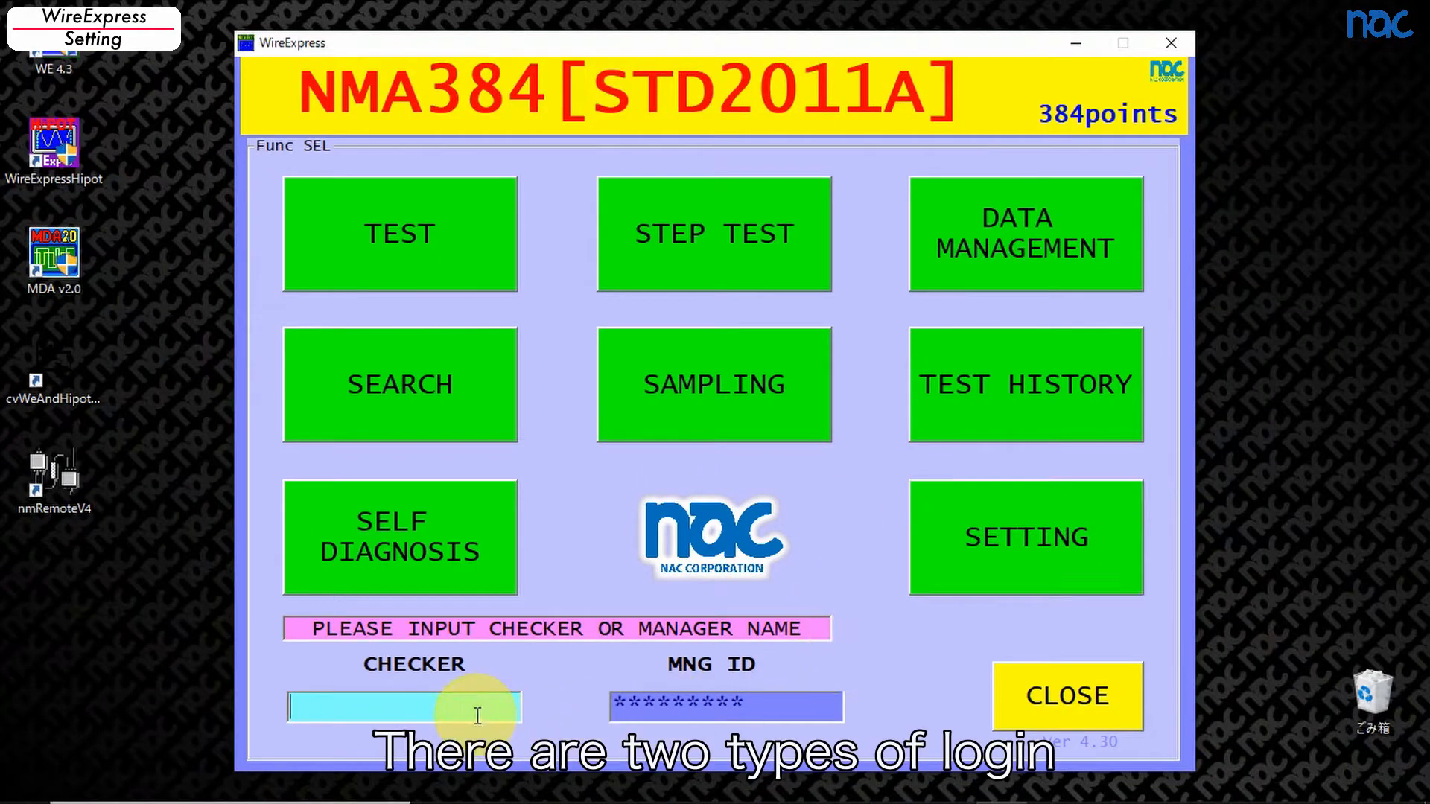
{"action": "type", "text": "nacma"}
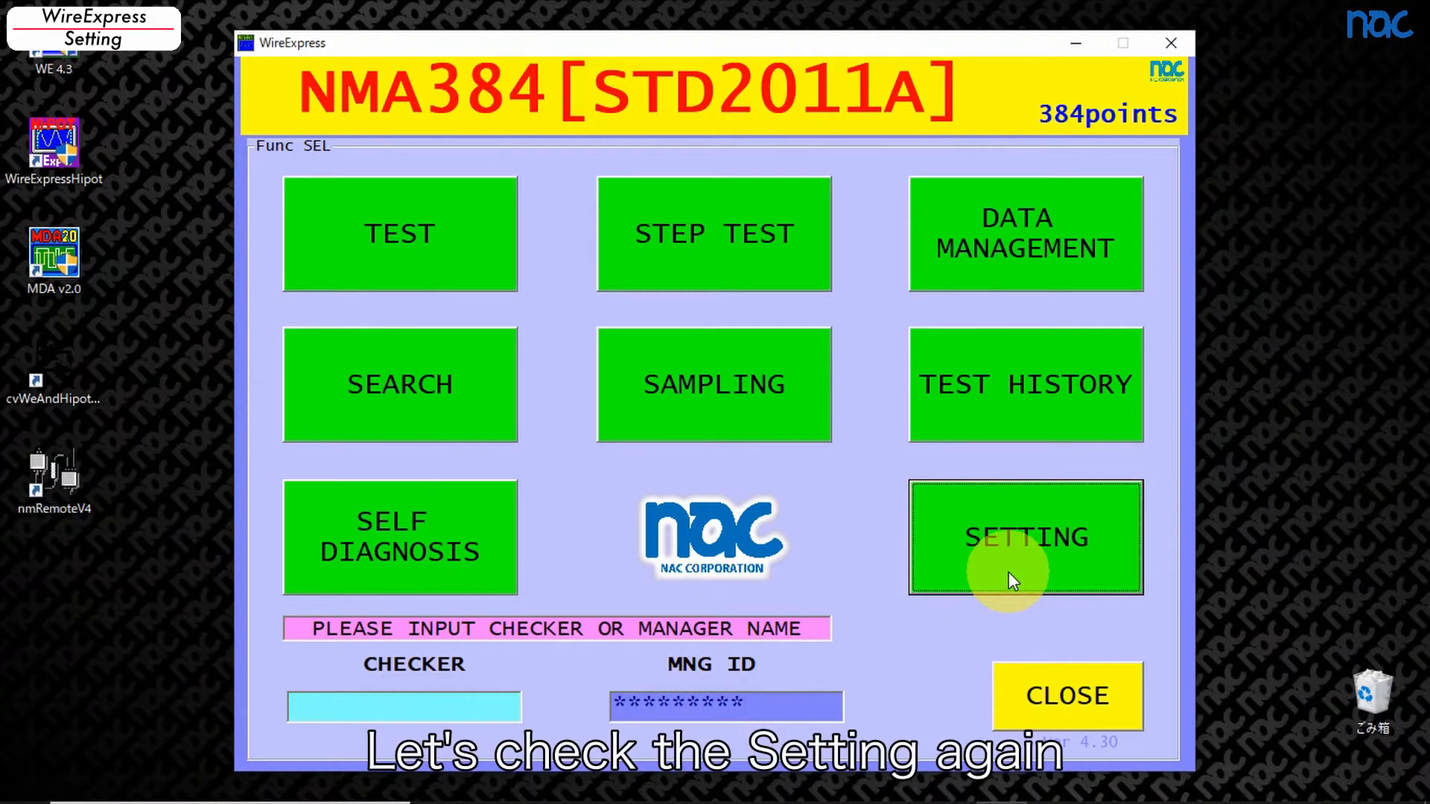
Step: Set inspection changes to Admit and Fast Test in settings and confirm
{"action": "left_click", "coordinate": [1025, 537]}
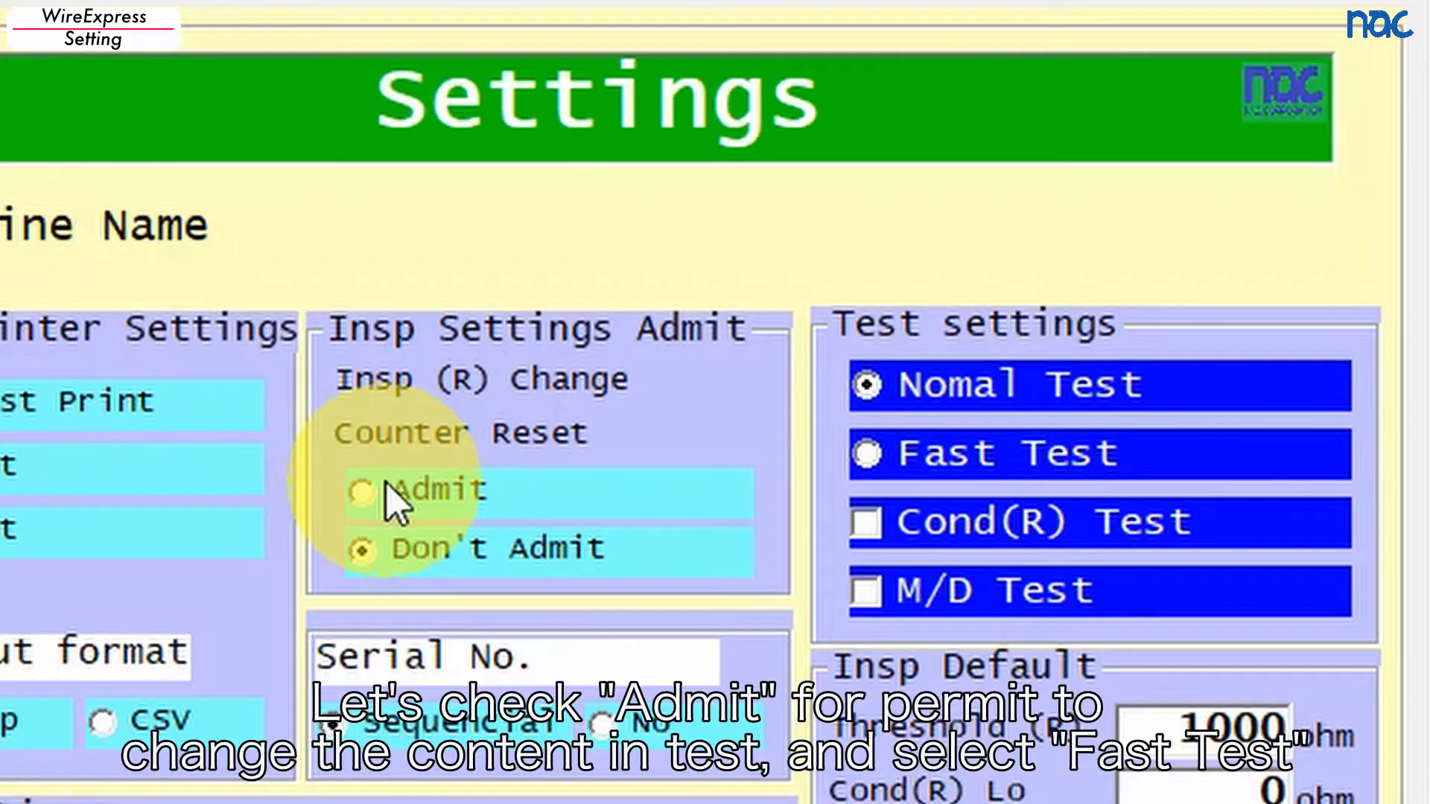
{"action": "left_click", "coordinate": [363, 490]}
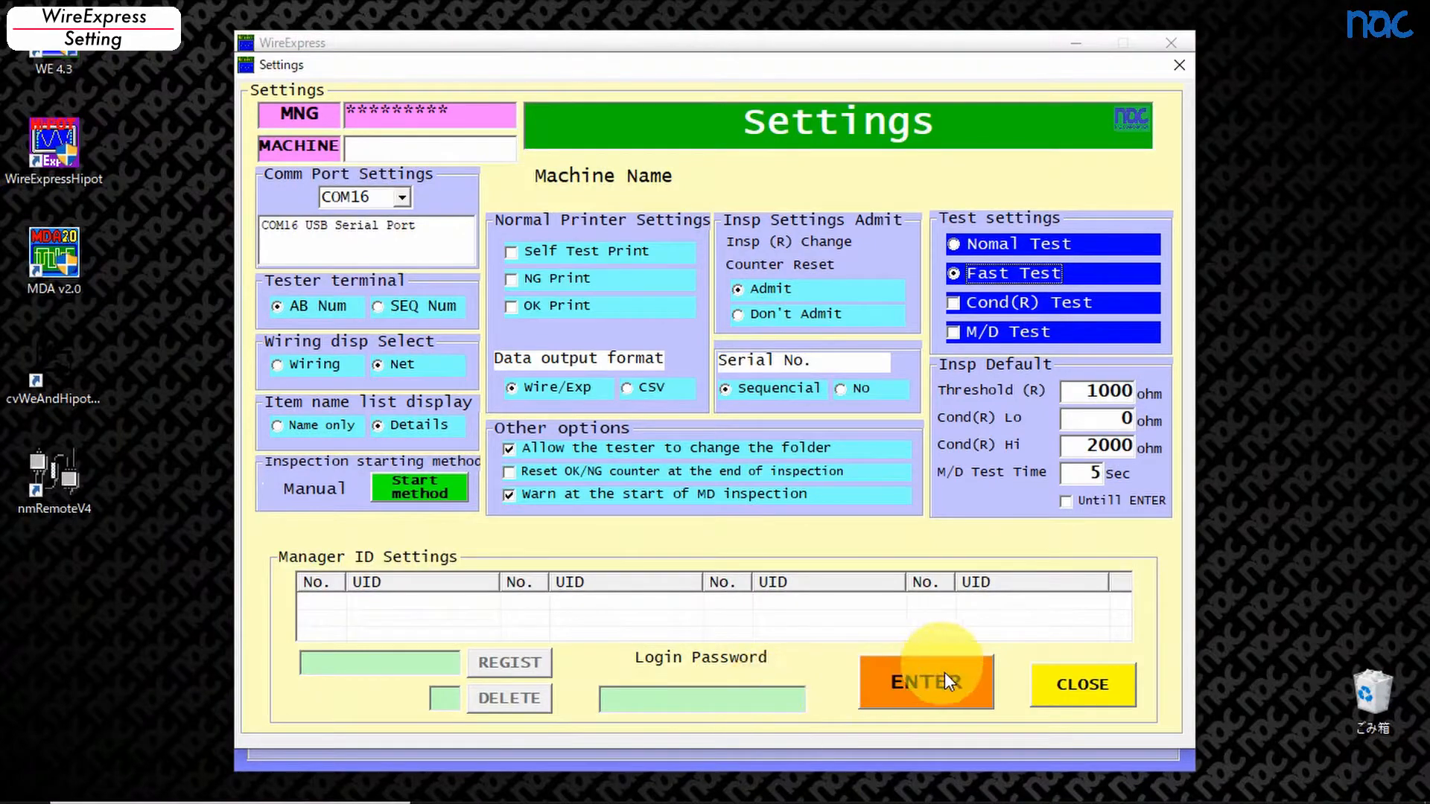
{"action": "left_click", "coordinate": [925, 682]}
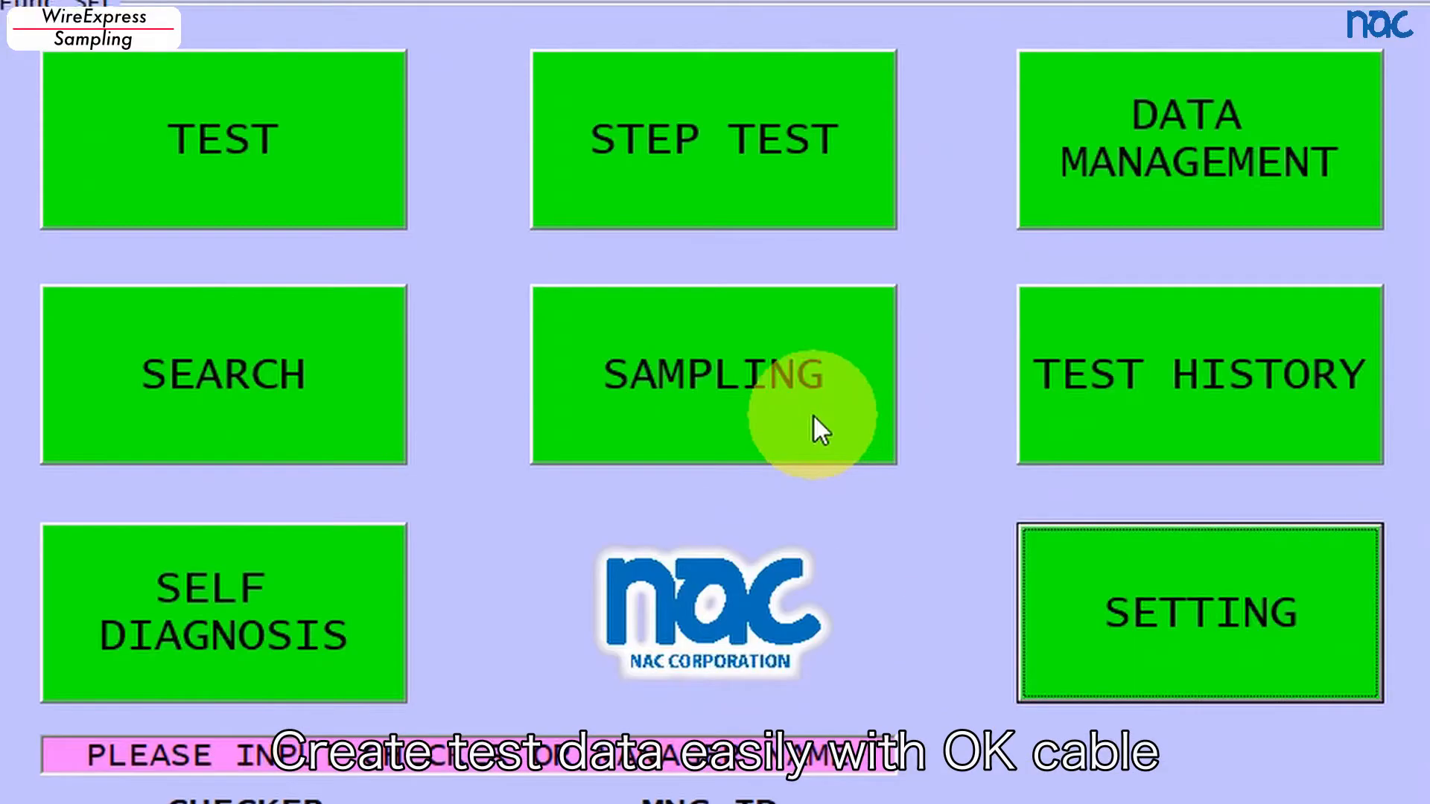
Step: Sample the OK cable as product nactest01 with comment nacjig01
{"action": "left_click", "coordinate": [714, 374]}
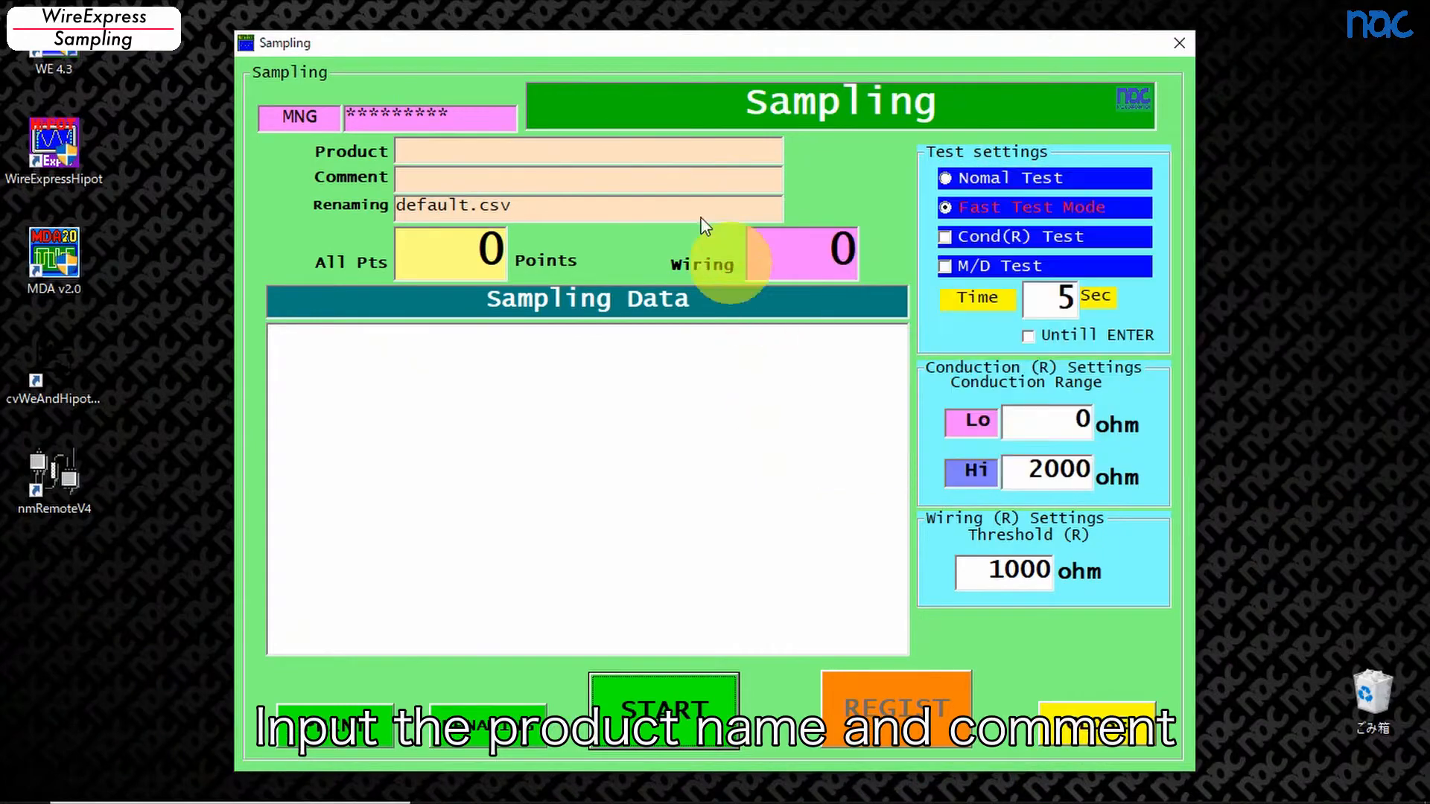
{"action": "type", "text": "nactest01"}
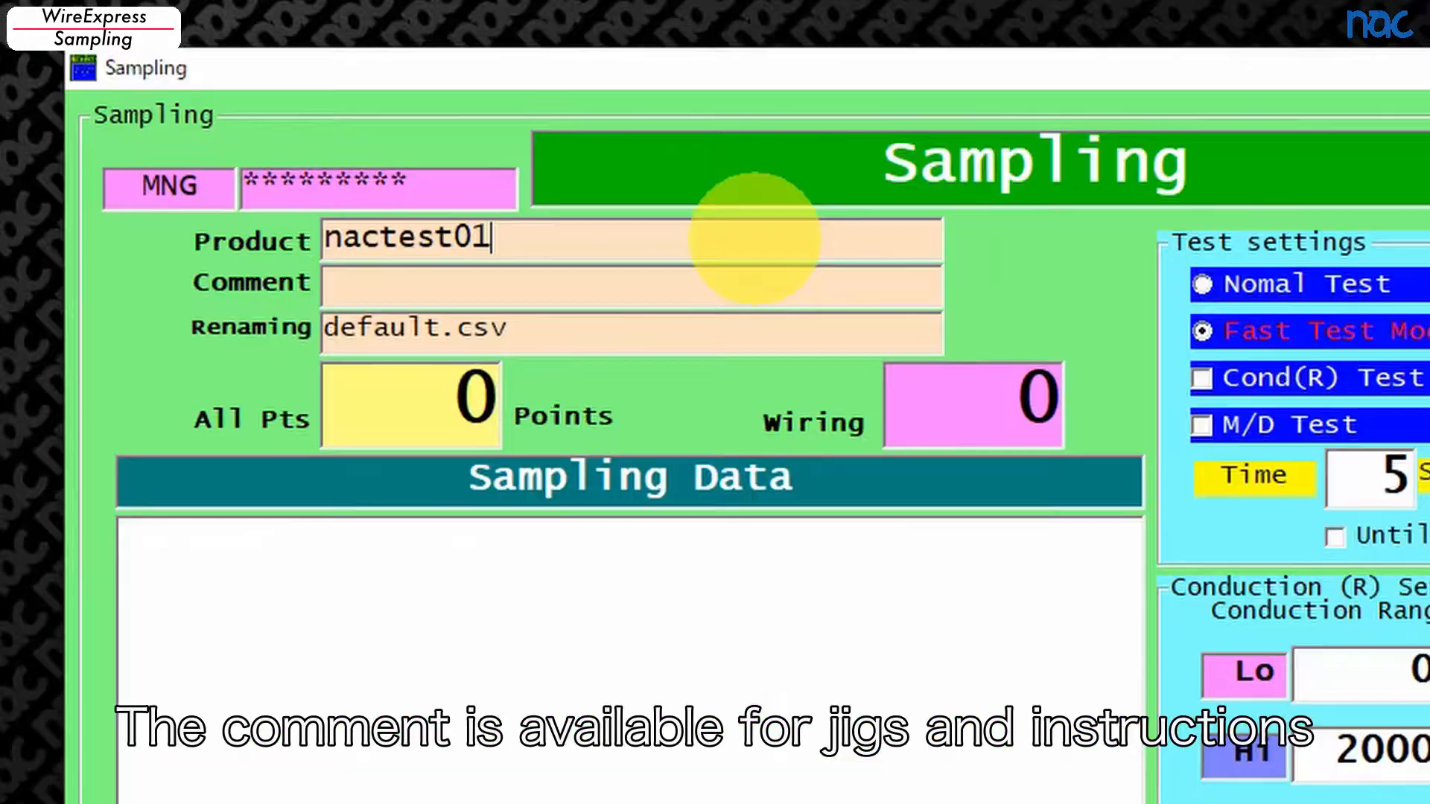
{"action": "mouse_move", "coordinate": [762, 292]}
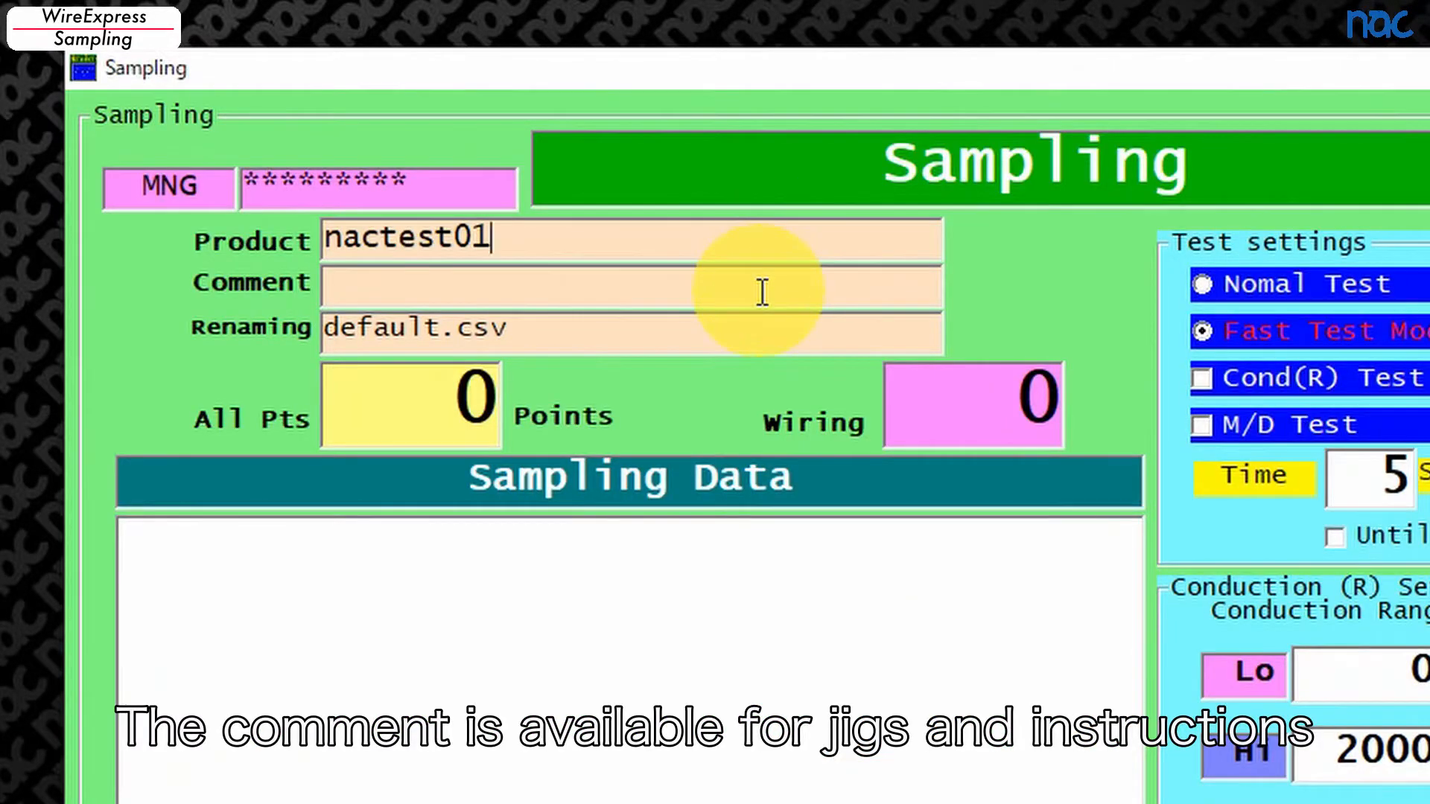
{"action": "type", "text": "nacjig01"}
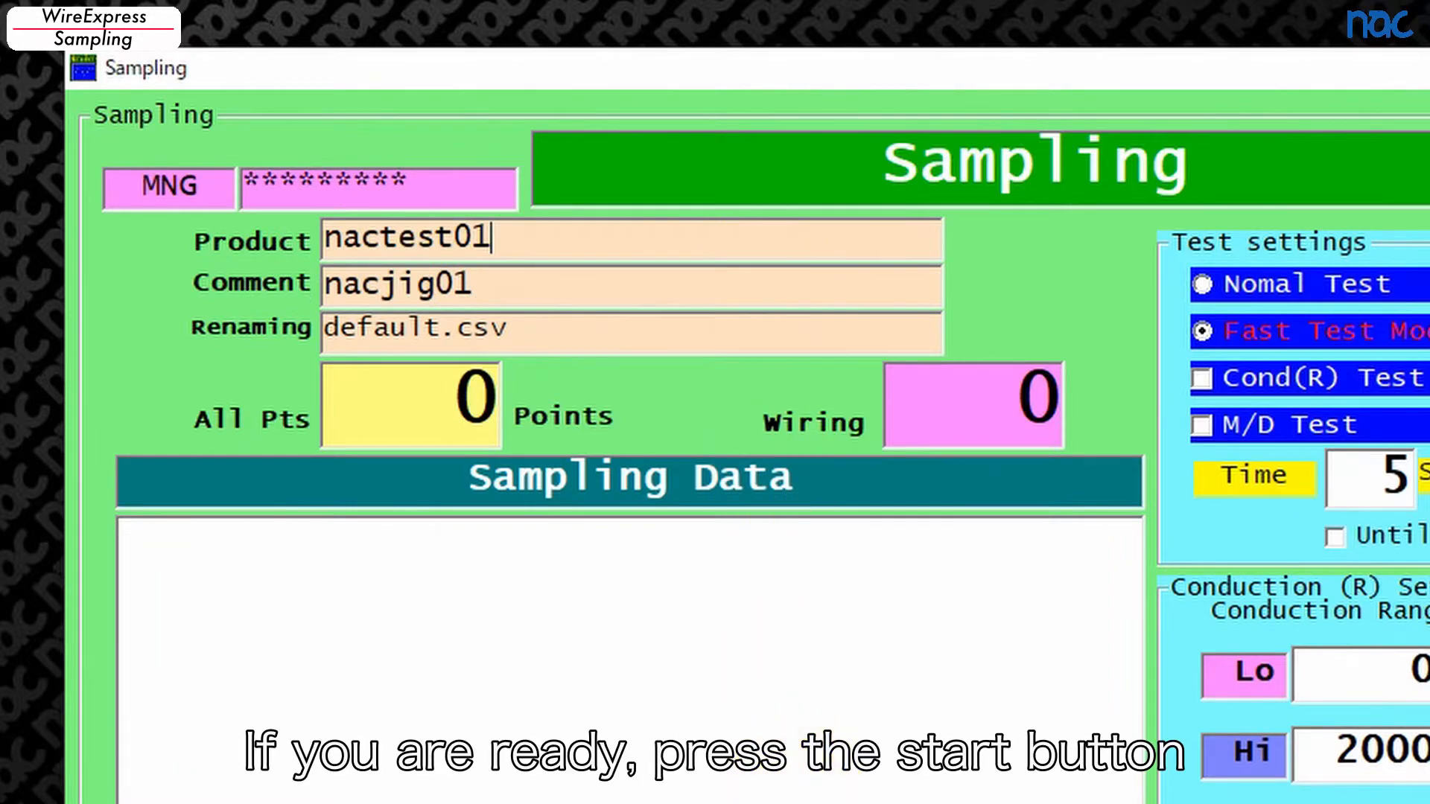
{"action": "left_click", "coordinate": [663, 709]}
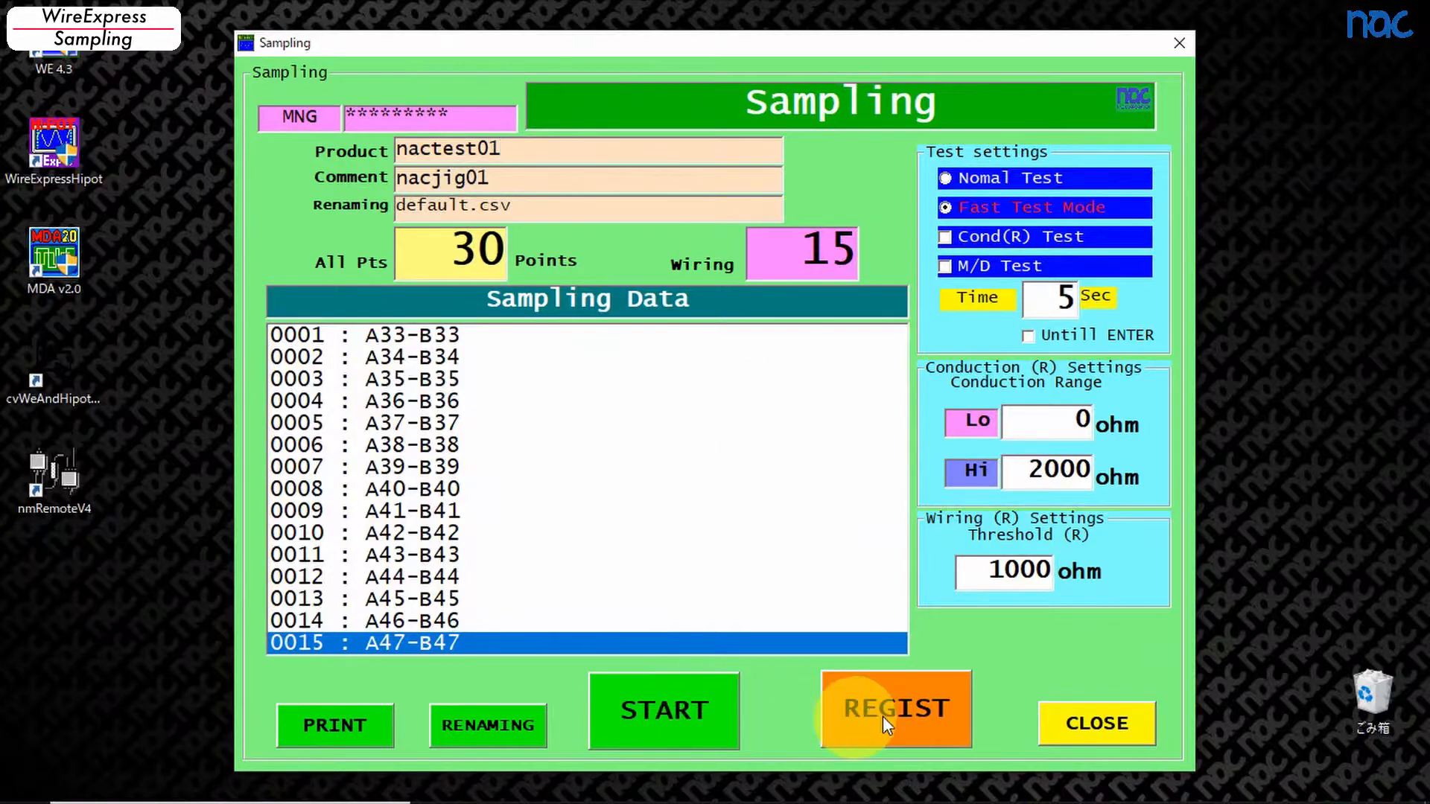
Step: Register the sampled 30-point, 15-wiring data and acknowledge the PASS and registered messages
{"action": "left_click", "coordinate": [895, 709]}
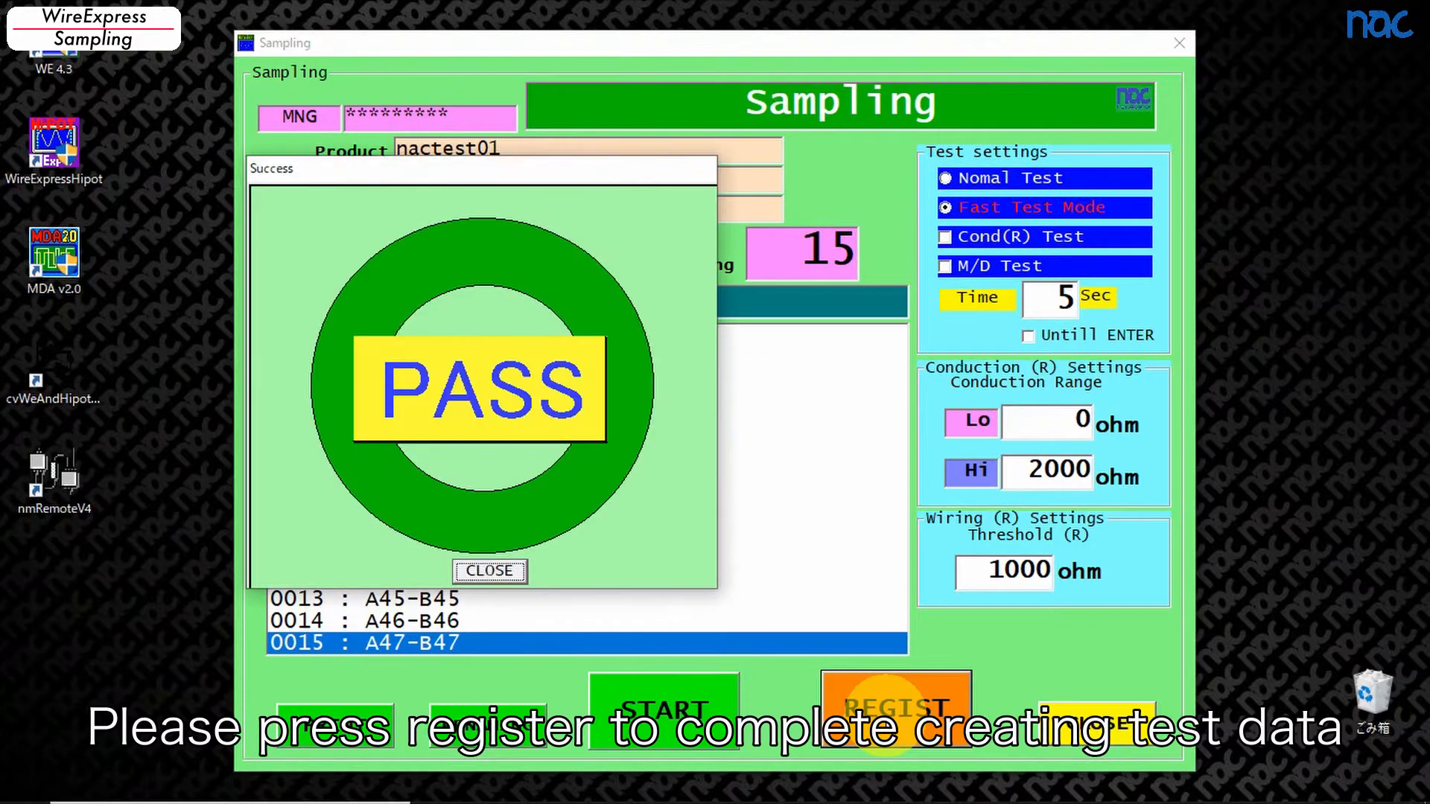
{"action": "left_click", "coordinate": [895, 707]}
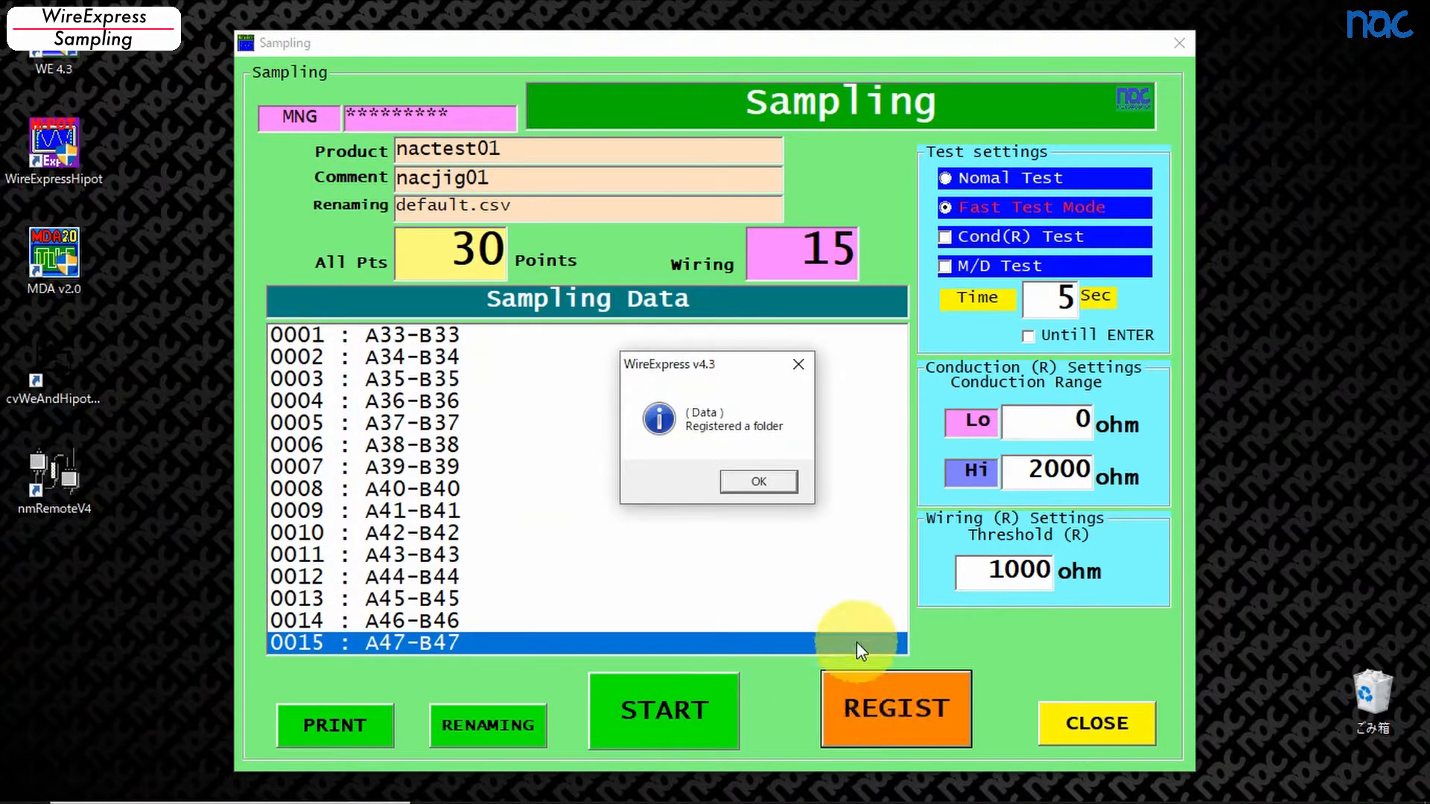
{"action": "left_click", "coordinate": [758, 481]}
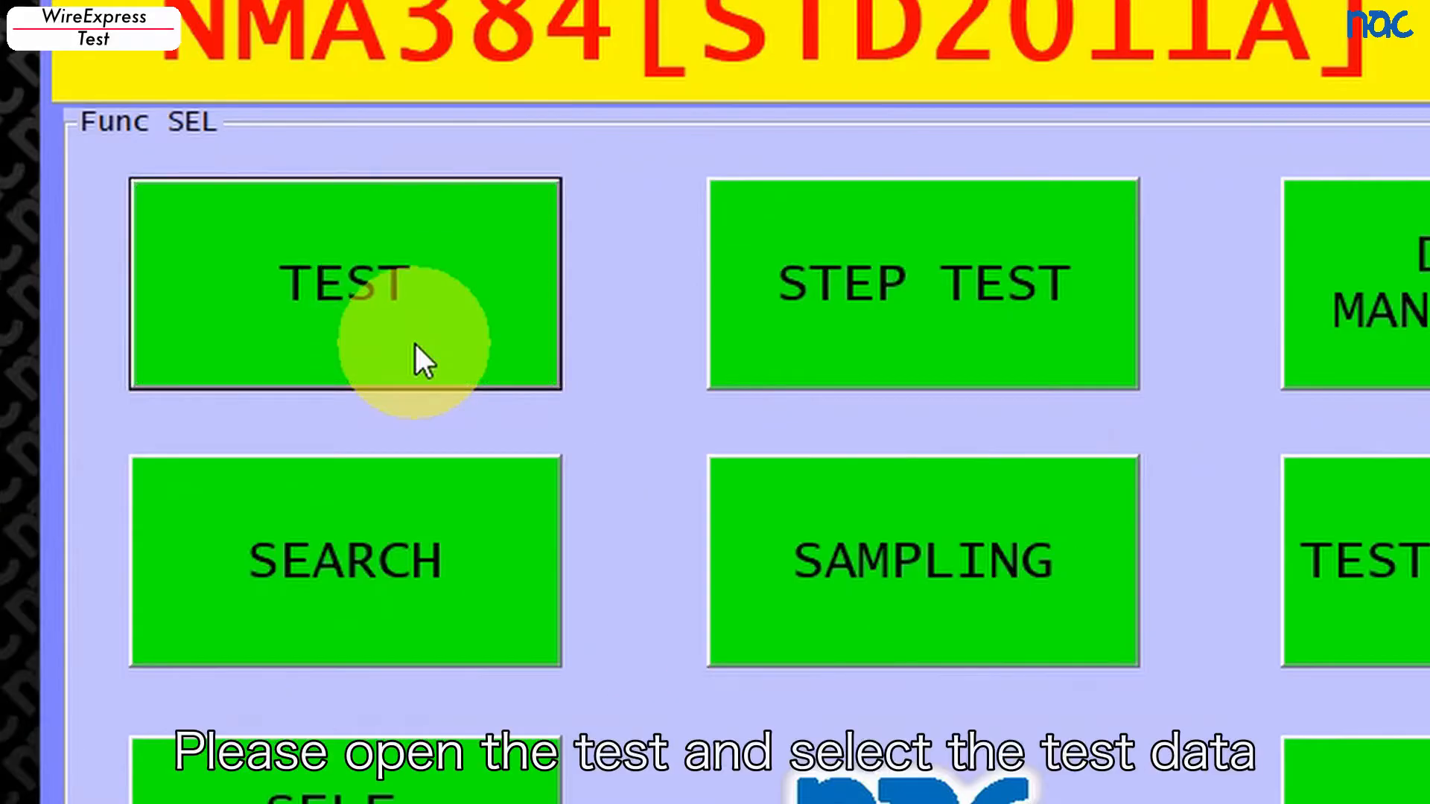
Step: Load nactest01, test the cable twice and close the NG fail result
{"action": "left_click", "coordinate": [344, 285]}
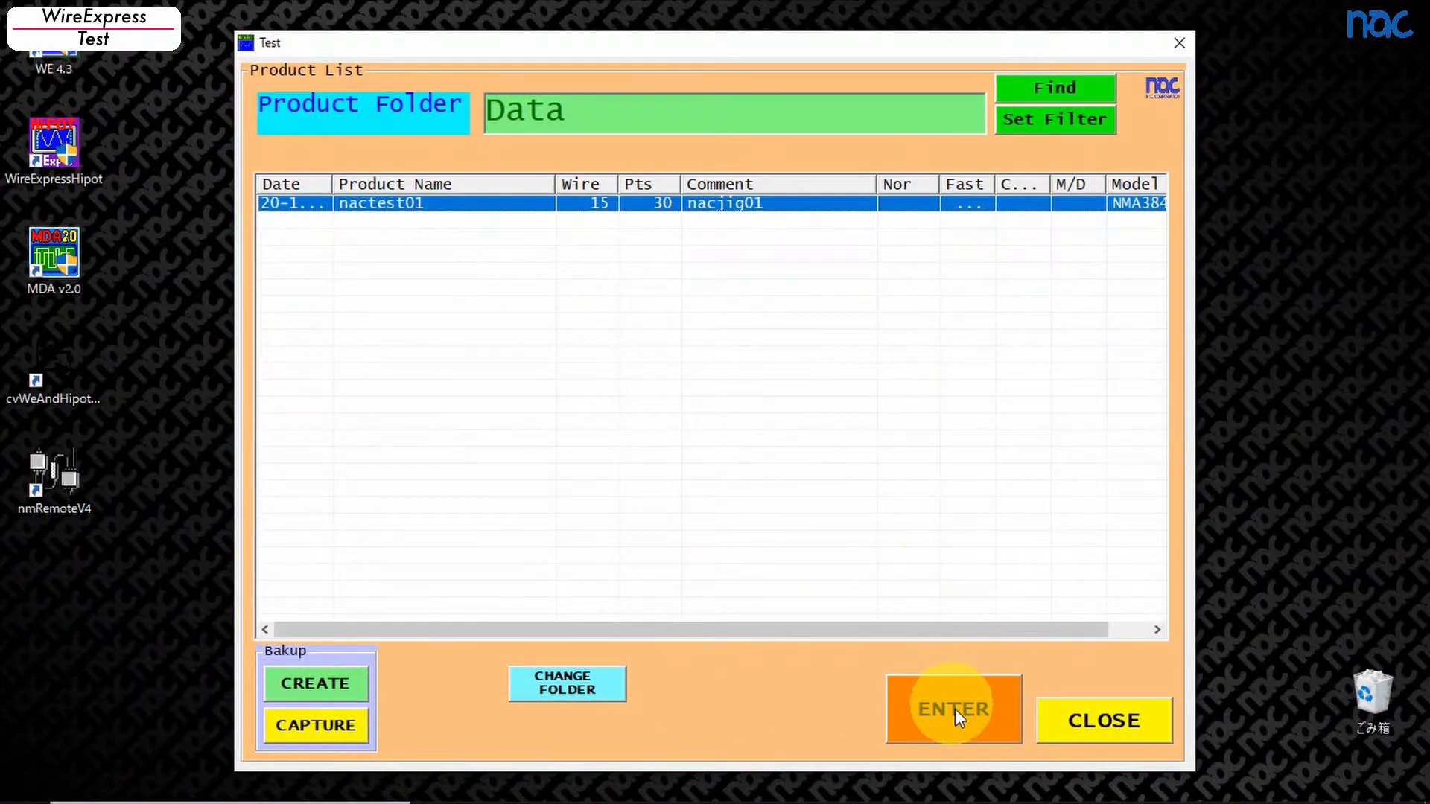
{"action": "left_click", "coordinate": [953, 709]}
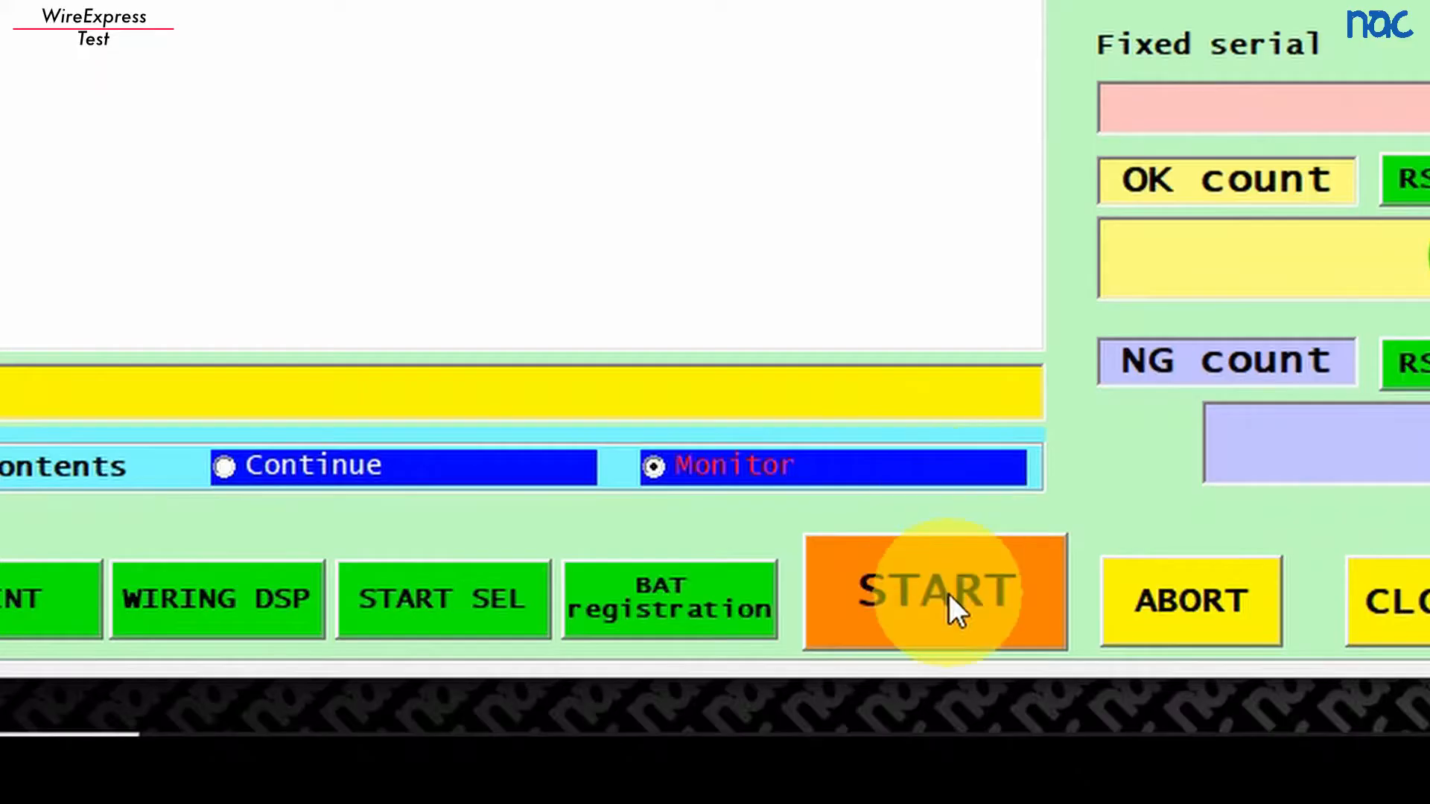
{"action": "left_click", "coordinate": [934, 591]}
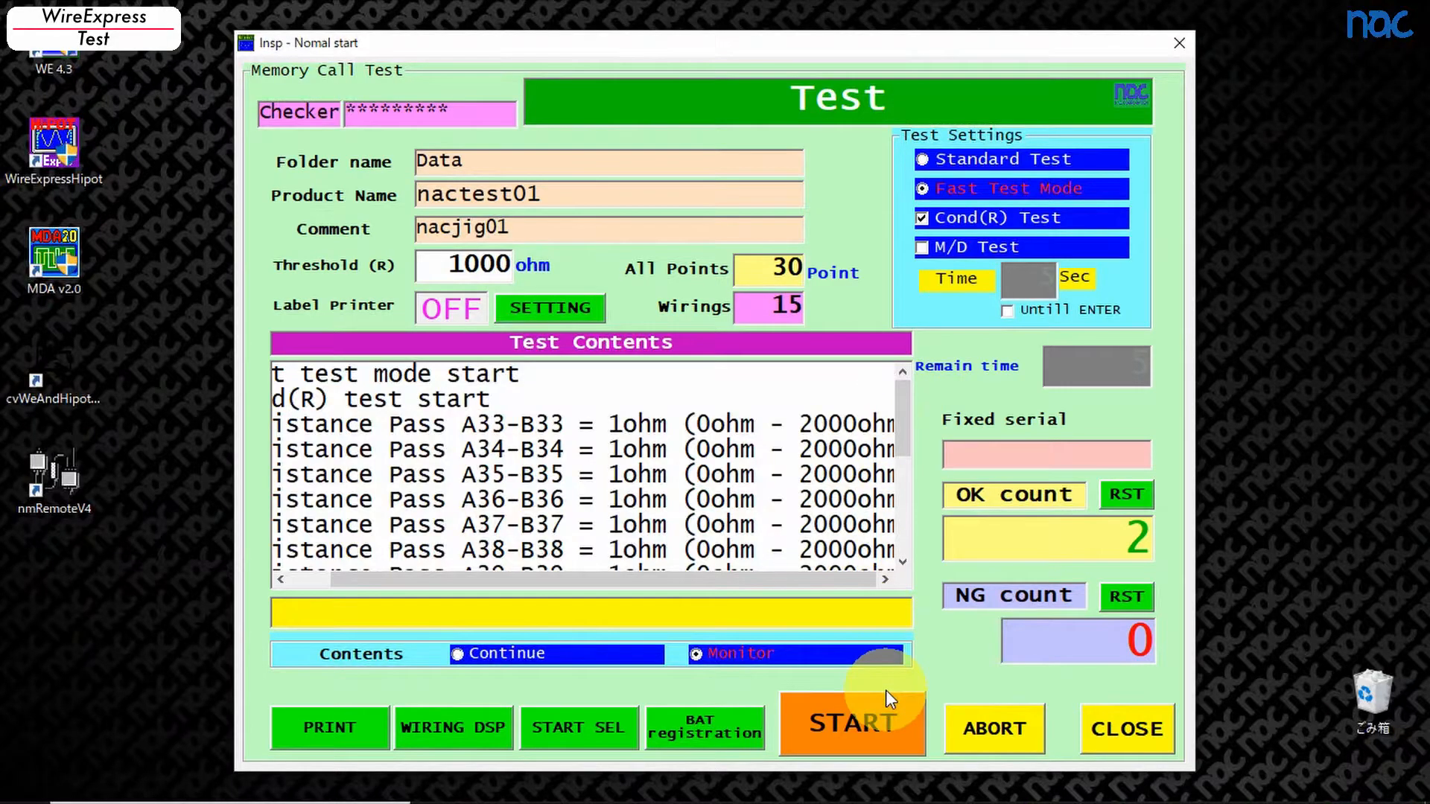
{"action": "left_click", "coordinate": [851, 726]}
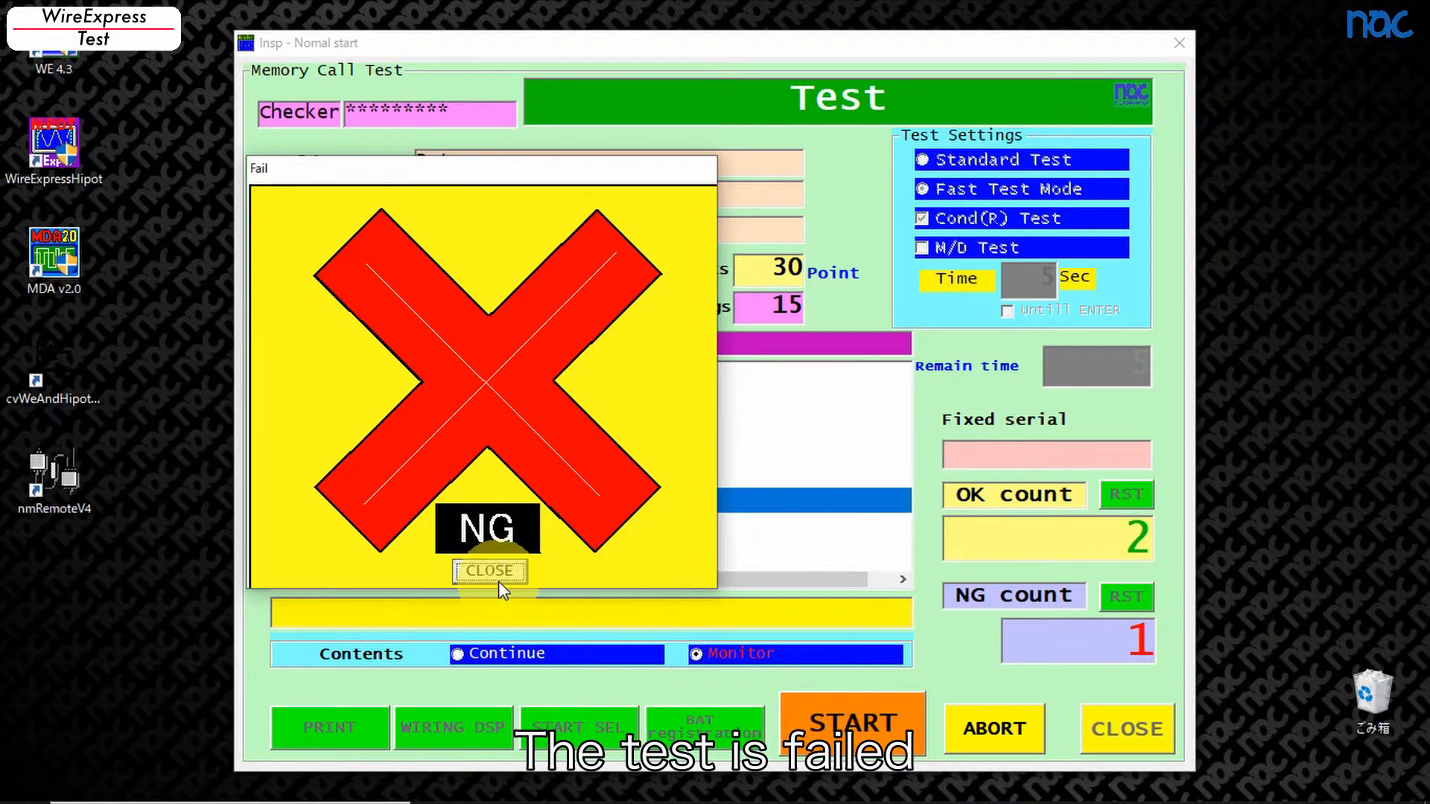
{"action": "left_click", "coordinate": [490, 572]}
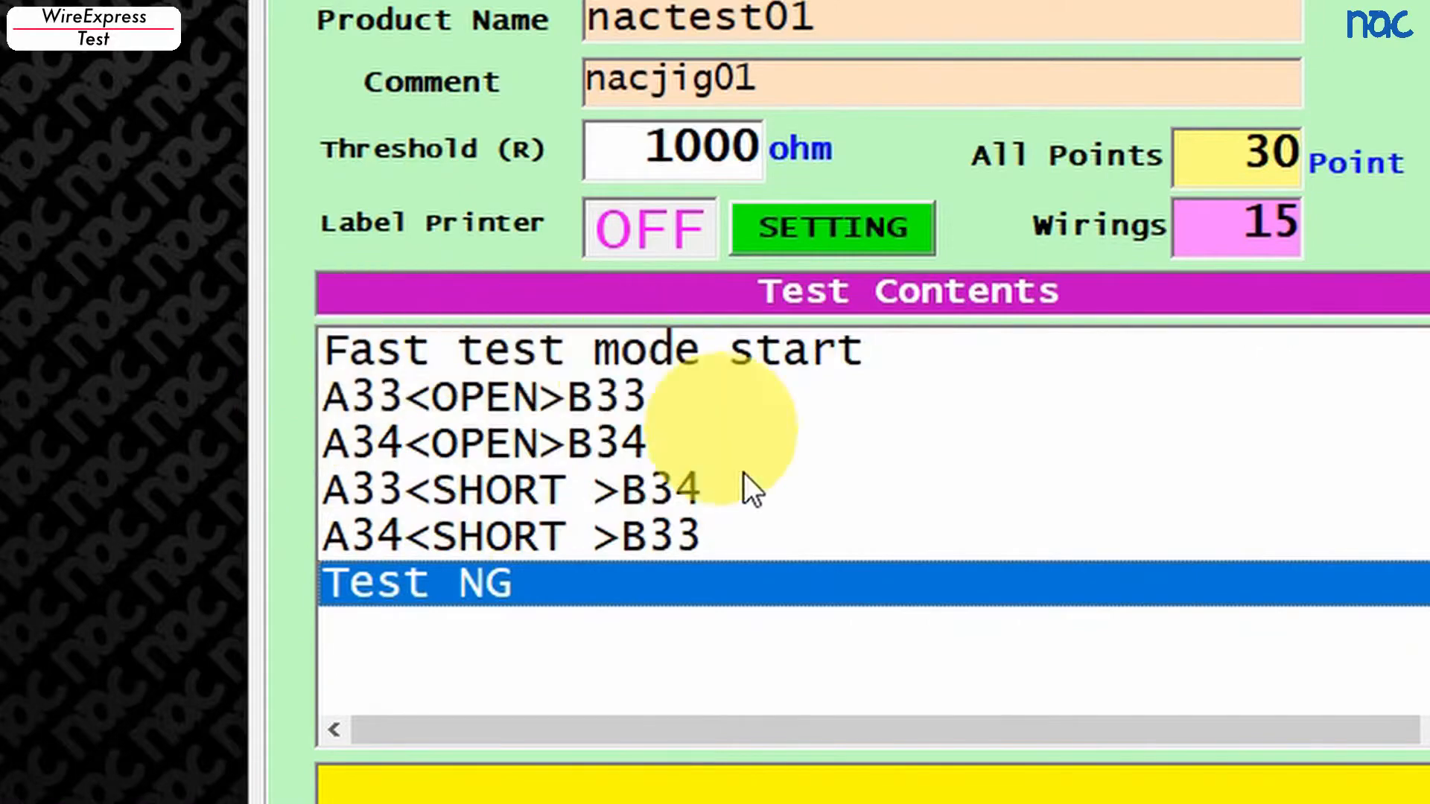
{"action": "mouse_move", "coordinate": [706, 670]}
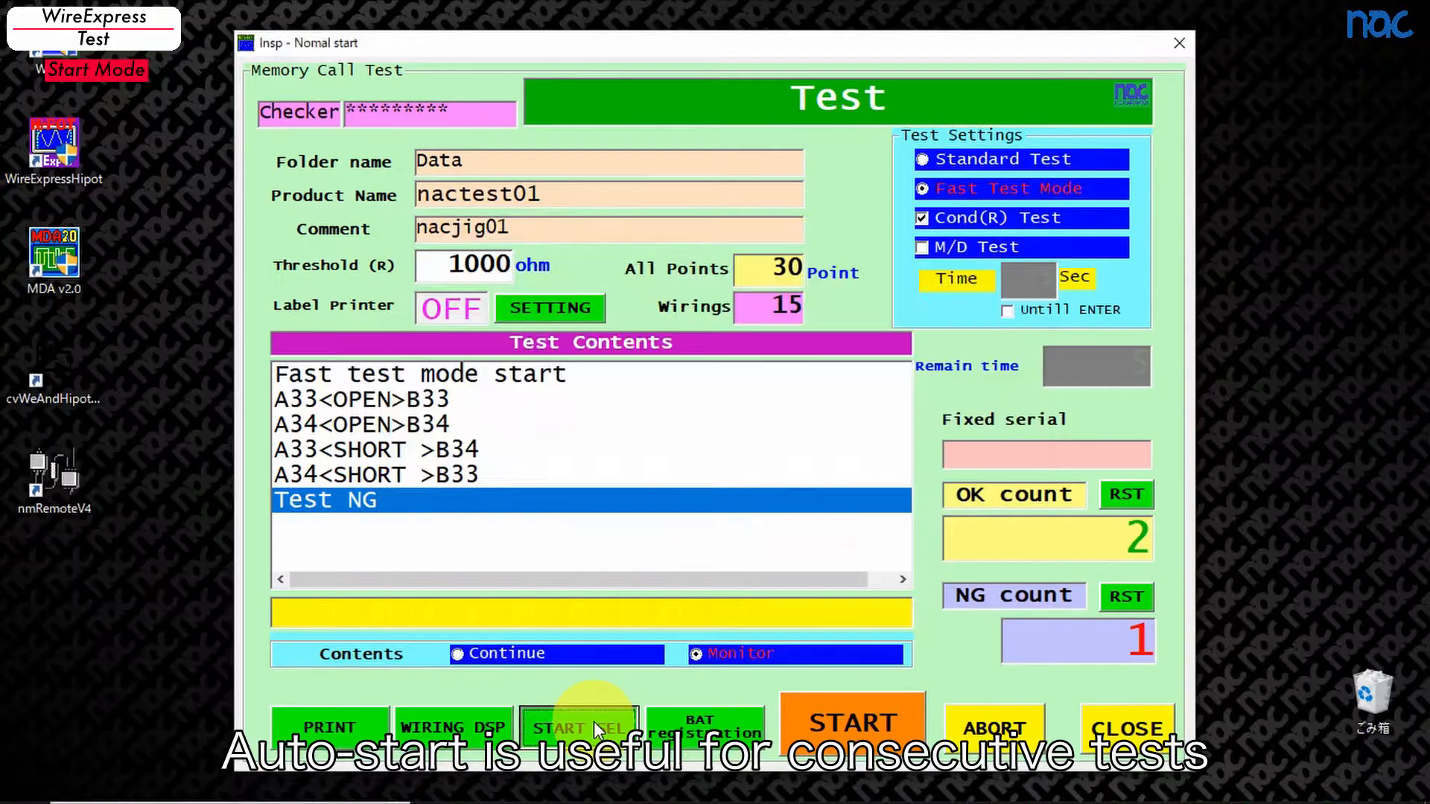
Step: Switch the start mode to automatic start on cable insertion
{"action": "left_click", "coordinate": [578, 728]}
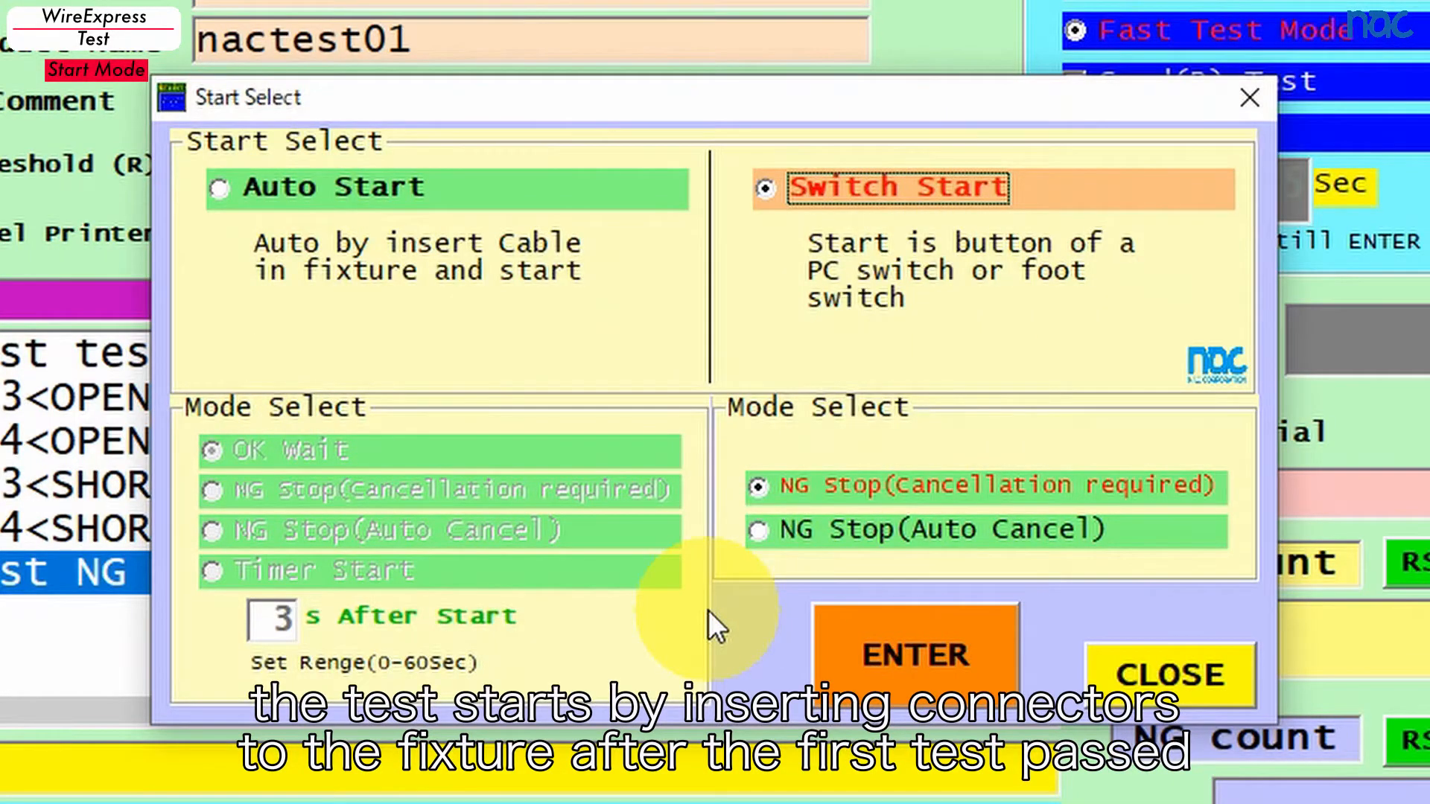
{"action": "left_click", "coordinate": [219, 189]}
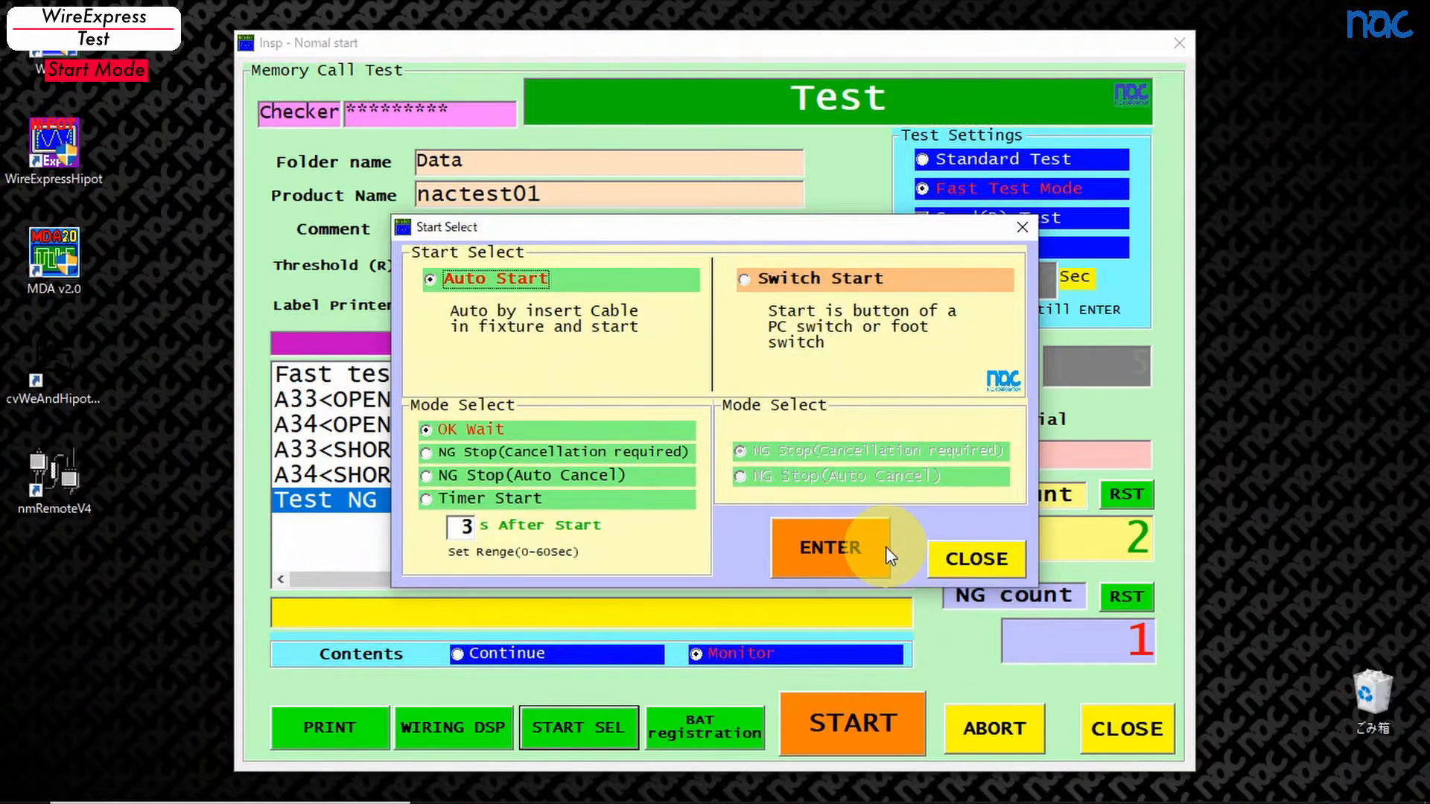
{"action": "left_click", "coordinate": [828, 547]}
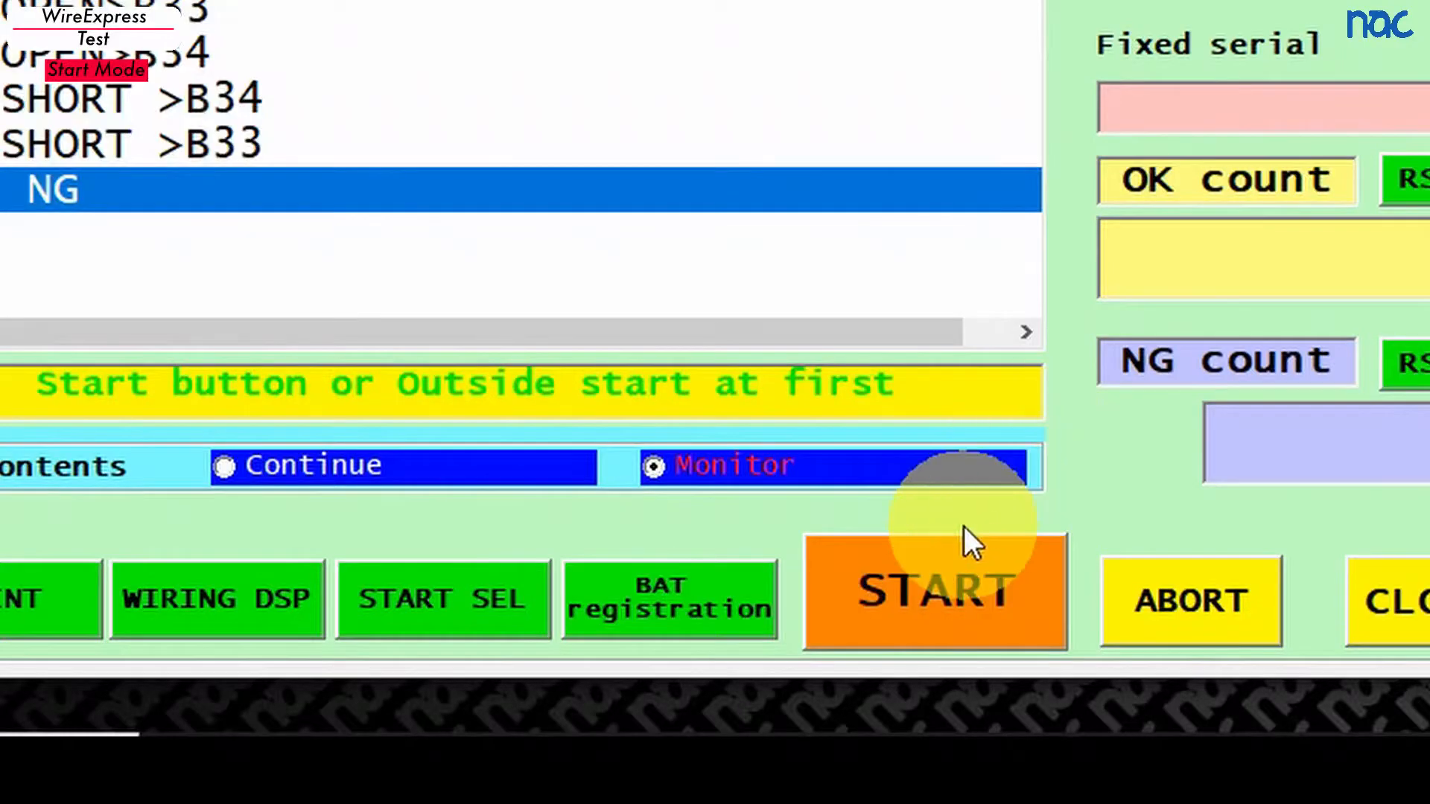
Step: Run repeated auto-start tests, closing each PASS until OK count reads 5
{"action": "left_click", "coordinate": [933, 593]}
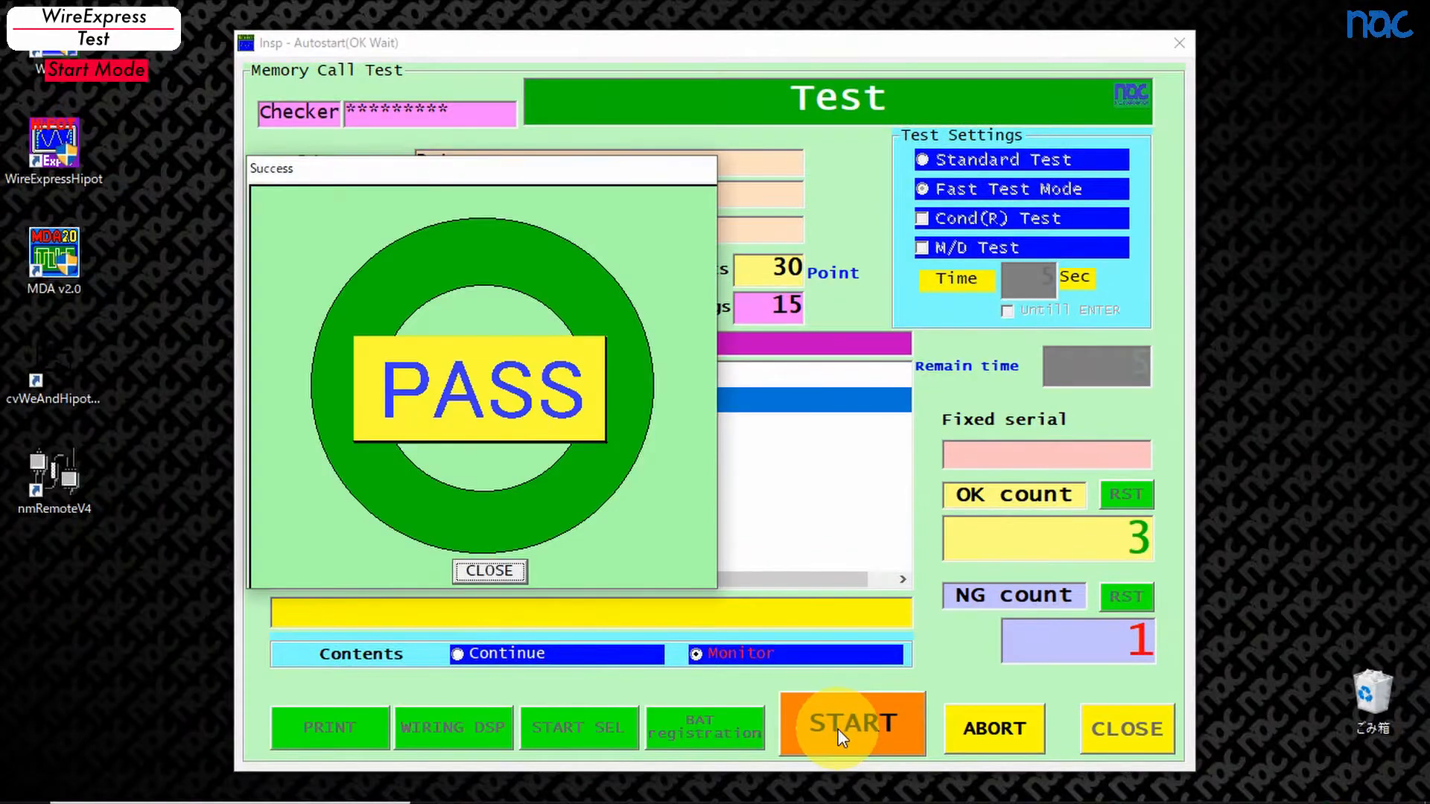
{"action": "left_click", "coordinate": [489, 571]}
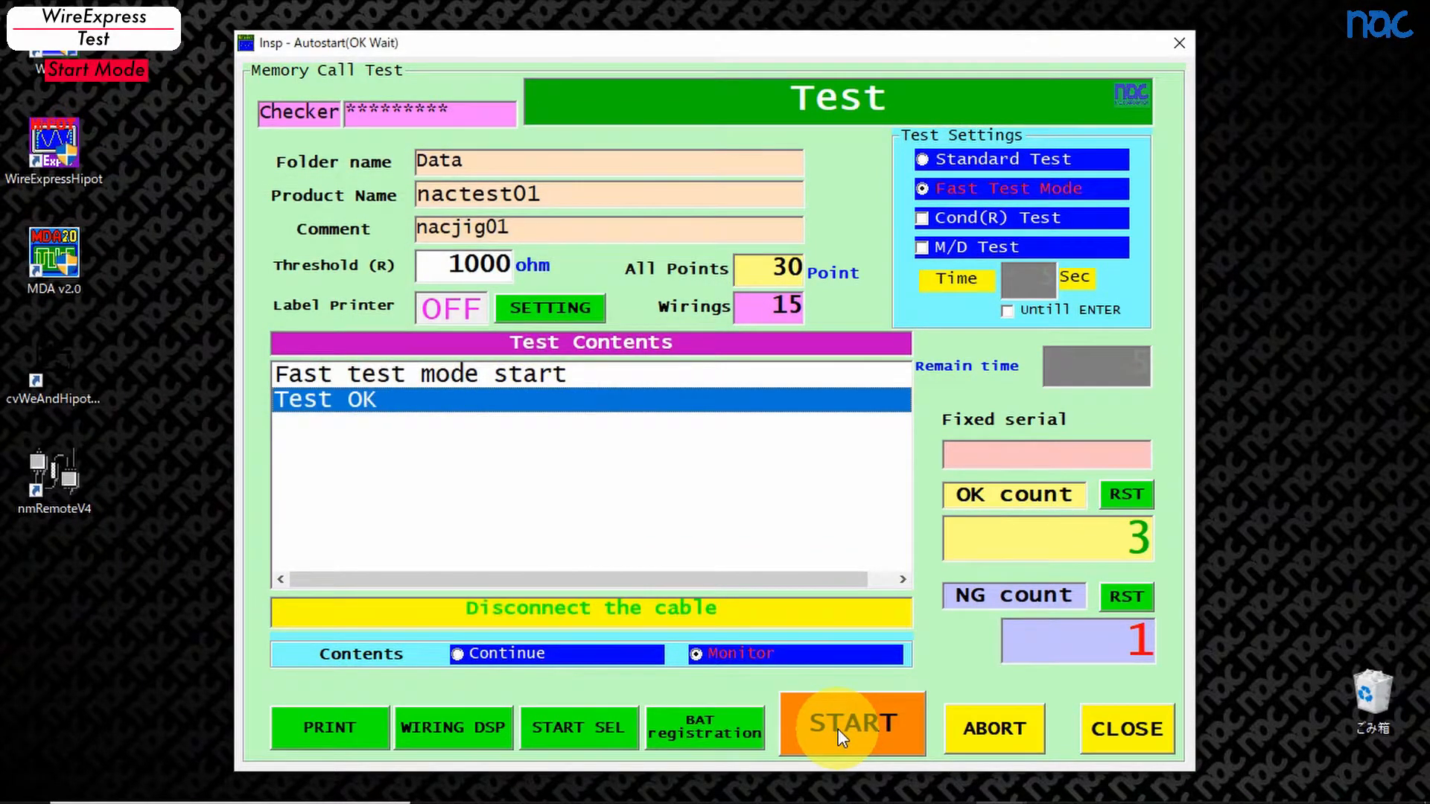
{"action": "left_click", "coordinate": [851, 724]}
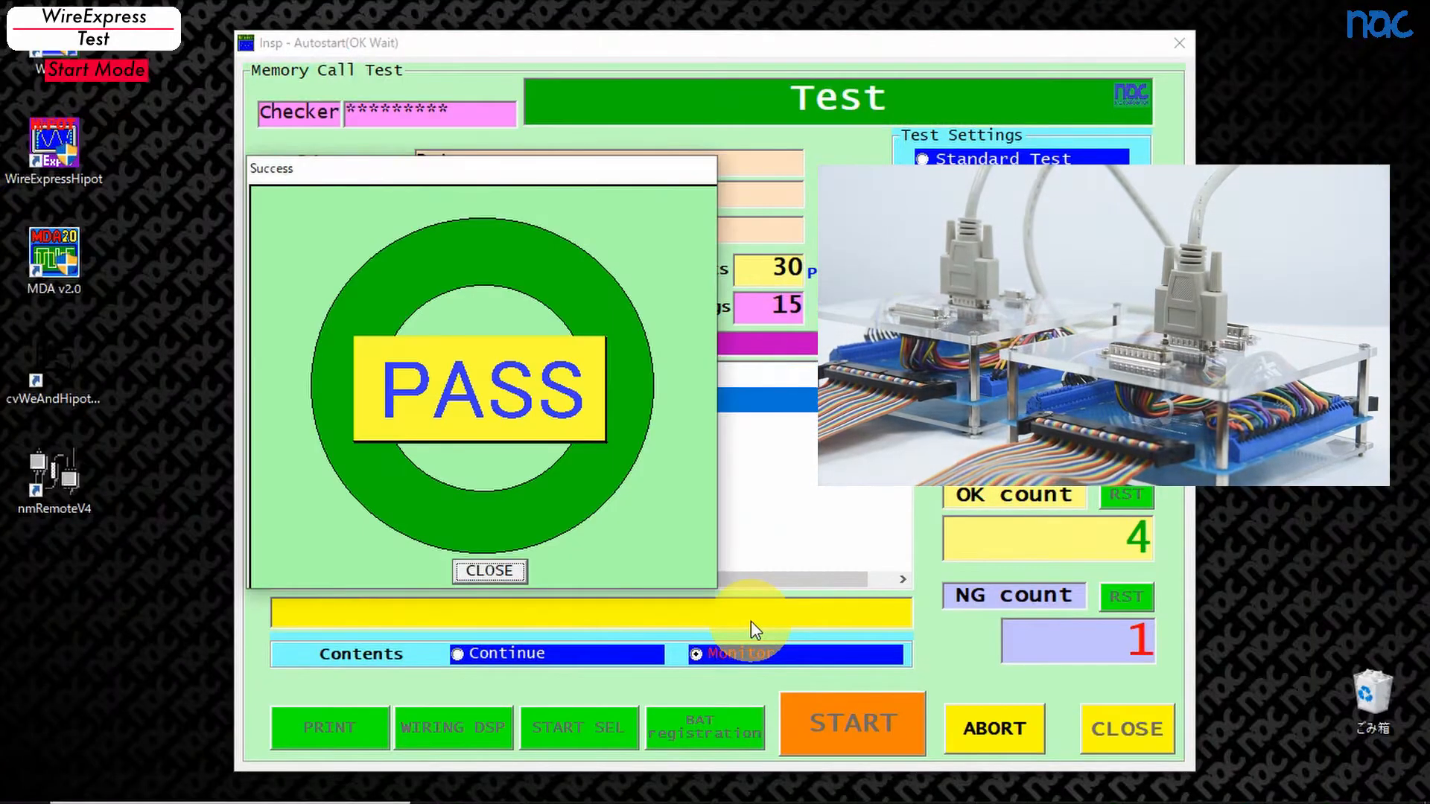
{"action": "left_click", "coordinate": [488, 570]}
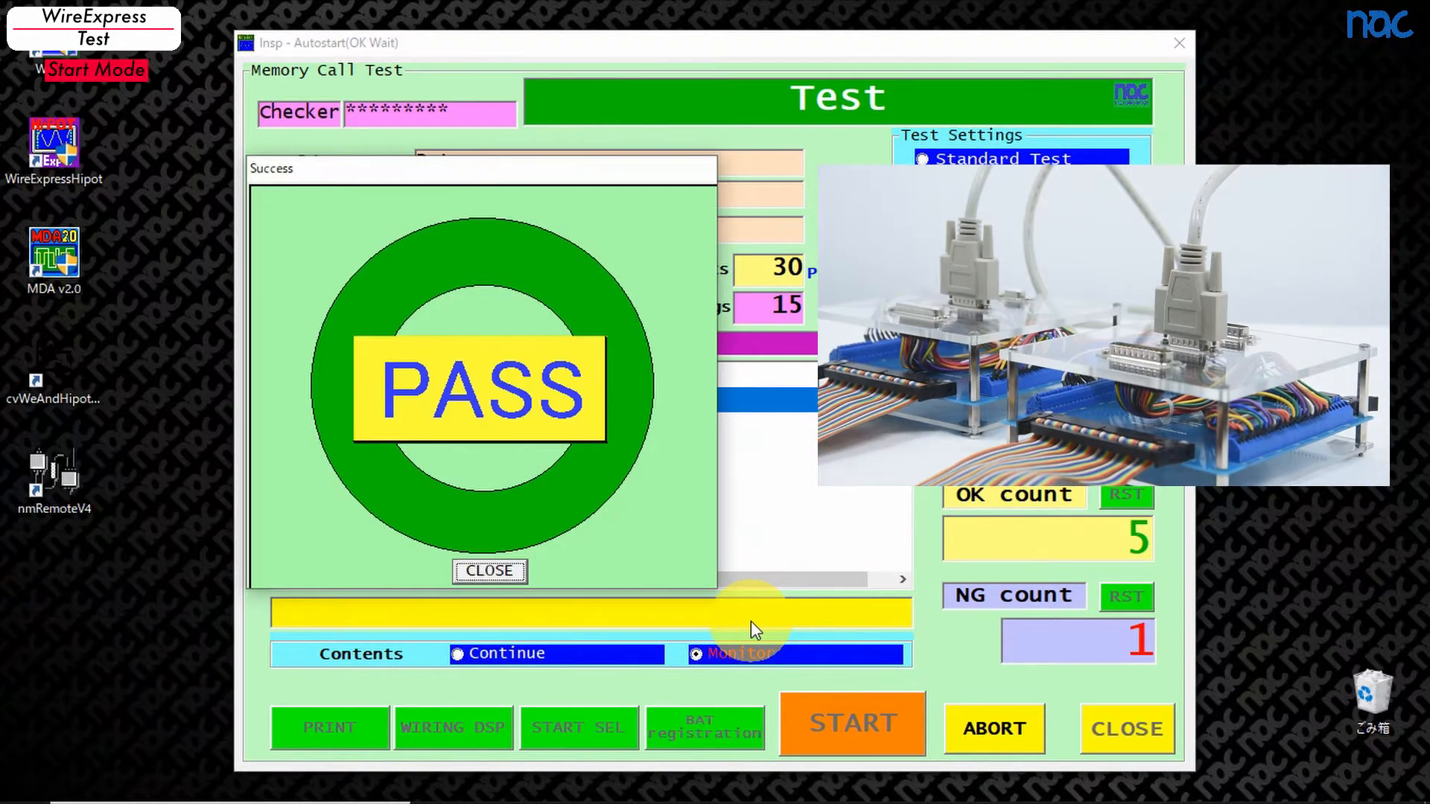
{"action": "left_click", "coordinate": [488, 571]}
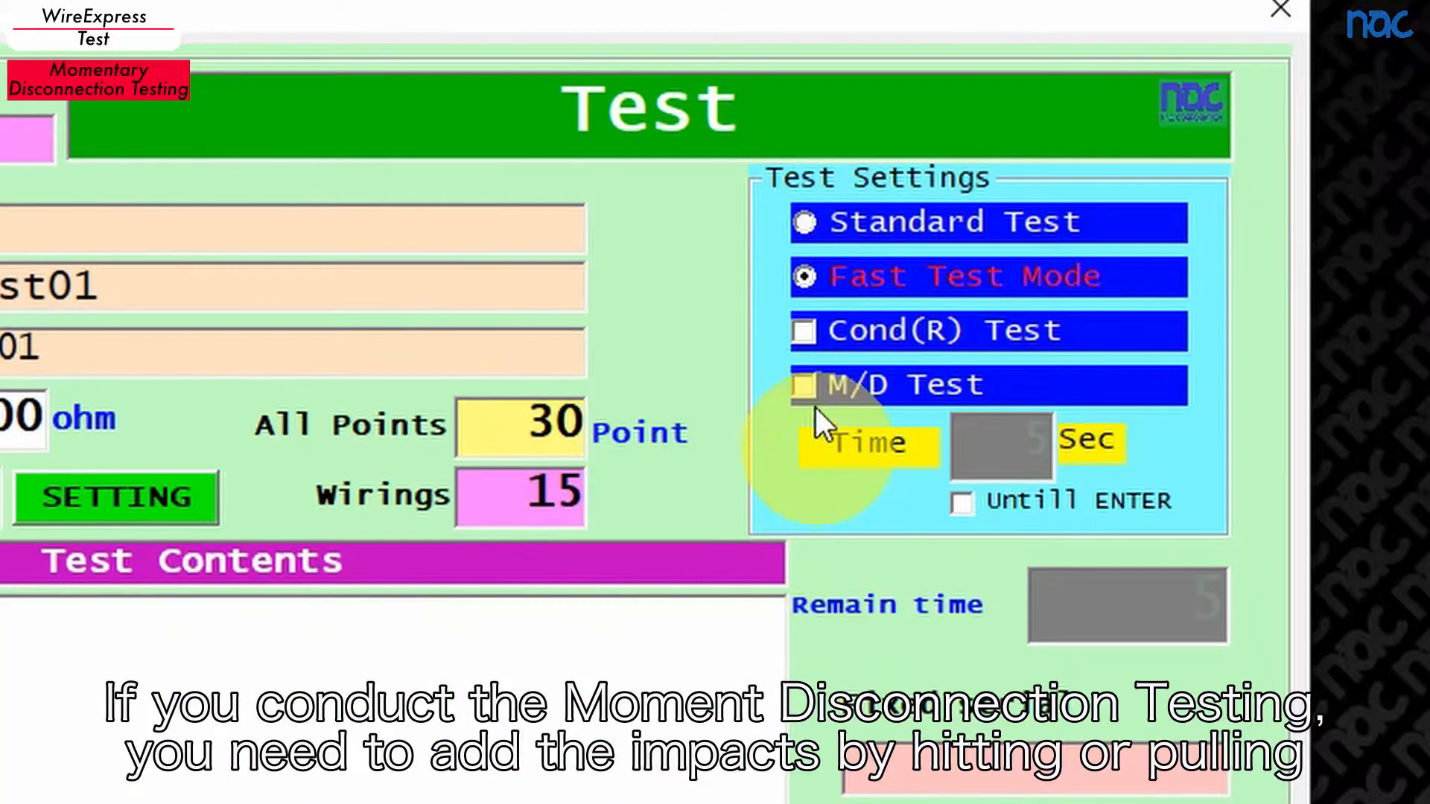
Step: Enable M/D Test with Untill ENTER monitoring and run one passing disconnection test
{"action": "left_click", "coordinate": [805, 385]}
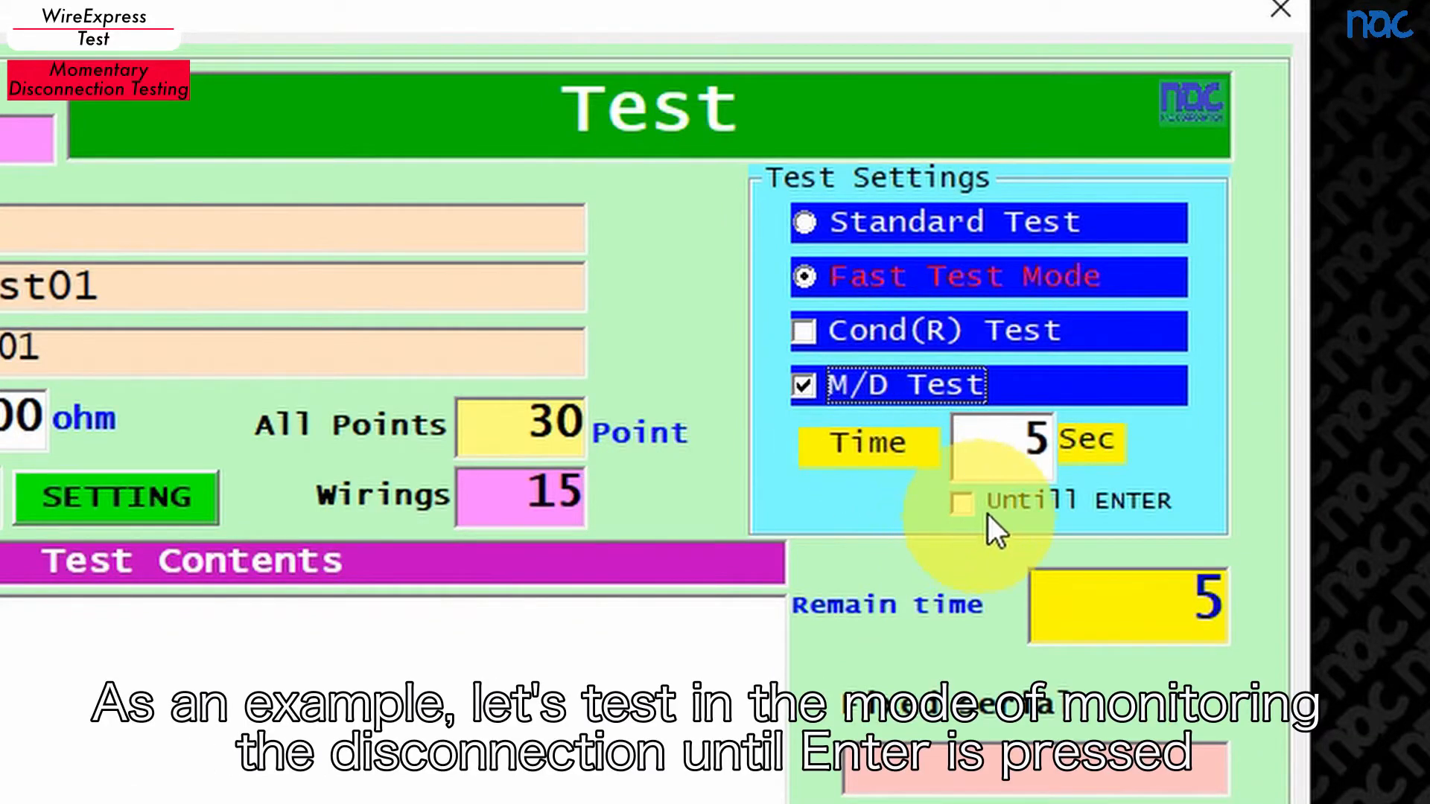
{"action": "left_click", "coordinate": [960, 502]}
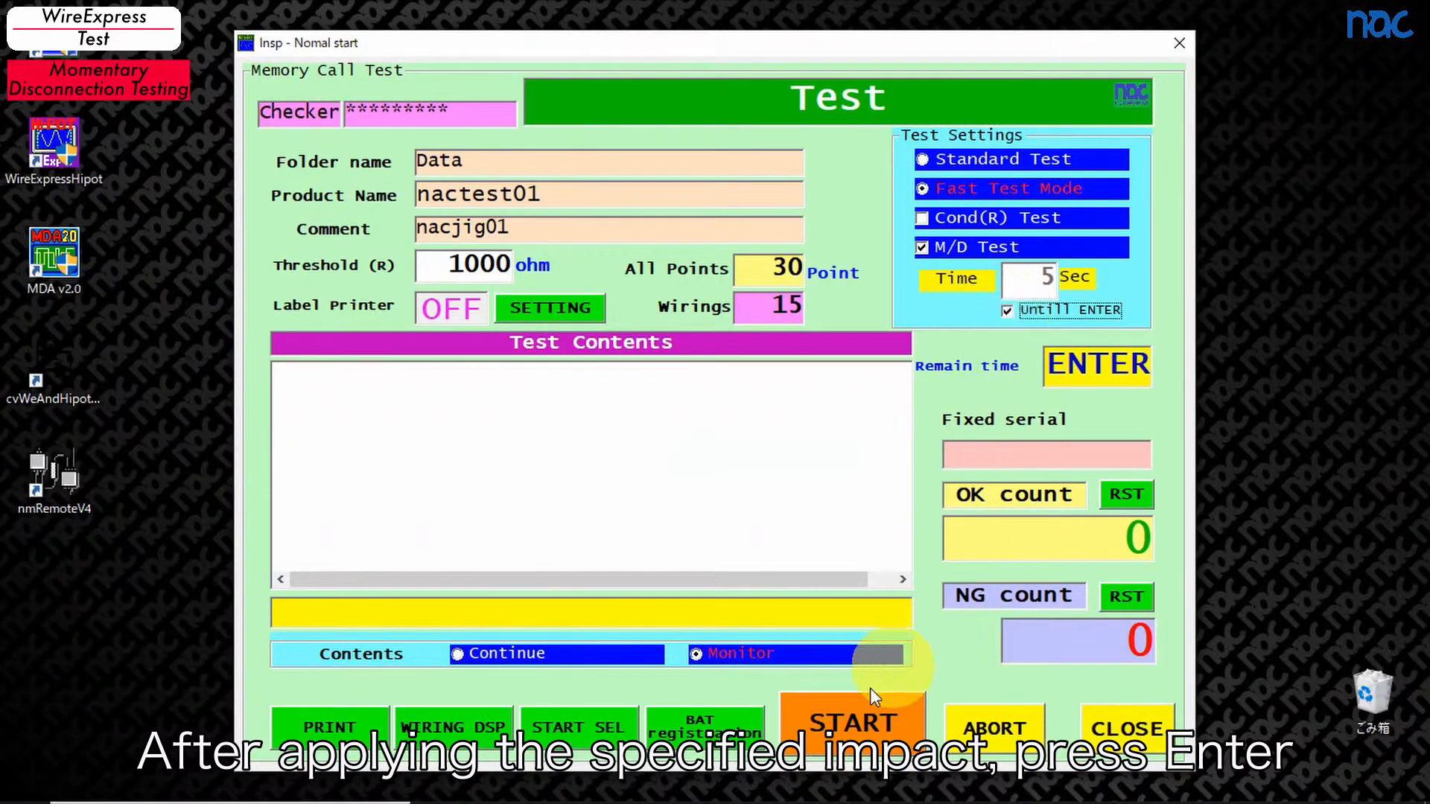
{"action": "left_click", "coordinate": [851, 724]}
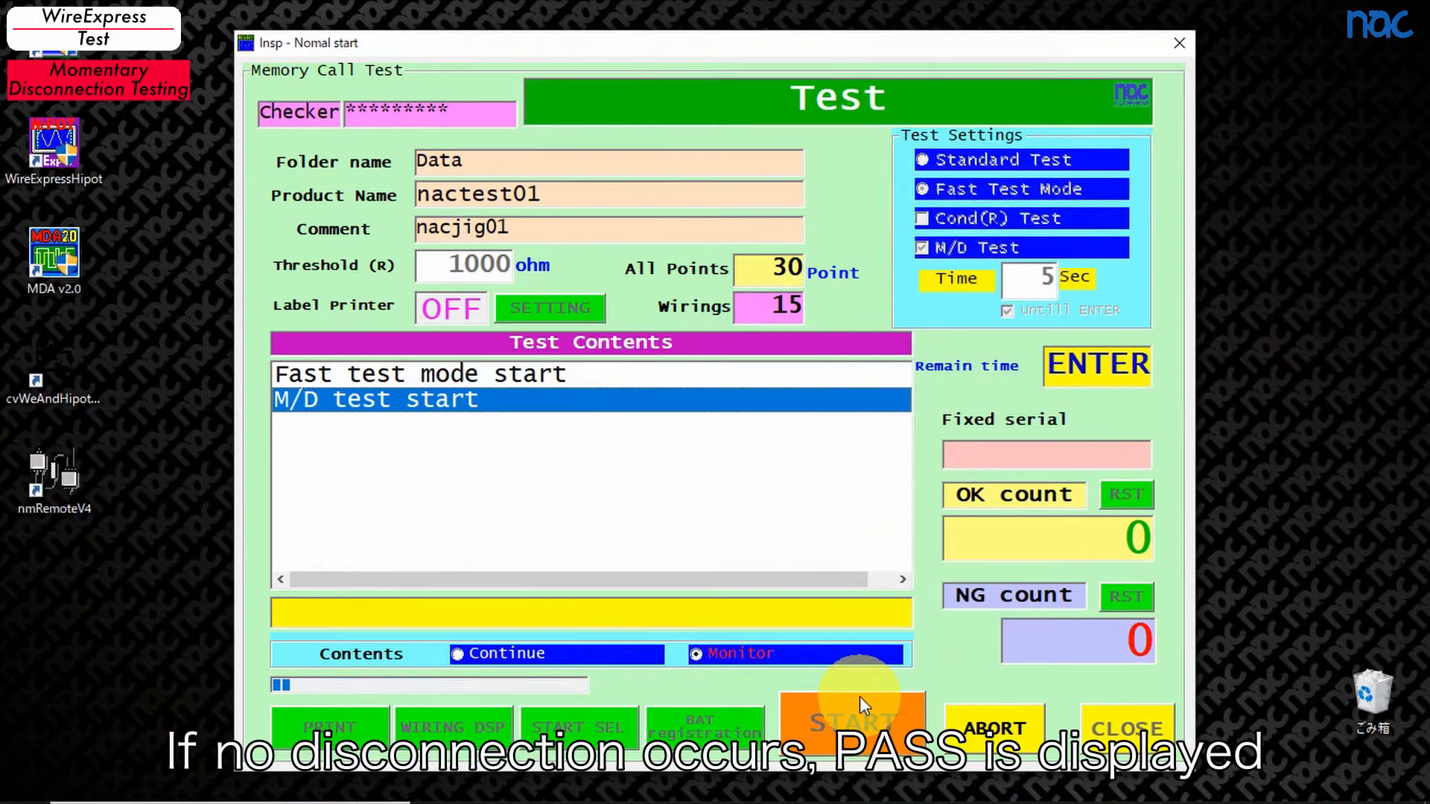
{"action": "left_click", "coordinate": [852, 721]}
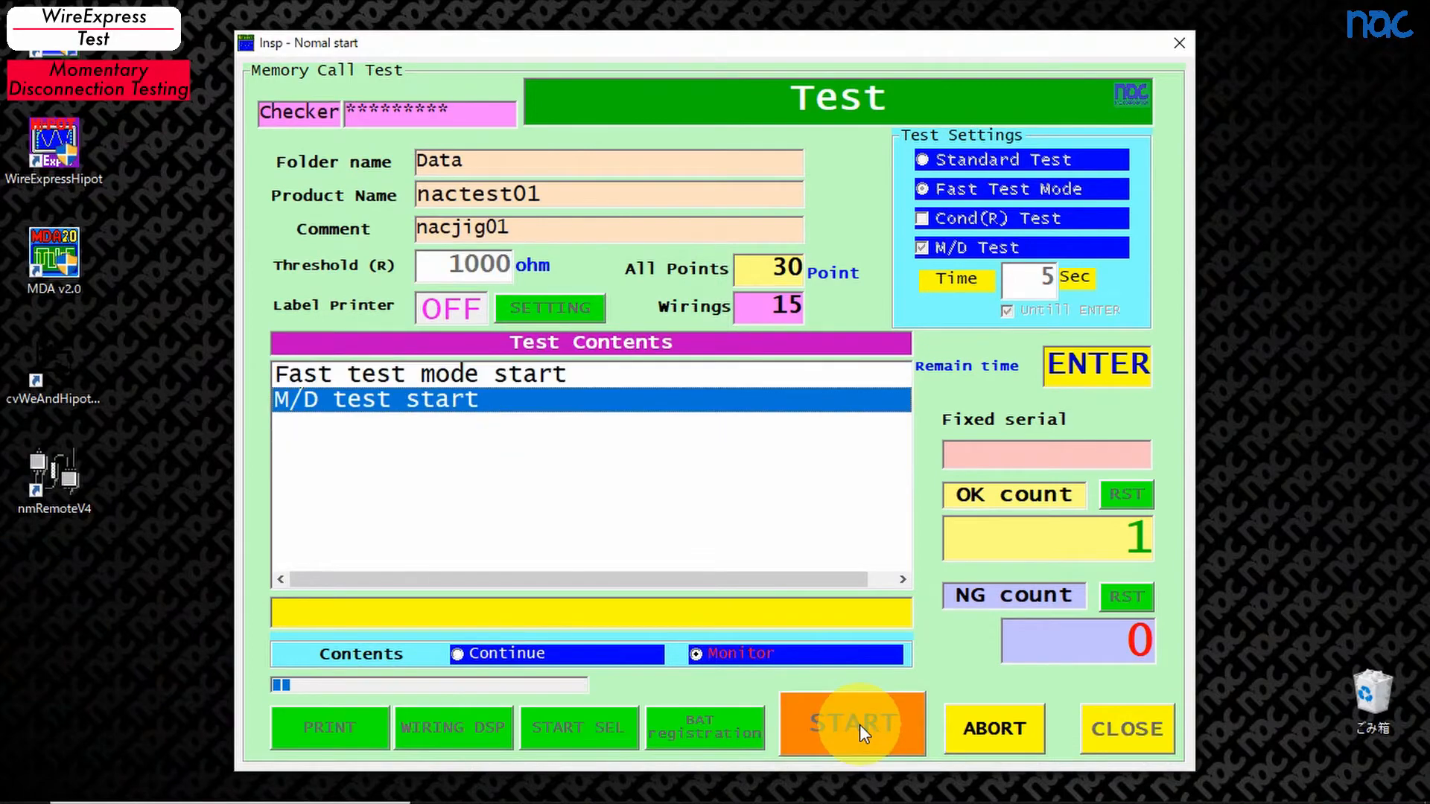
Step: Run a second momentary disconnection test ending in NG and dismiss the result
{"action": "left_click", "coordinate": [851, 725]}
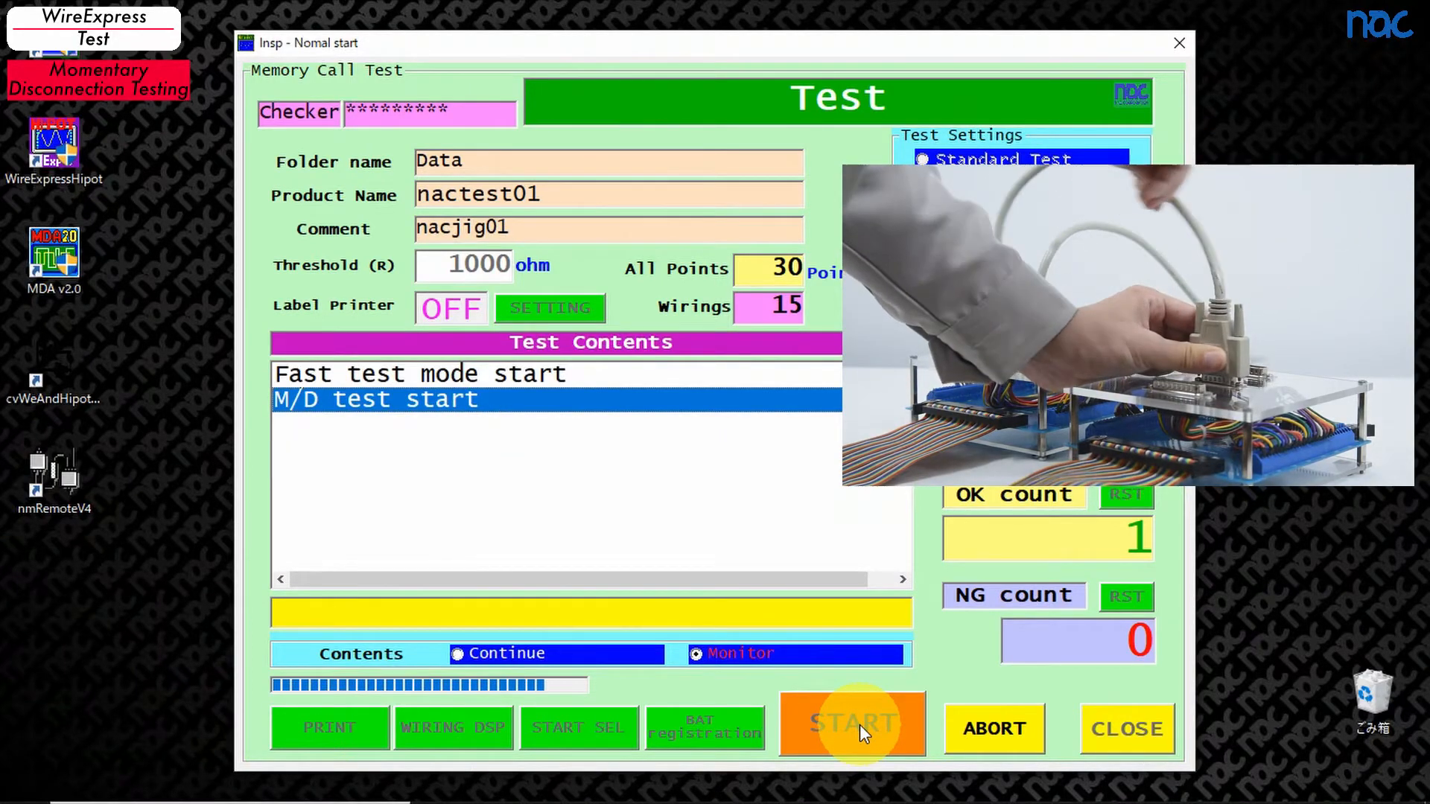
{"action": "left_click", "coordinate": [851, 726]}
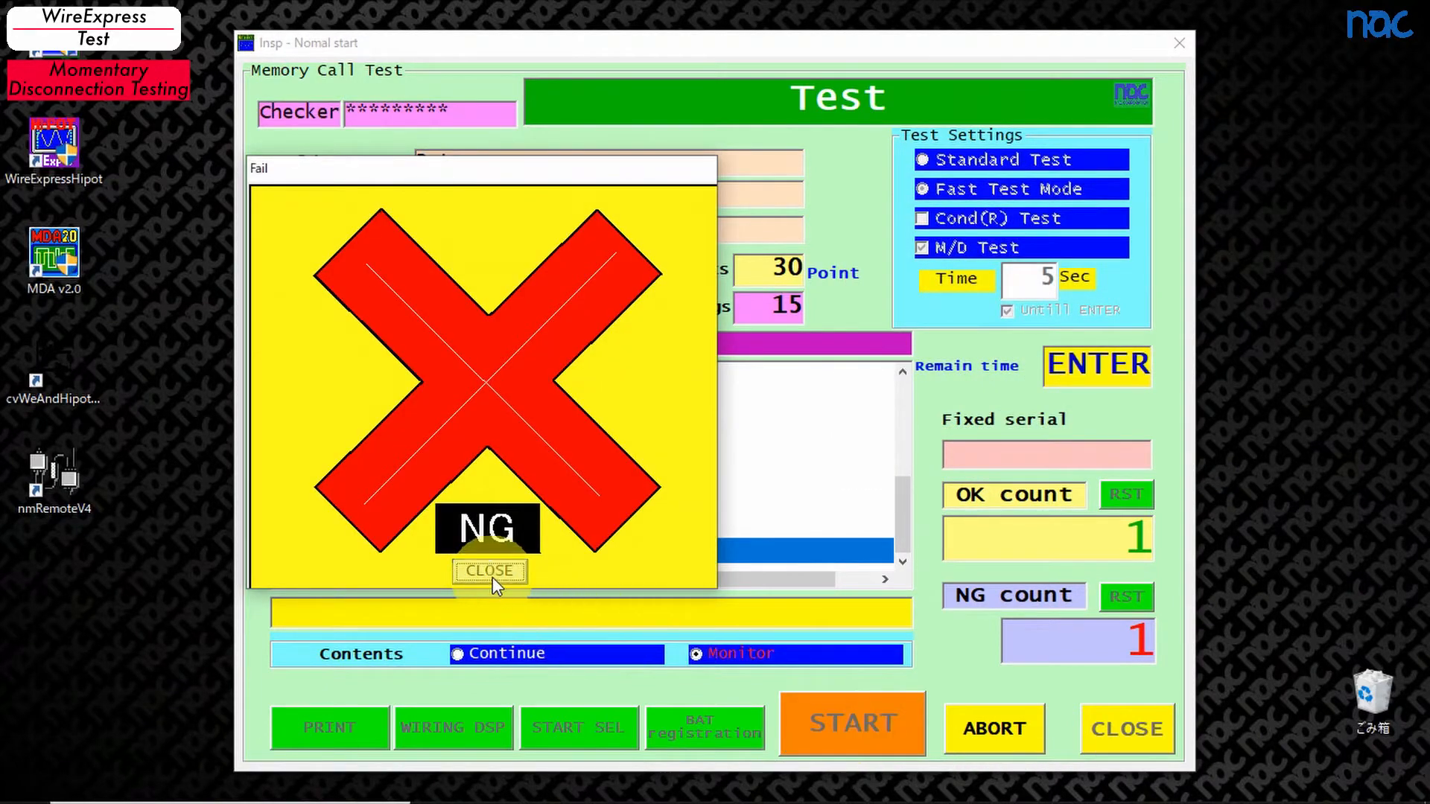
{"action": "left_click", "coordinate": [489, 571]}
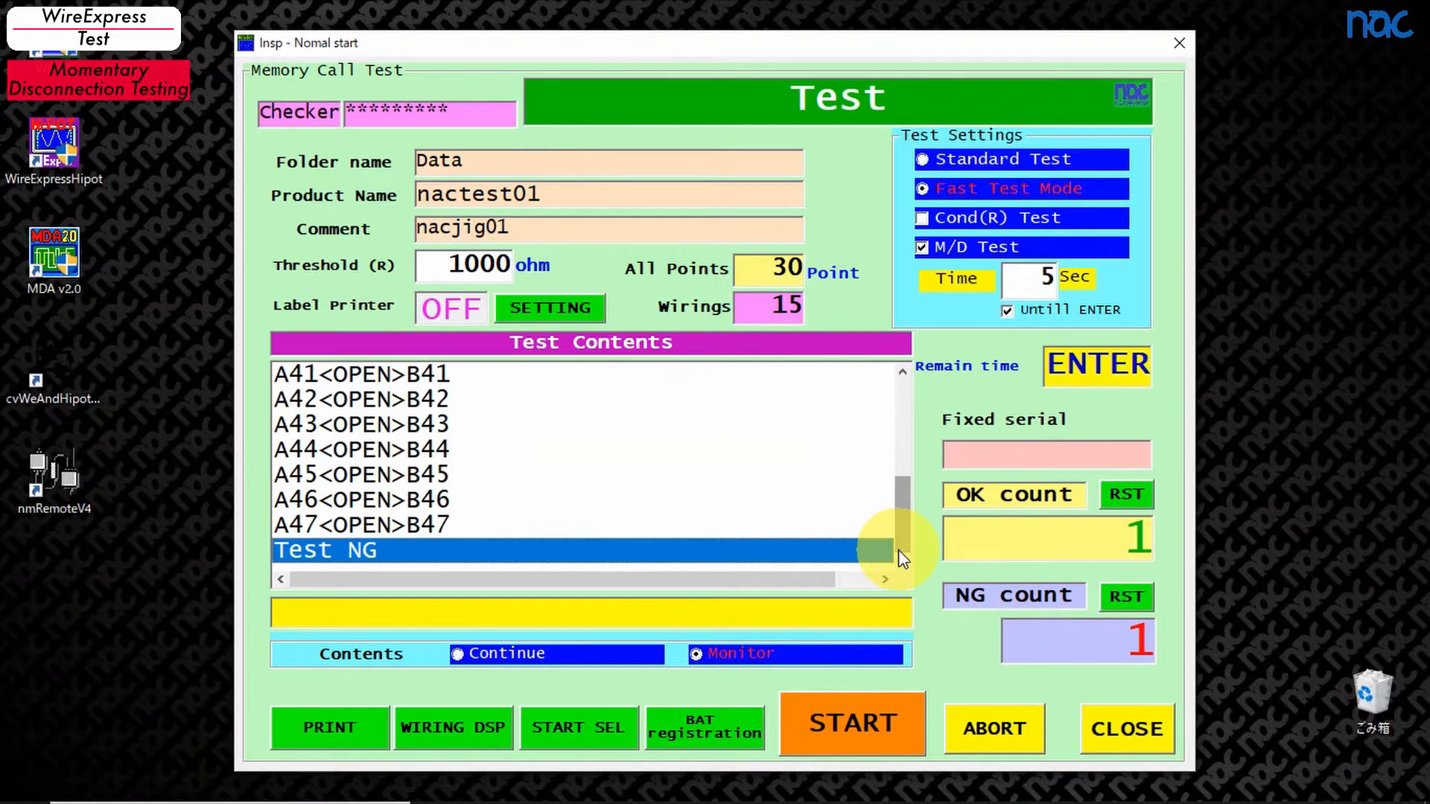
Step: Close the test screen and open the product in data management for manual editing
{"action": "left_click", "coordinate": [1126, 728]}
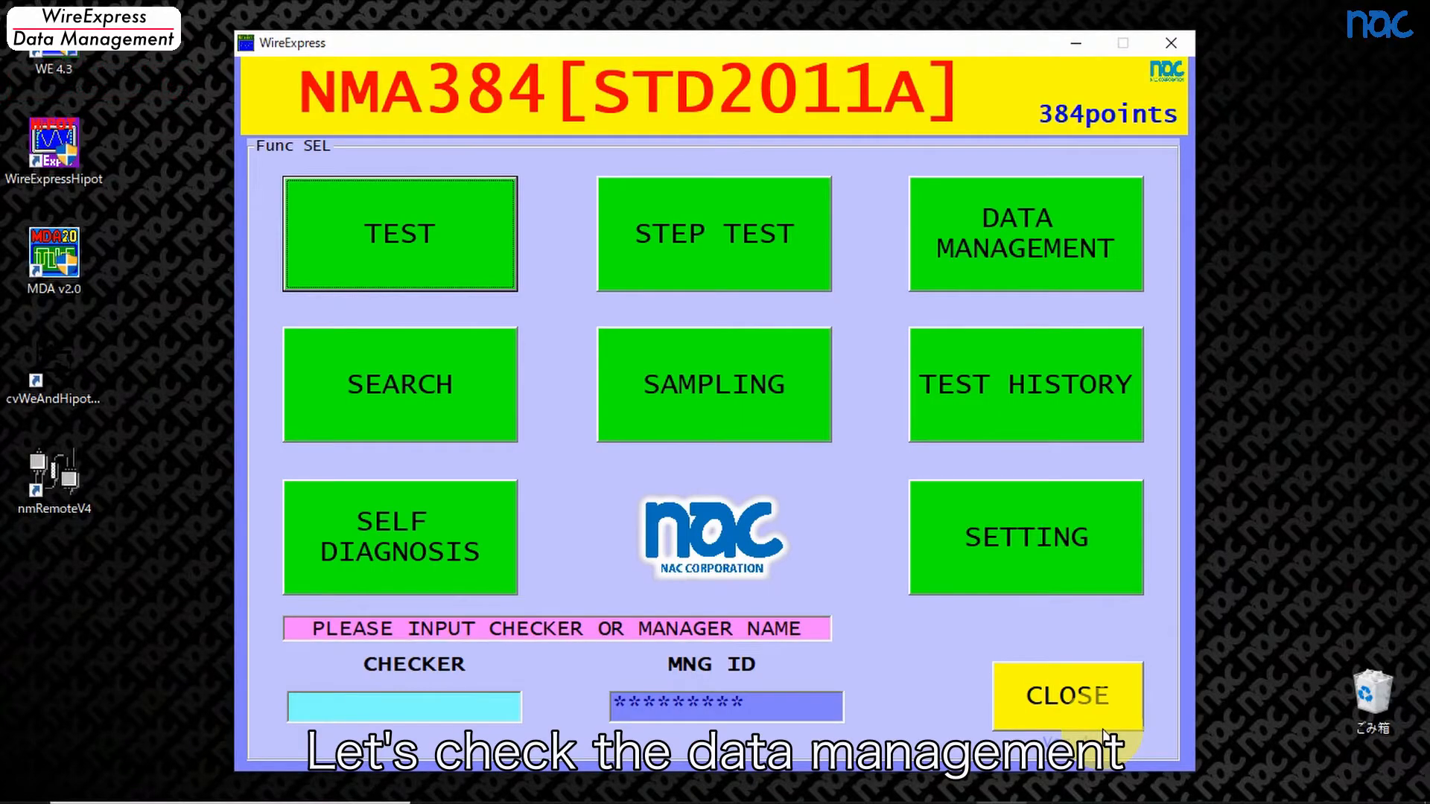
{"action": "left_click", "coordinate": [1024, 232]}
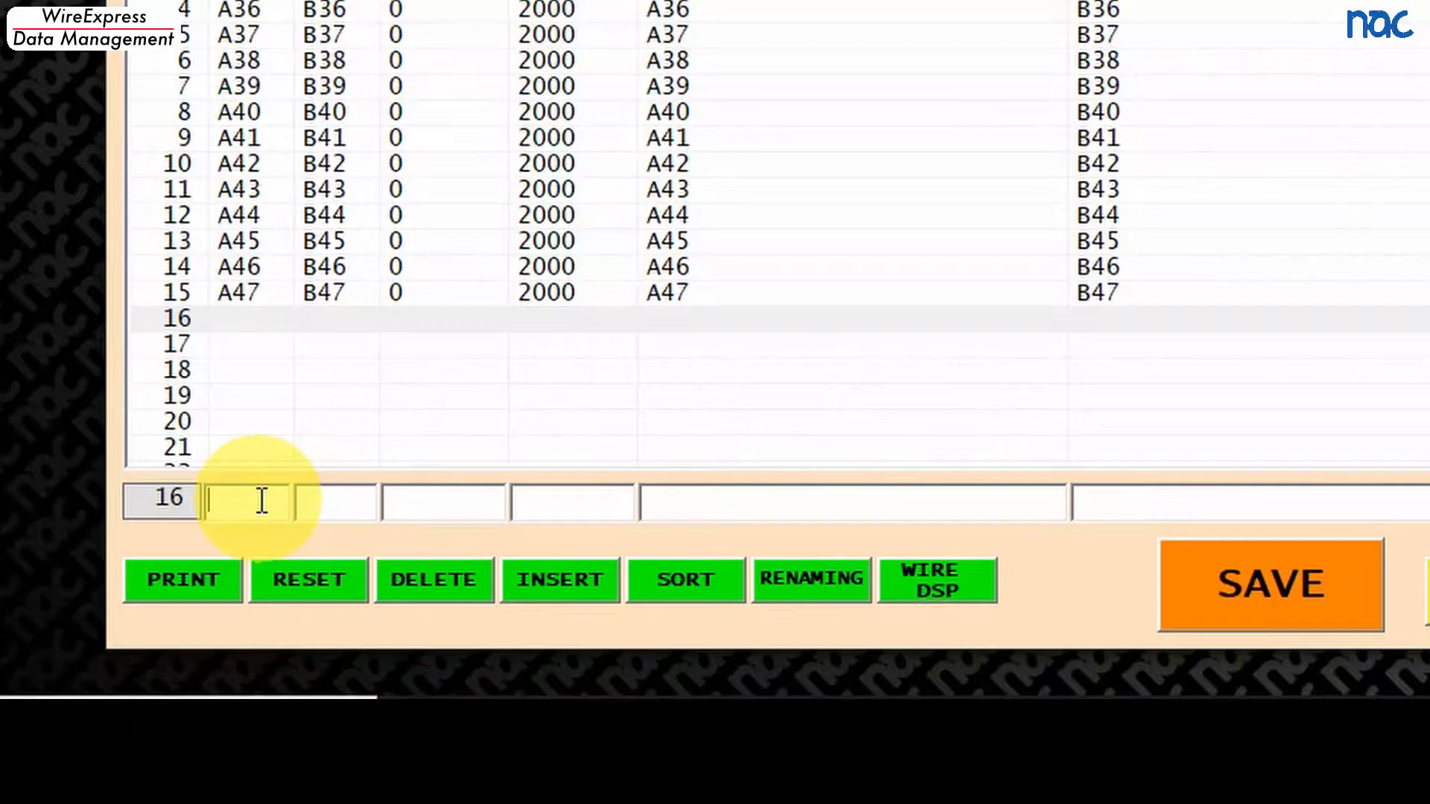
Step: Add row 16 wiring A48–B48 with limits 95/105, Resi names and threshold 2000
{"action": "type", "text": "A48"}
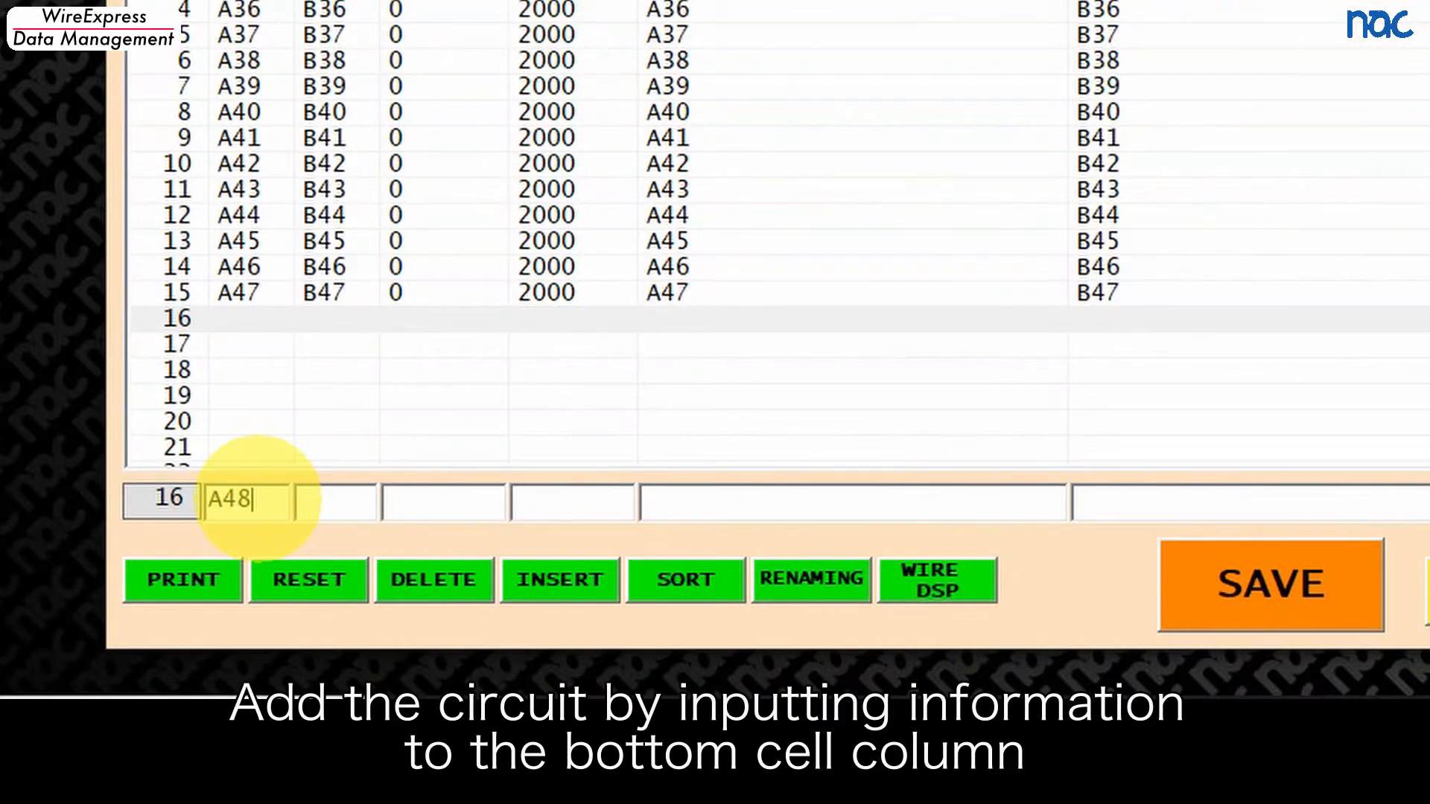
{"action": "type", "text": "B"}
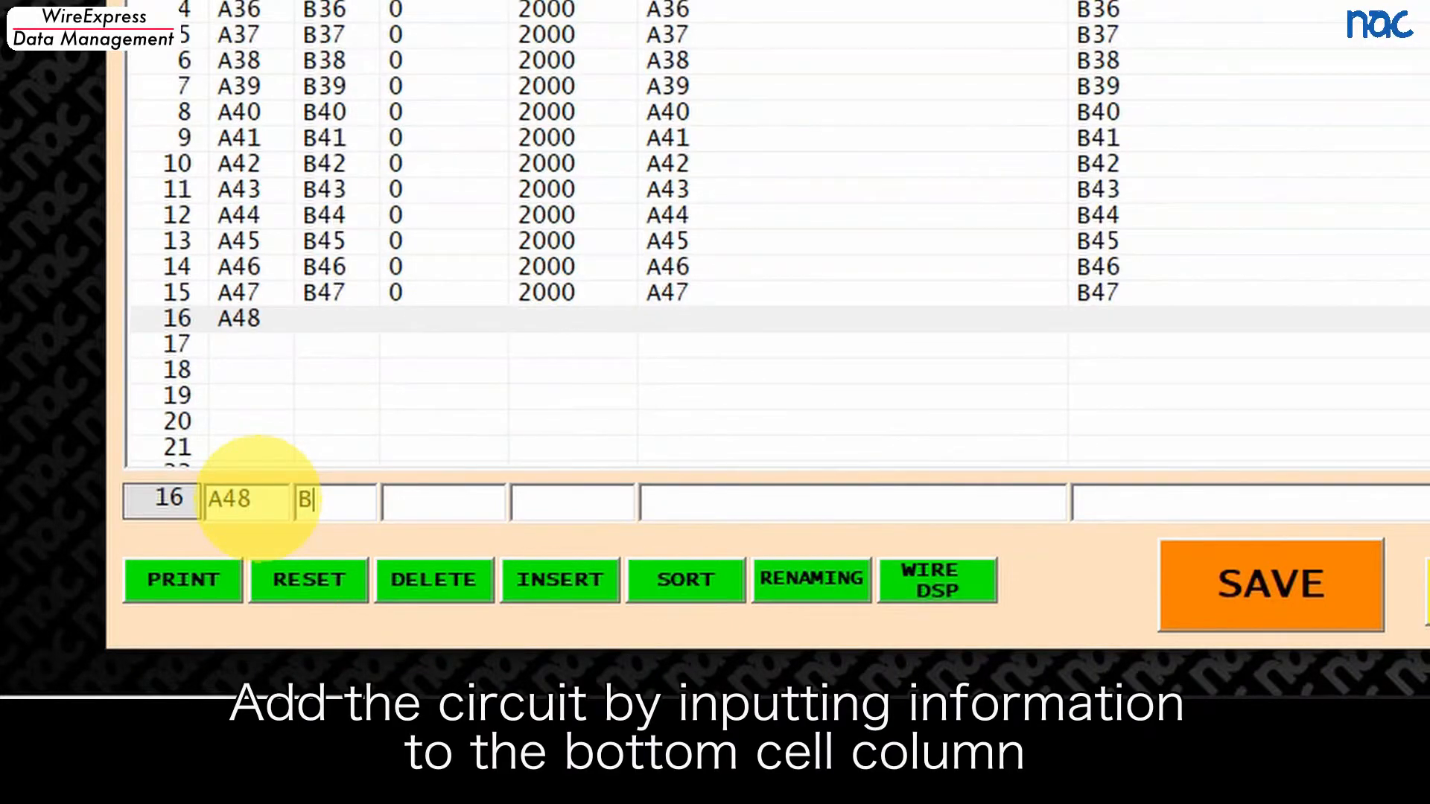
{"action": "type", "text": "48"}
{"action": "left_click", "coordinate": [444, 502]}
{"action": "type", "text": "0"}
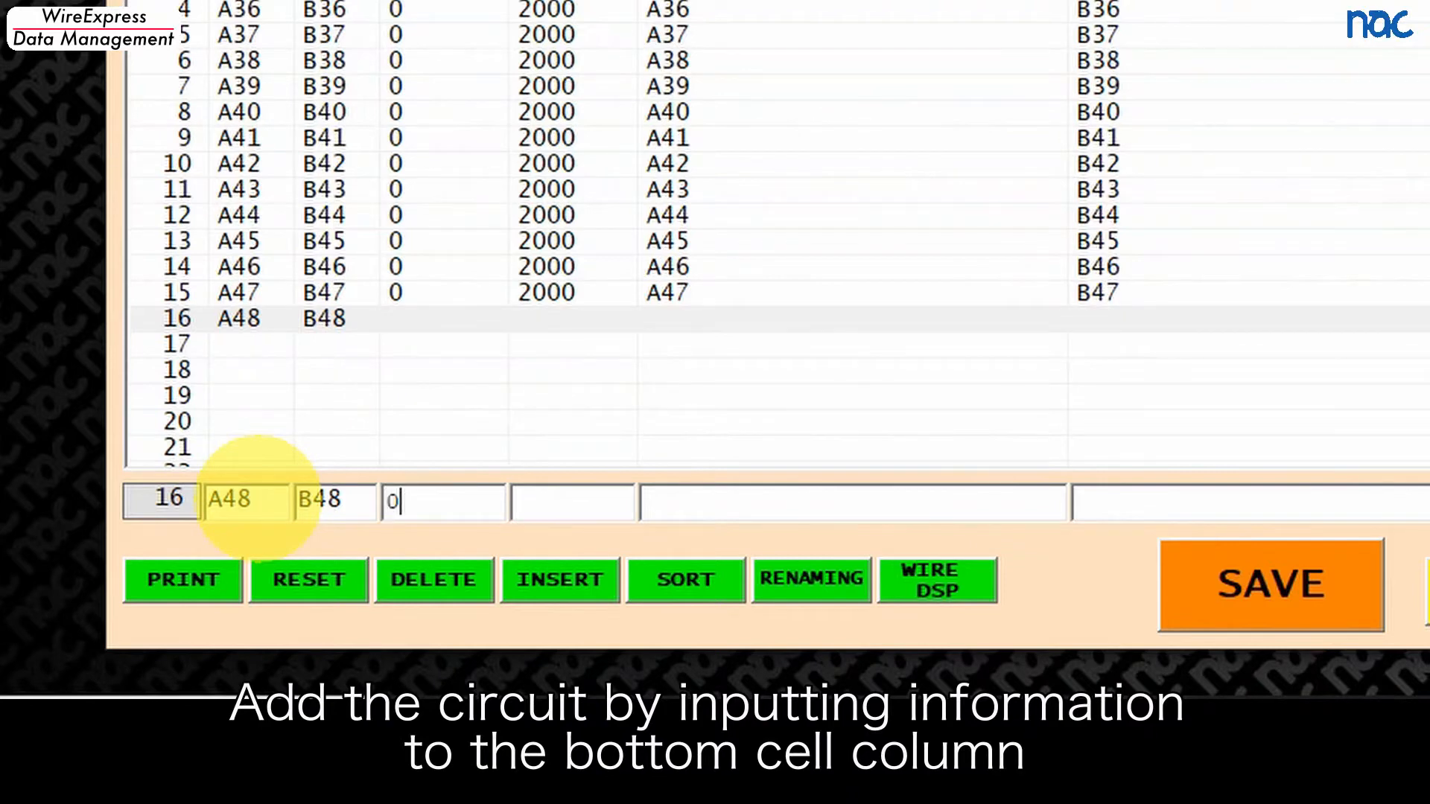
{"action": "type", "text": "95"}
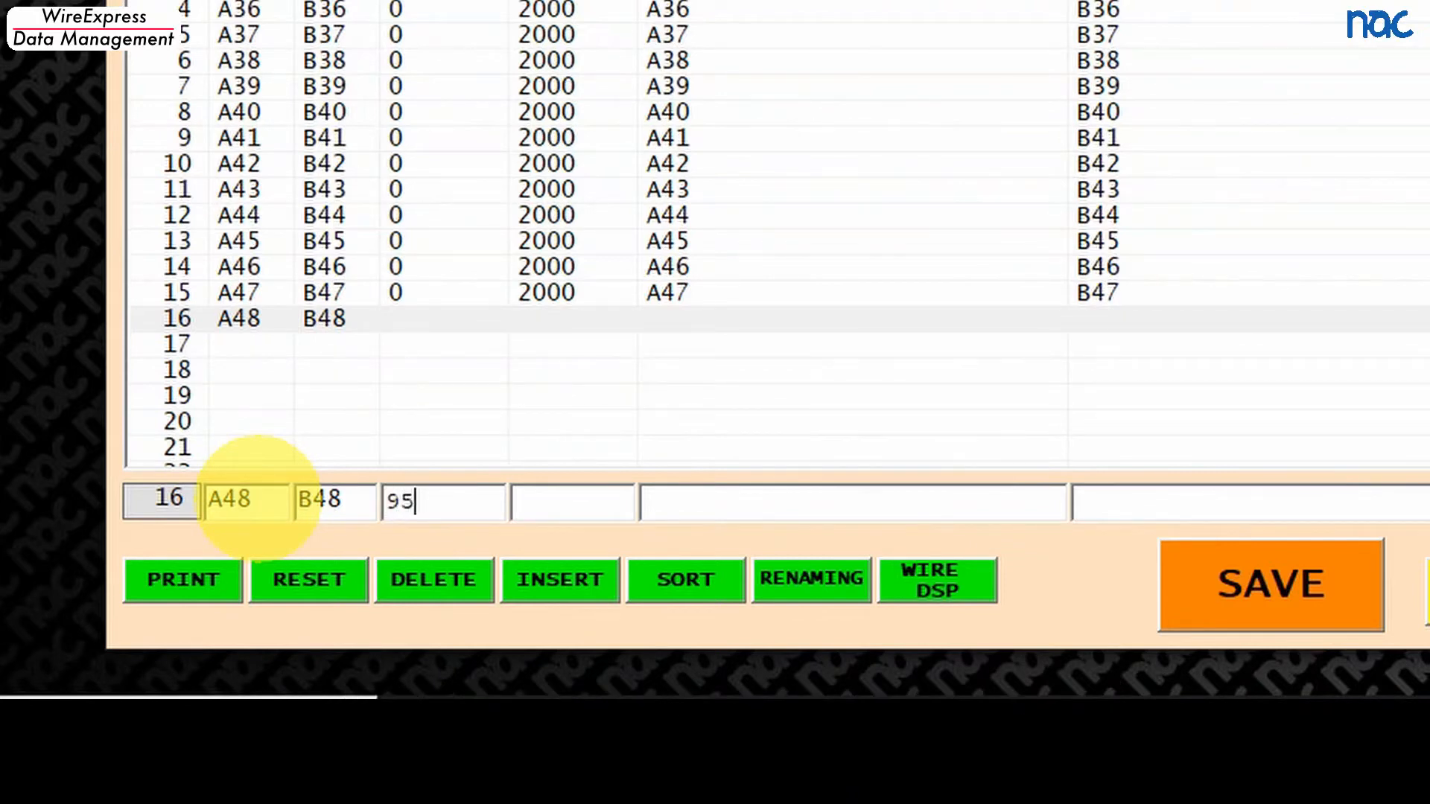
{"action": "type", "text": "2000"}
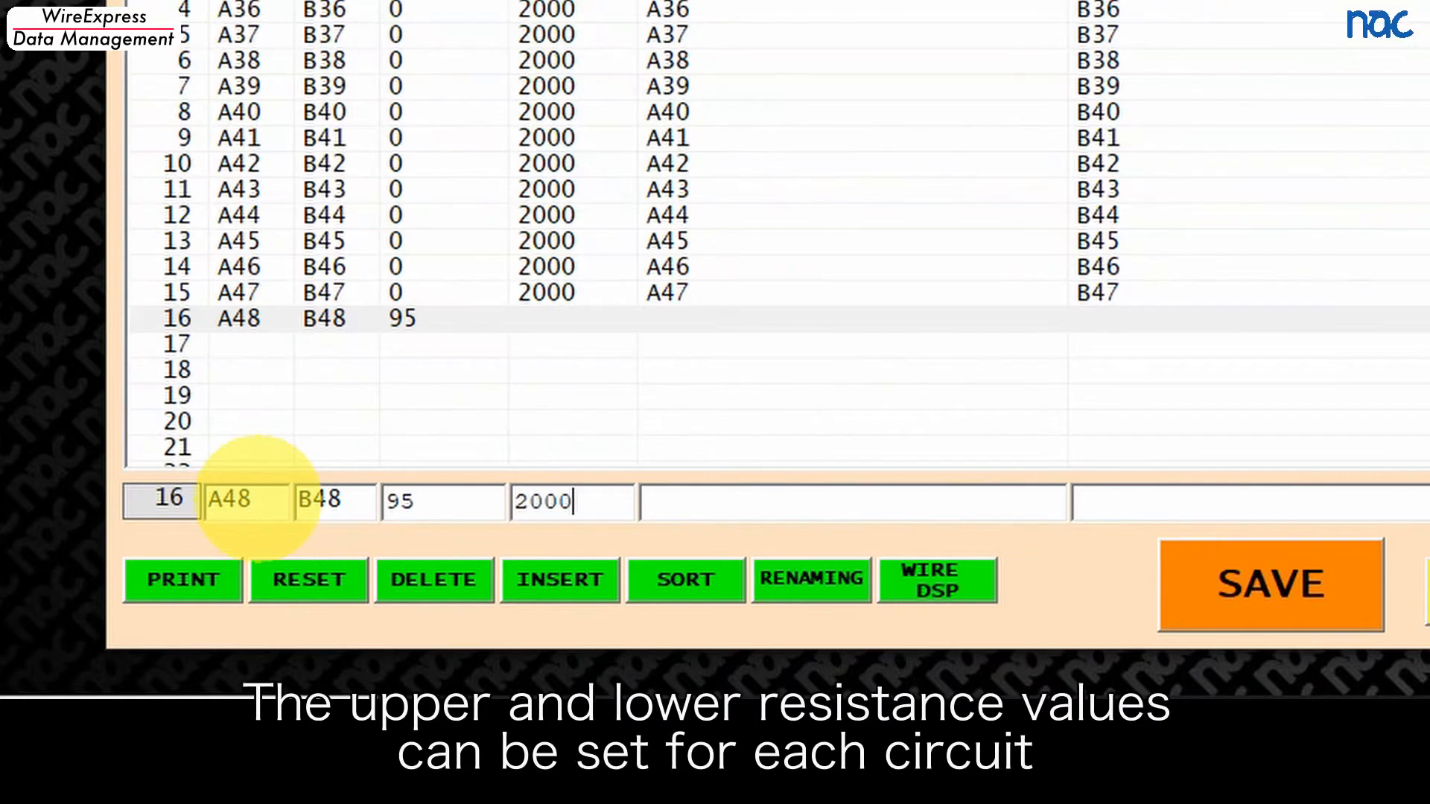
{"action": "type", "text": "105"}
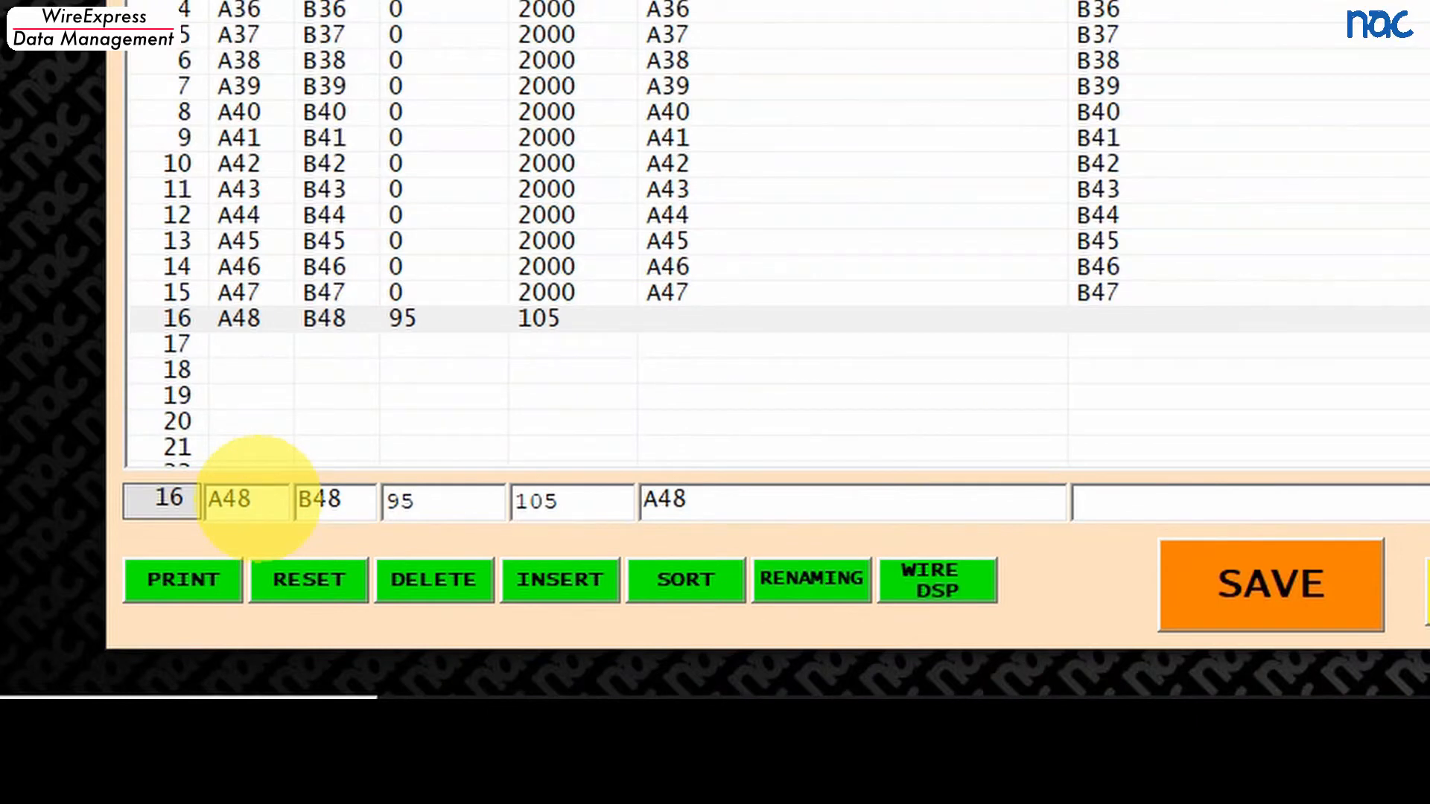
{"action": "type", "text": "Resi"}
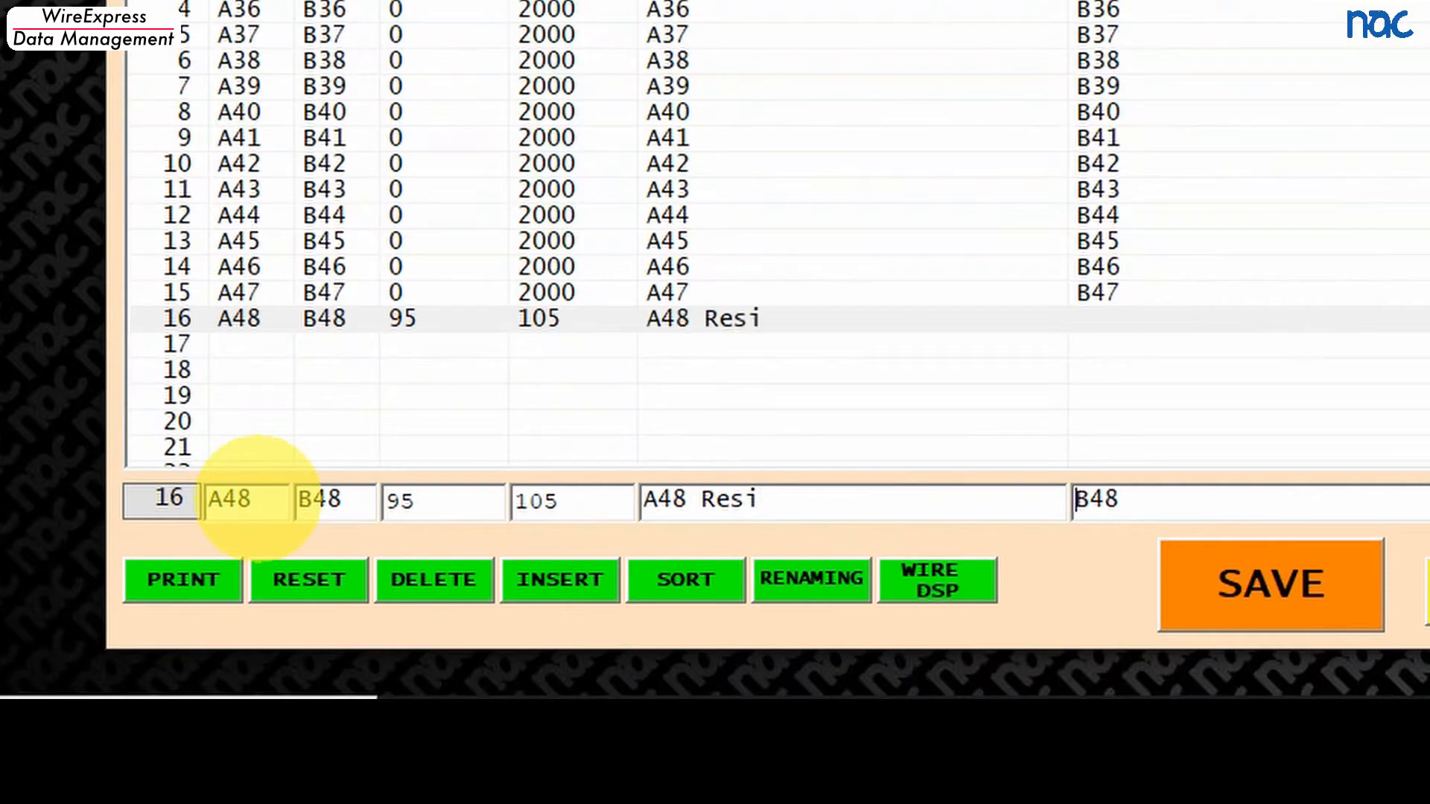
{"action": "left_click", "coordinate": [1186, 500]}
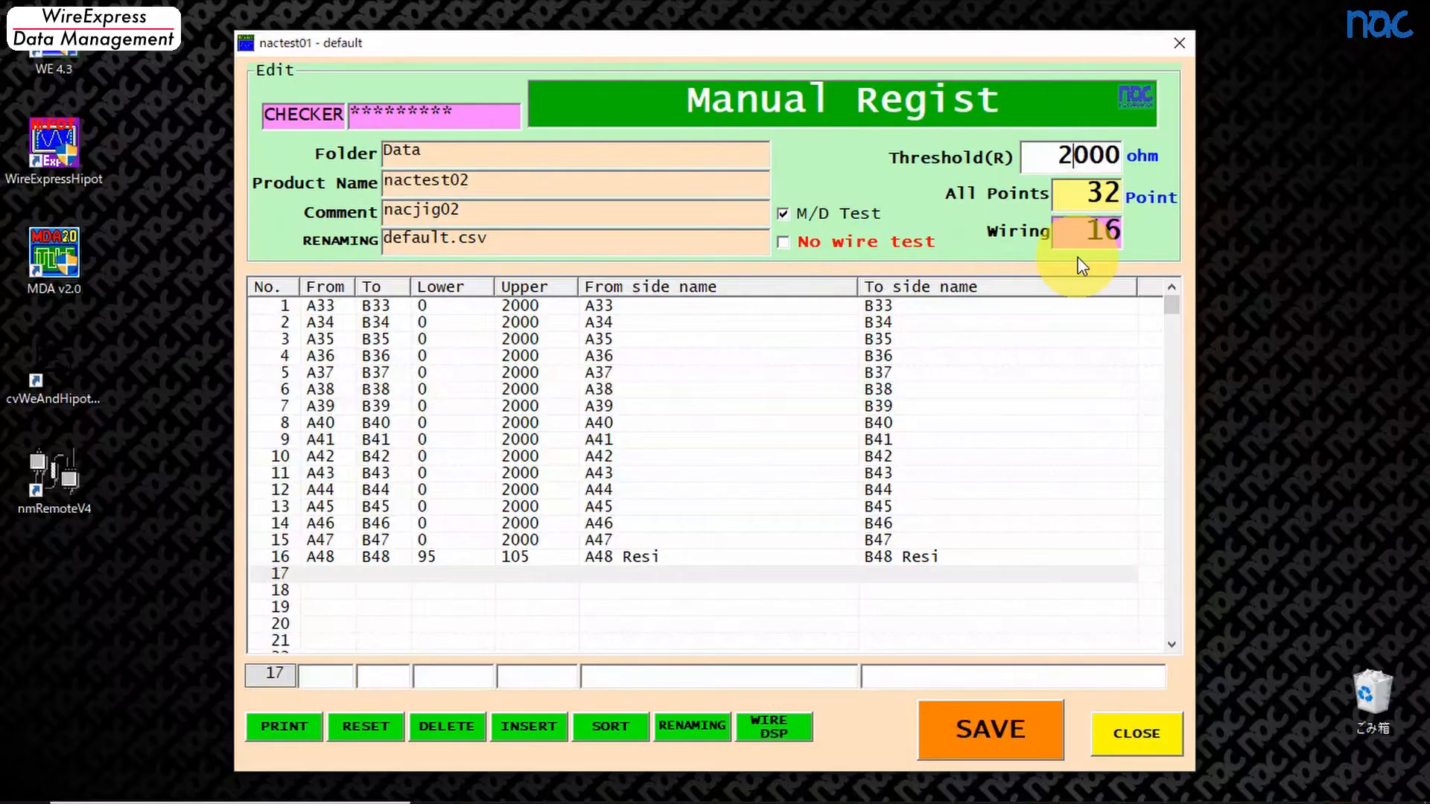
Step: Save the edited wiring data as product nactest02
{"action": "left_click", "coordinate": [989, 730]}
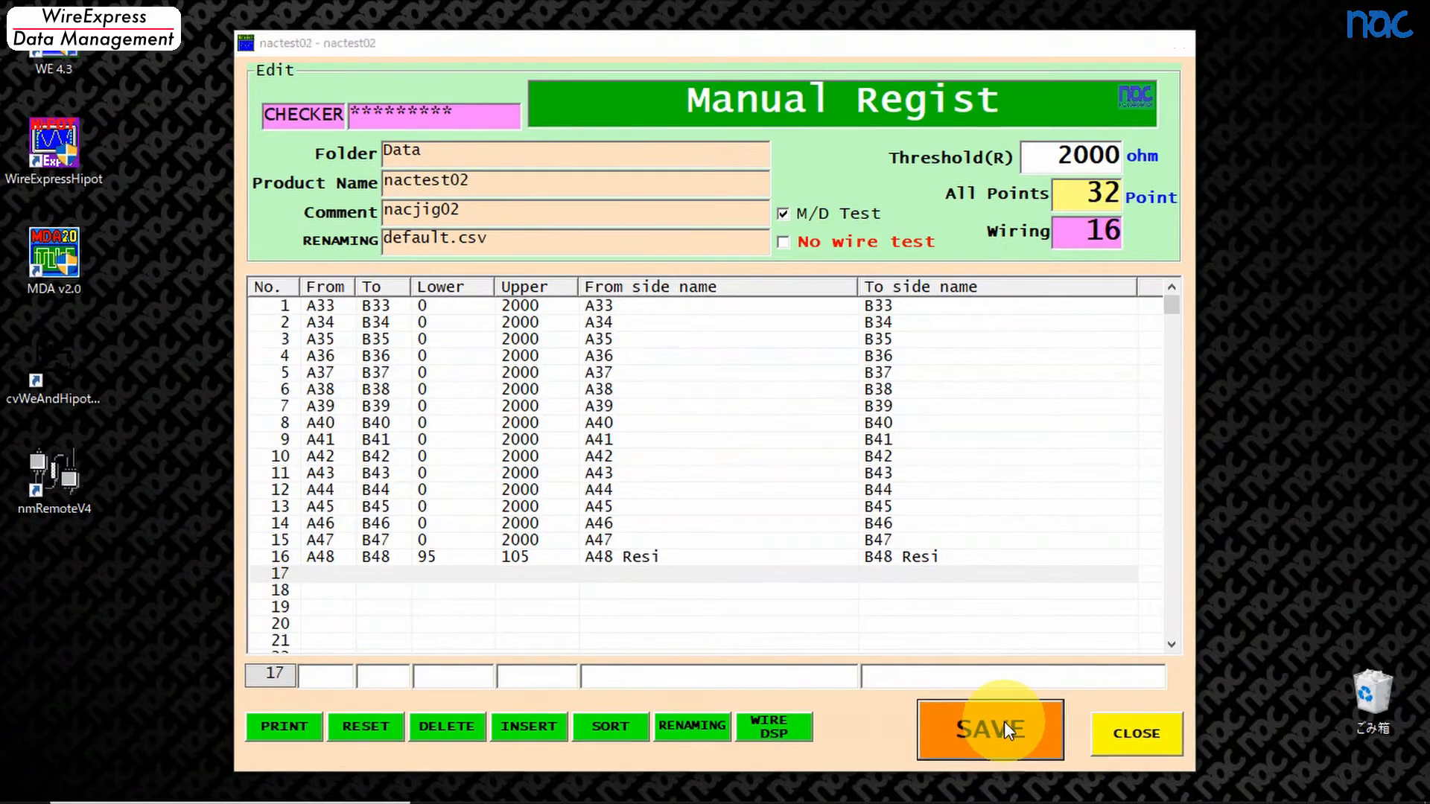
Step: Return to the product list showing nactest02 and view a blank manual registration form
{"action": "left_click", "coordinate": [991, 728]}
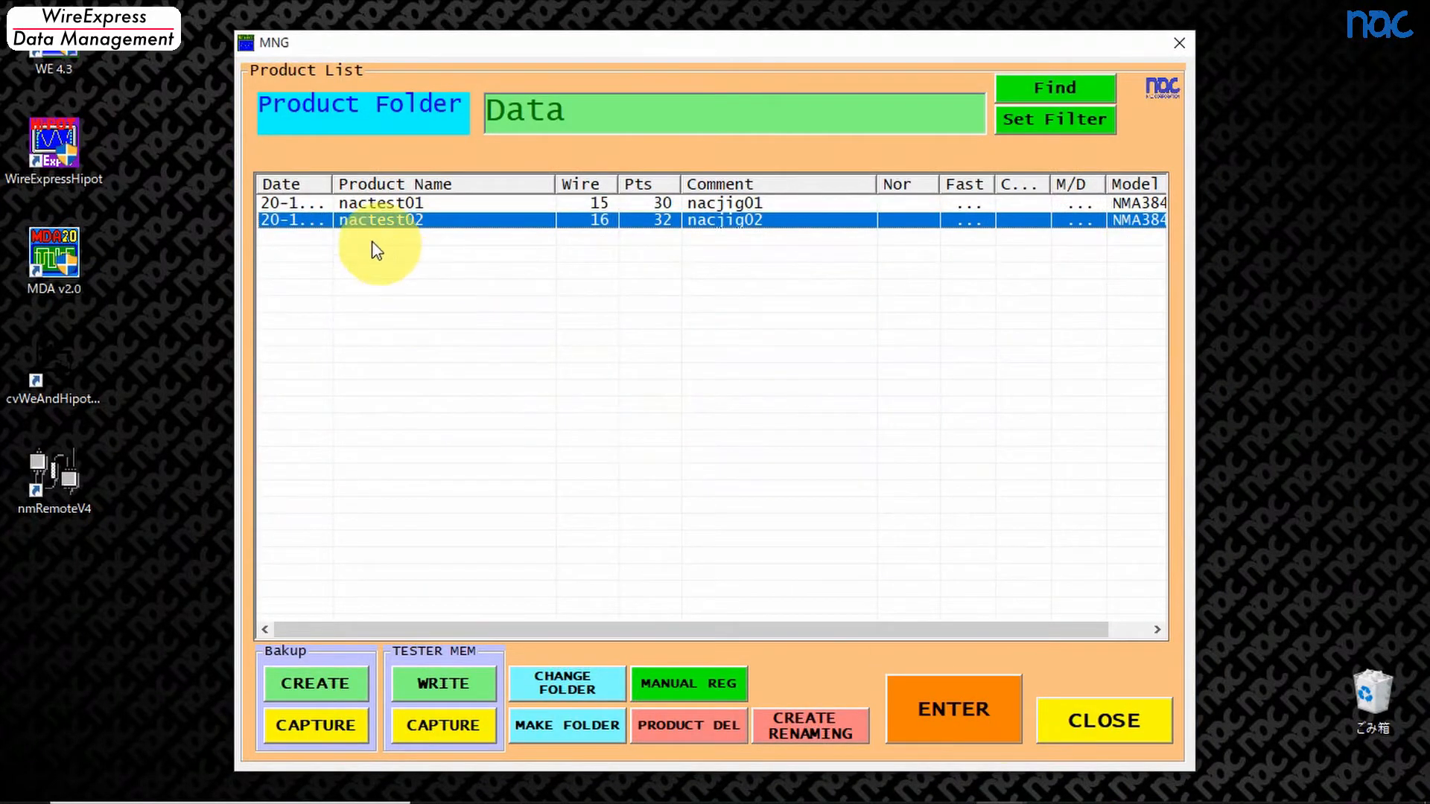
{"action": "mouse_move", "coordinate": [889, 242]}
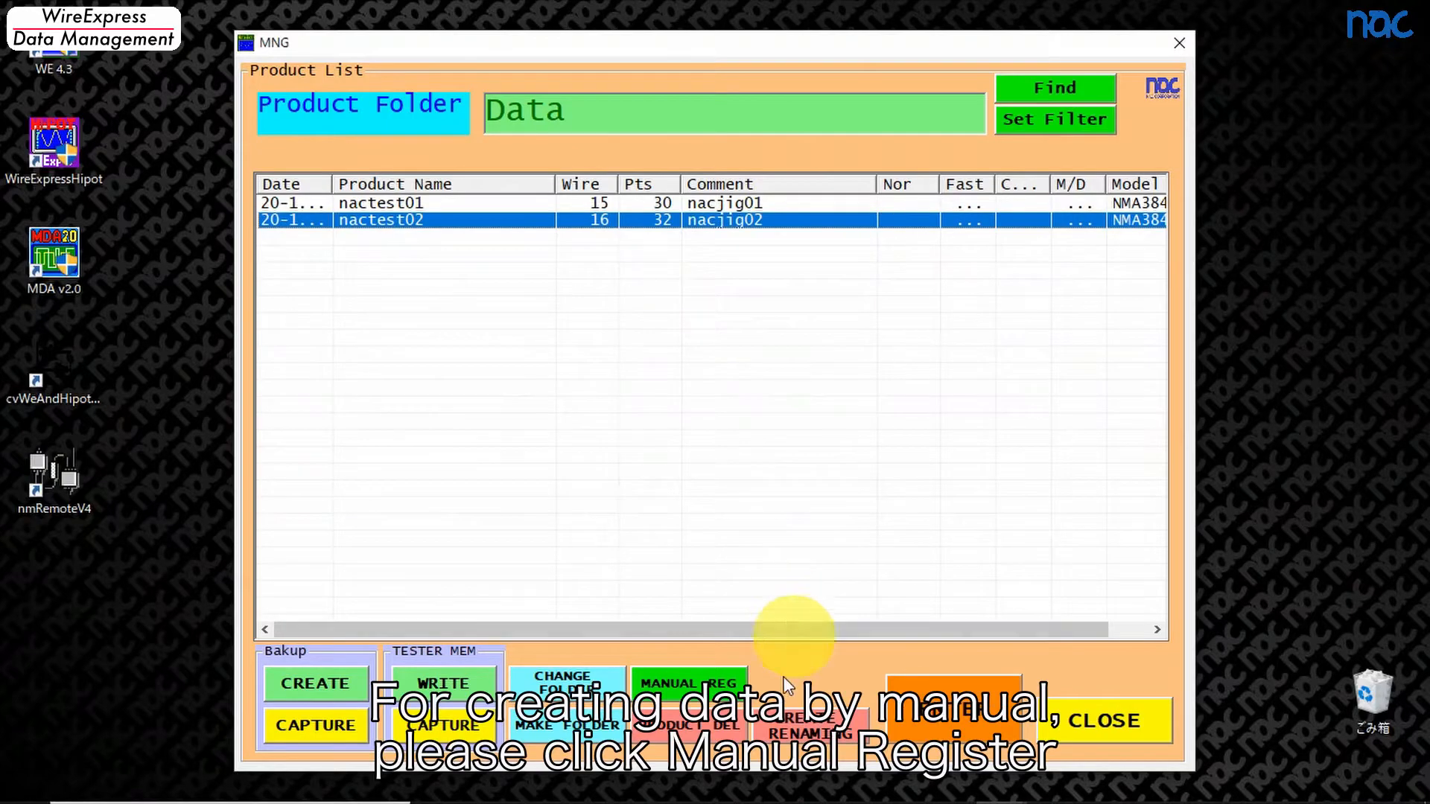
{"action": "left_click", "coordinate": [688, 684]}
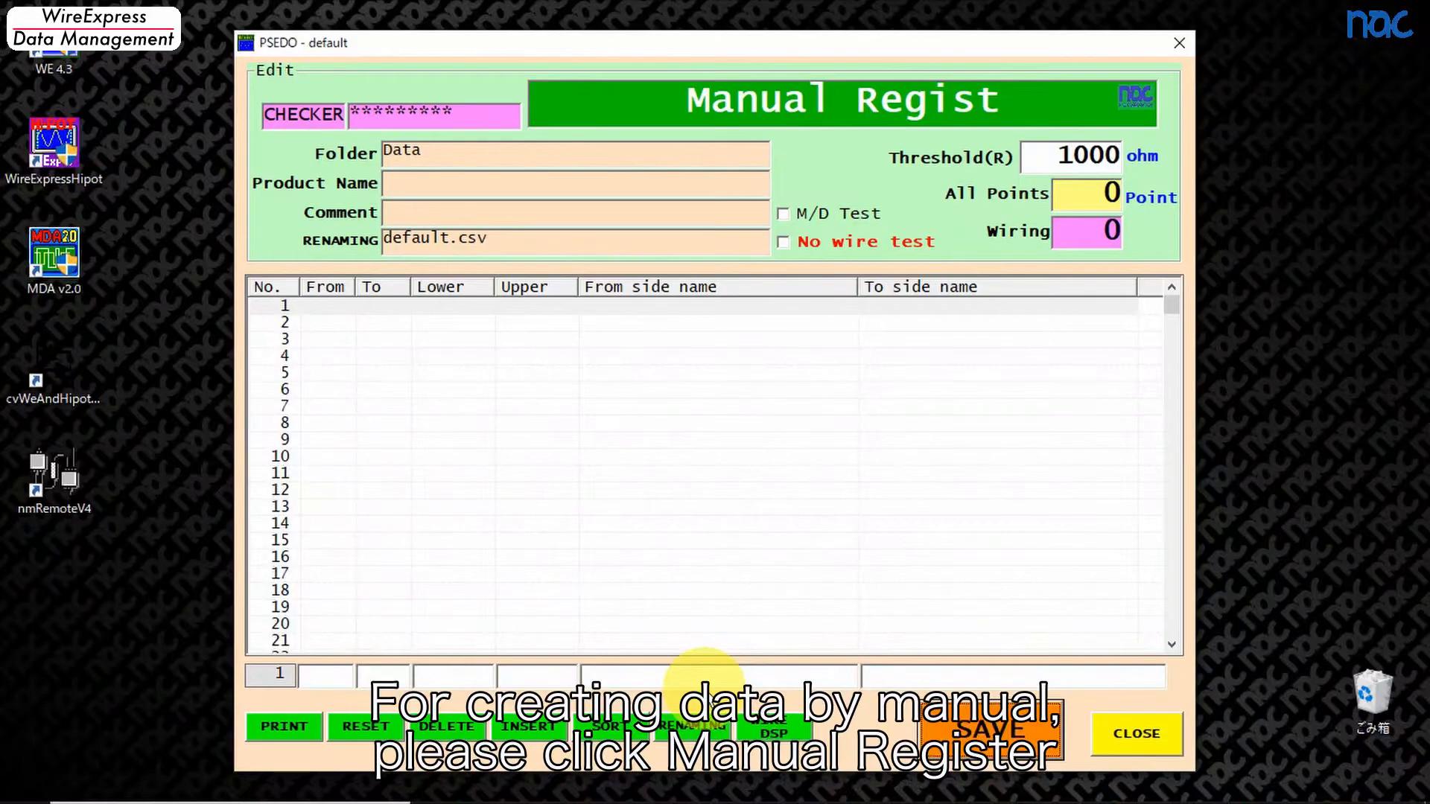
{"action": "mouse_move", "coordinate": [786, 566]}
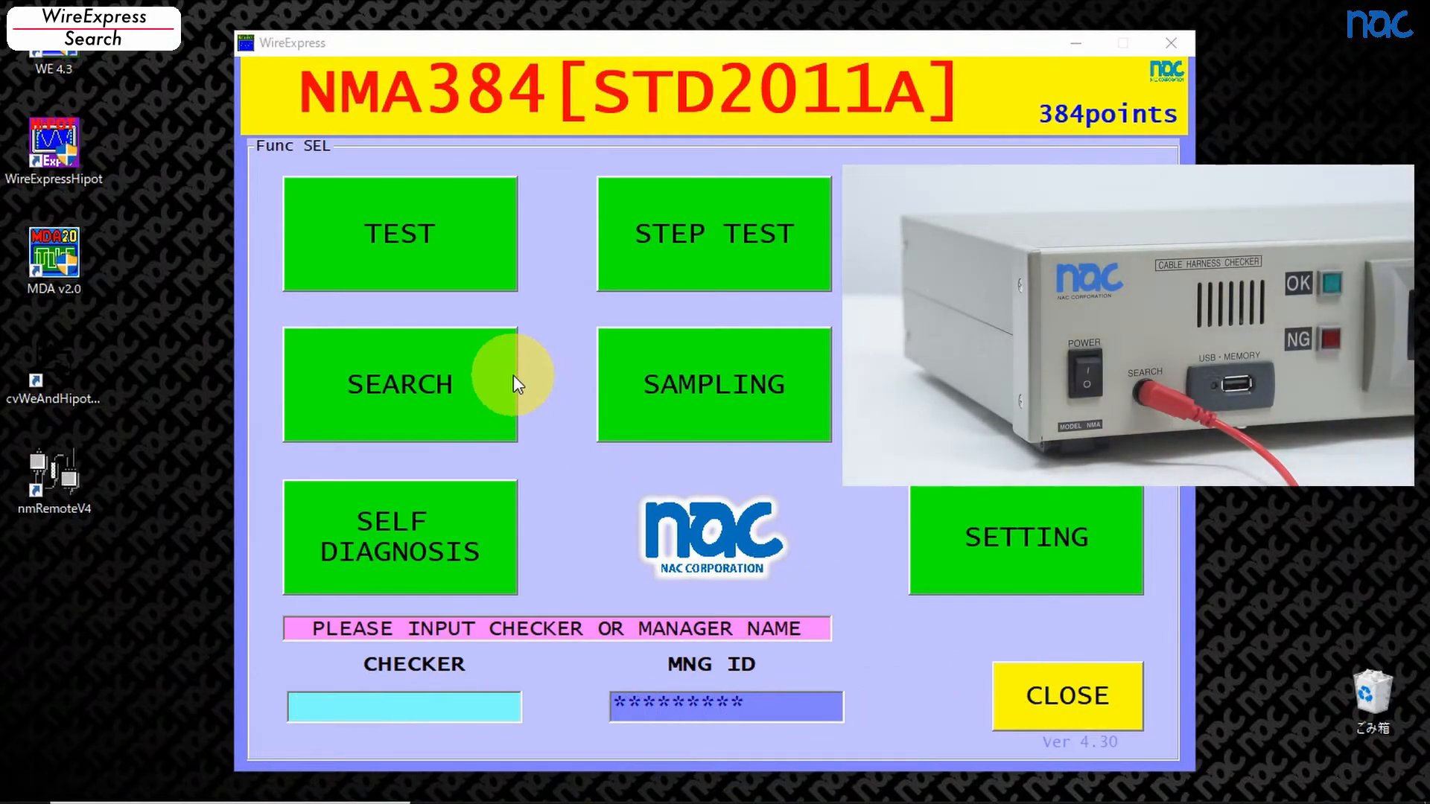
Step: Choose Simple Search mode with masking of the same pin enabled
{"action": "left_click", "coordinate": [399, 383]}
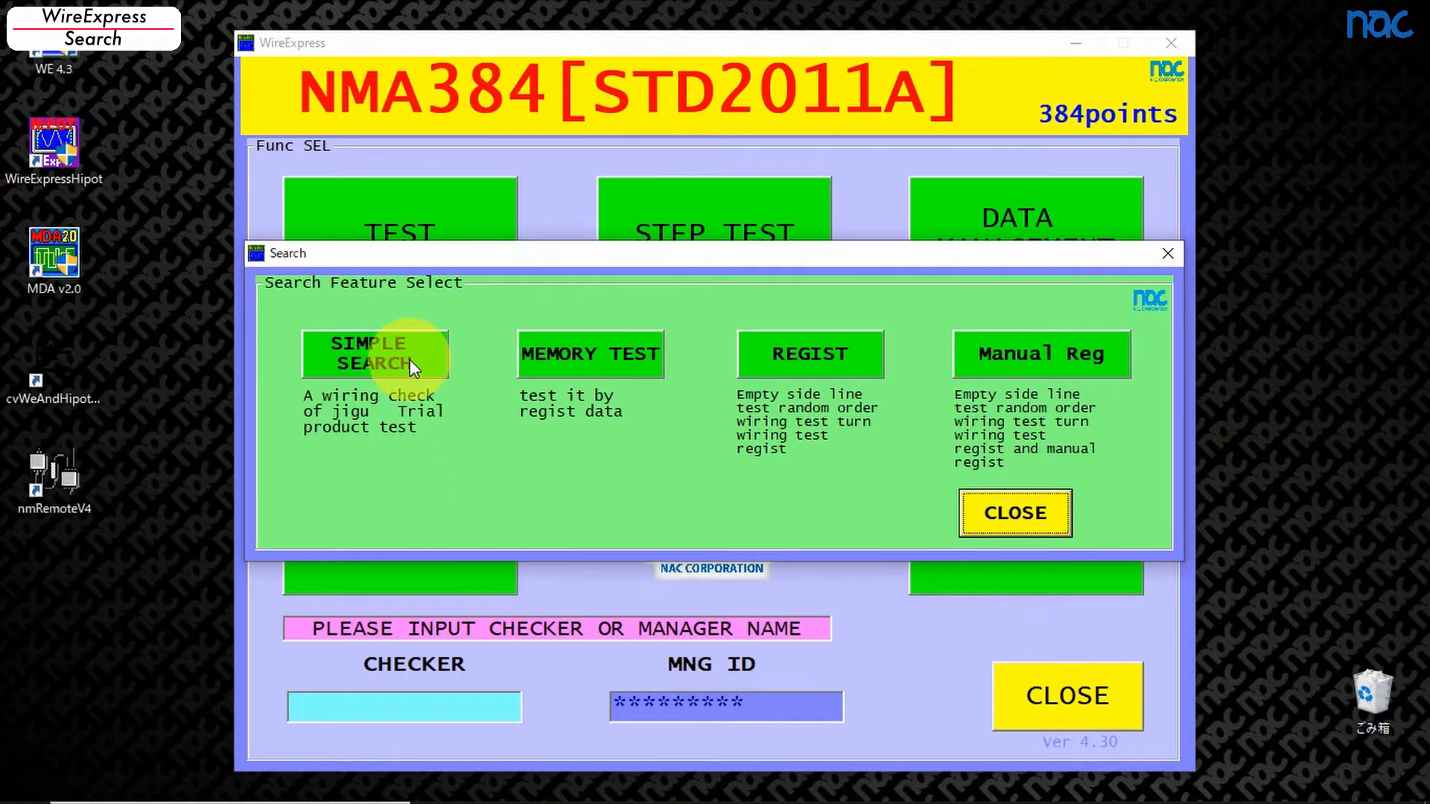
{"action": "left_click", "coordinate": [374, 355]}
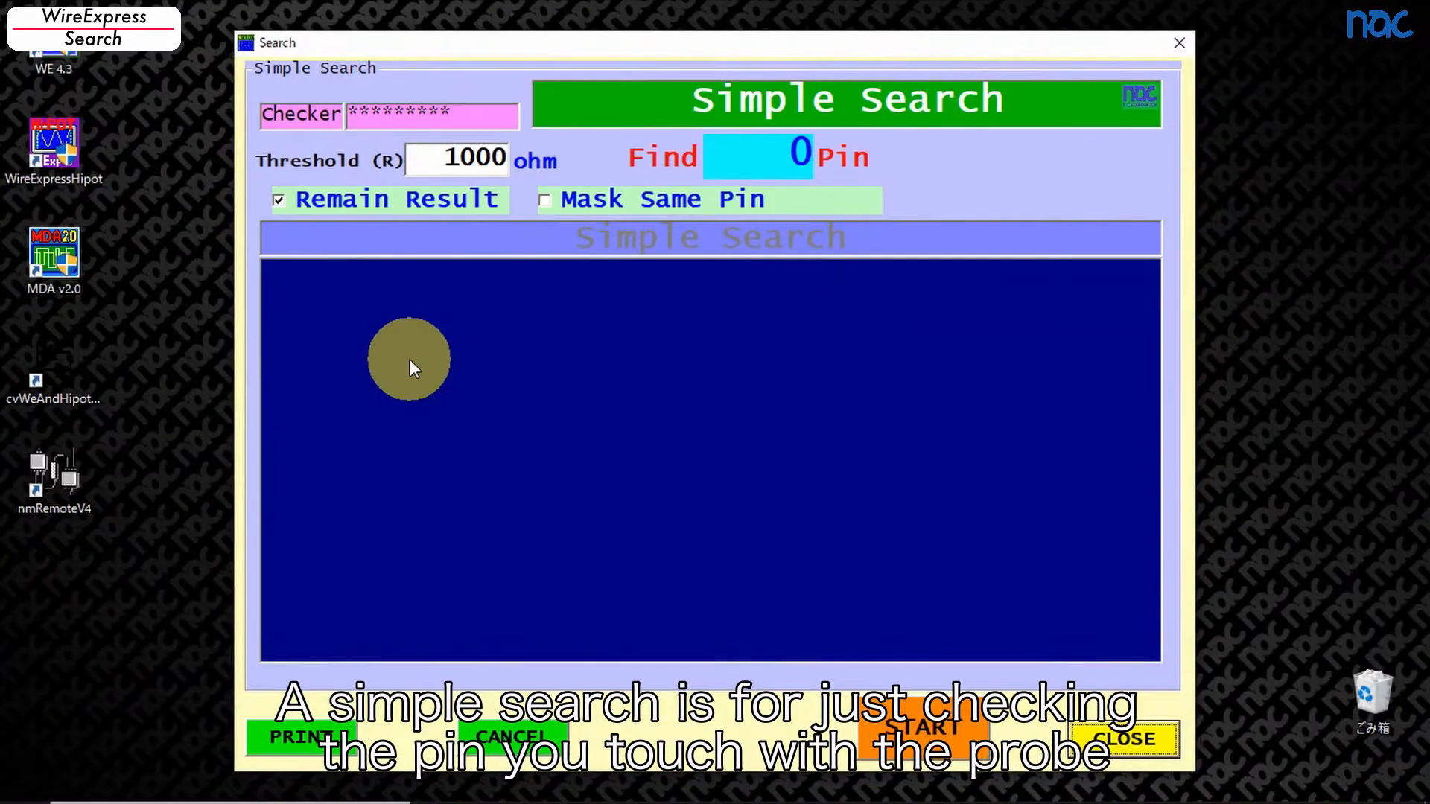
{"action": "mouse_move", "coordinate": [429, 222]}
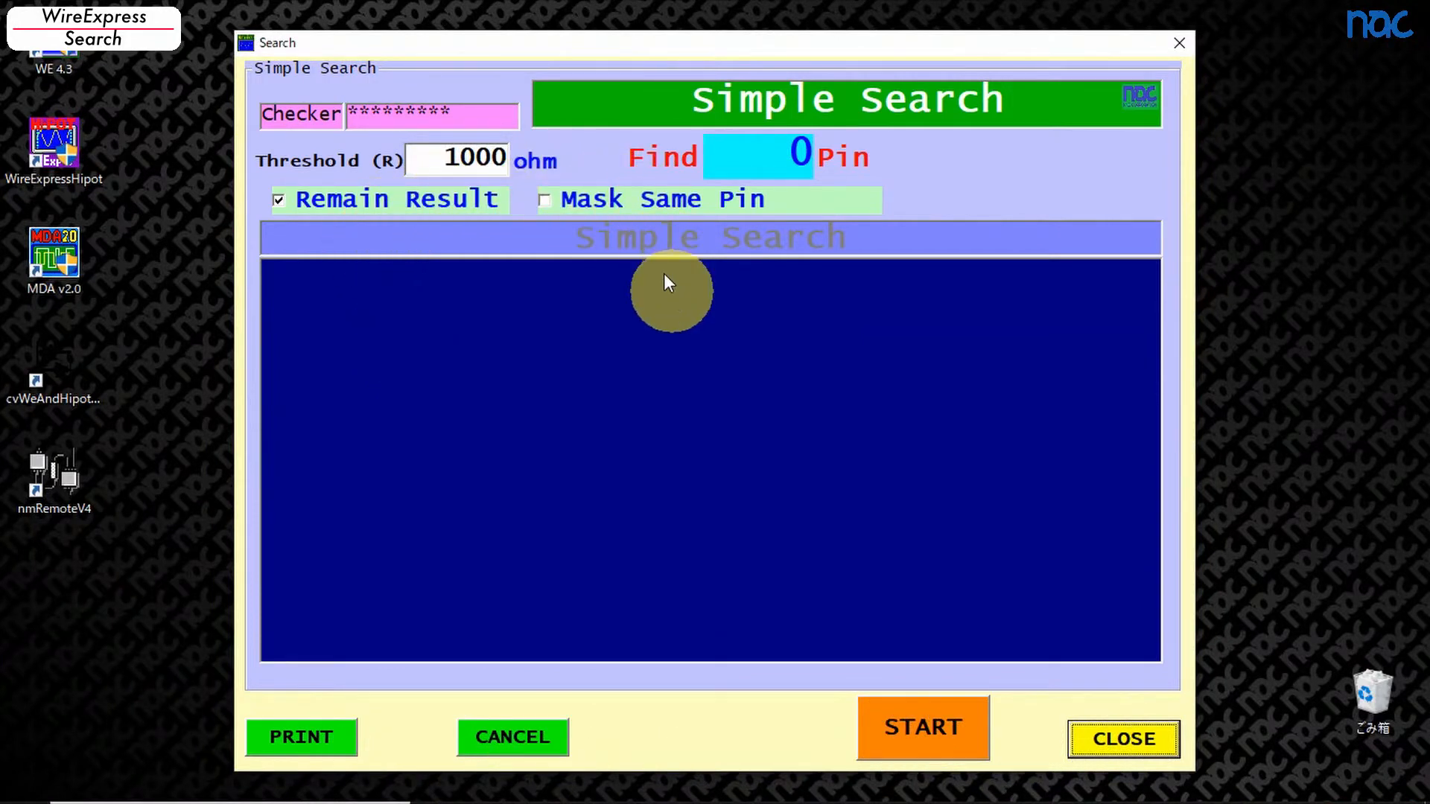
{"action": "left_click", "coordinate": [546, 199]}
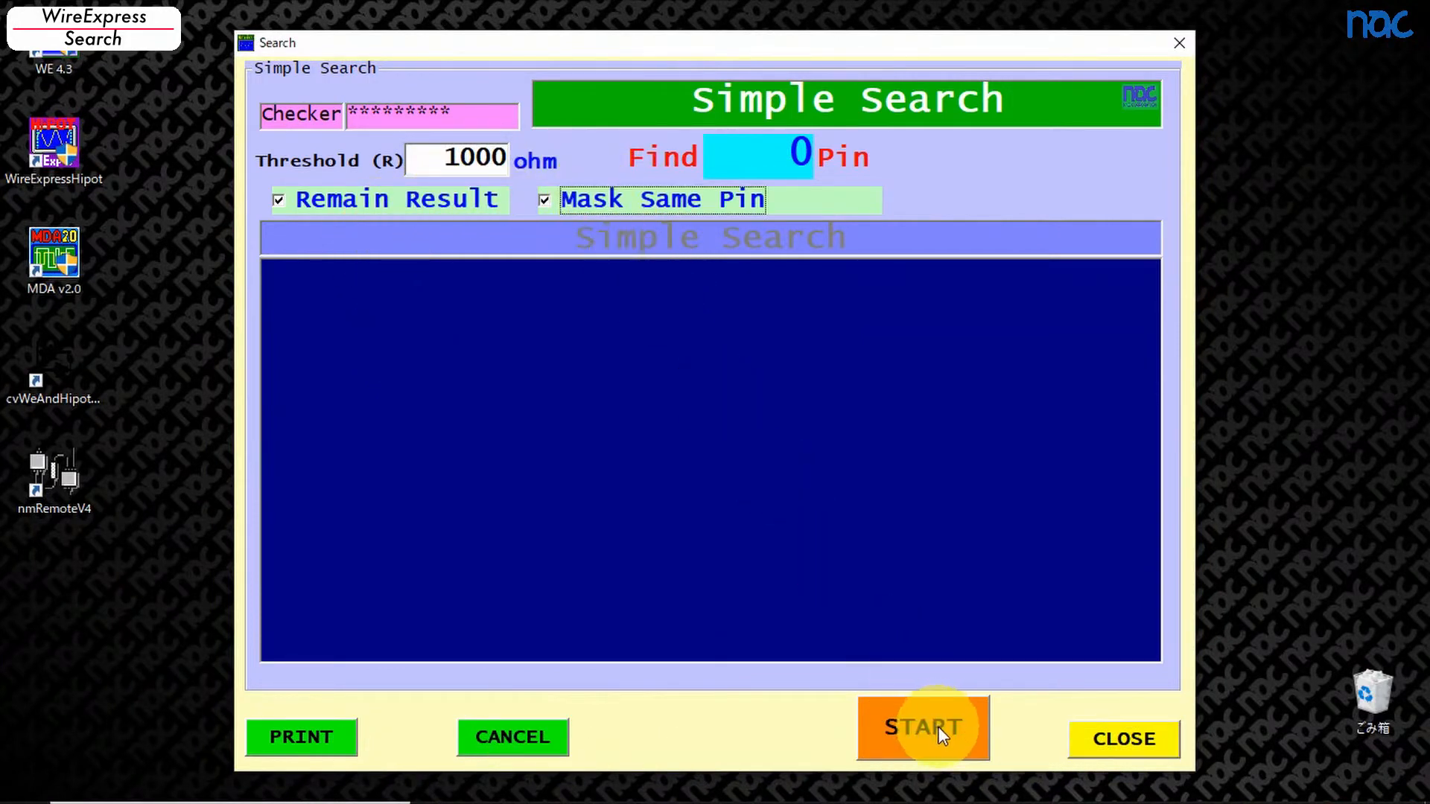
Step: Run the simple search until pins A33–A36 are listed, then return to Search Feature Select
{"action": "left_click", "coordinate": [922, 728]}
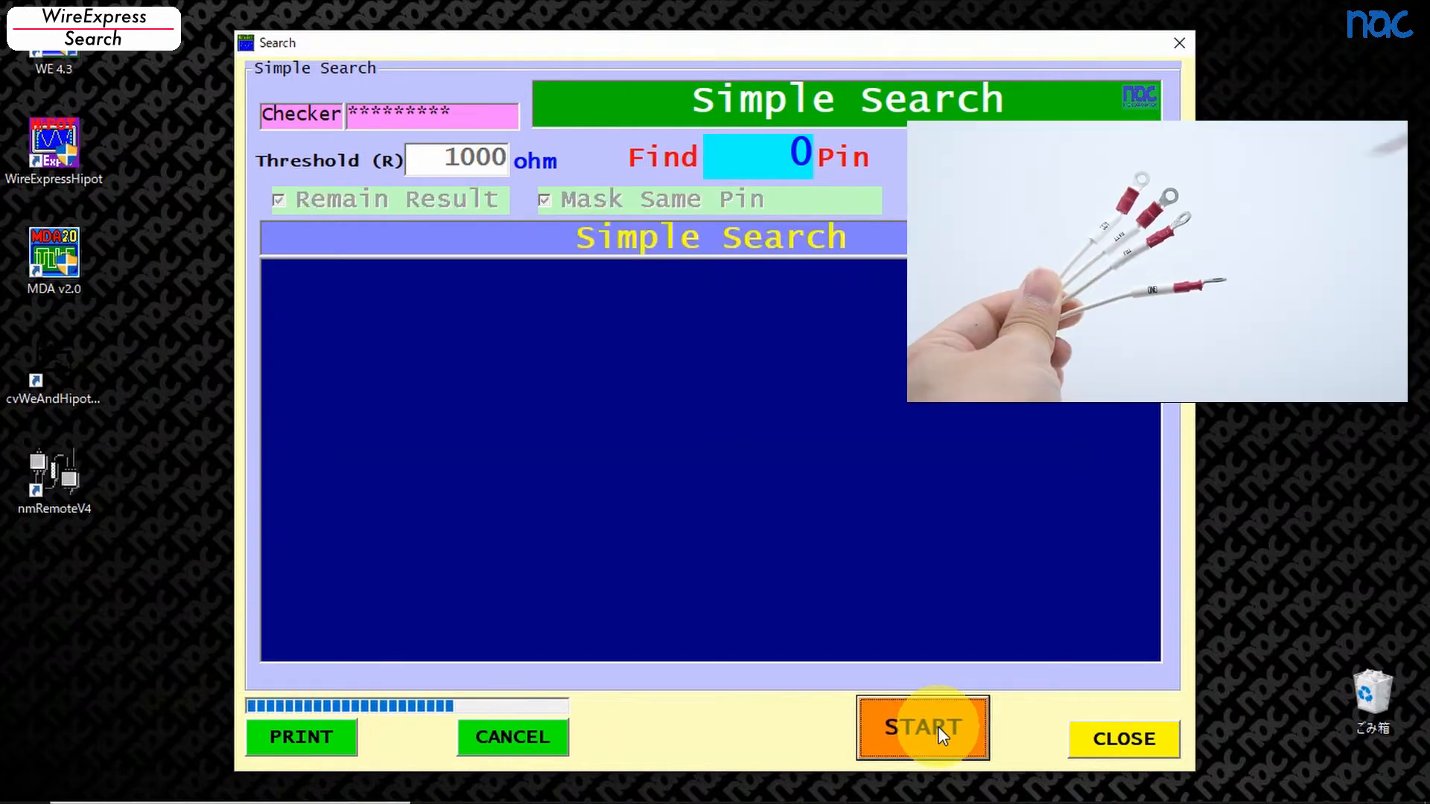
{"action": "left_click", "coordinate": [922, 727]}
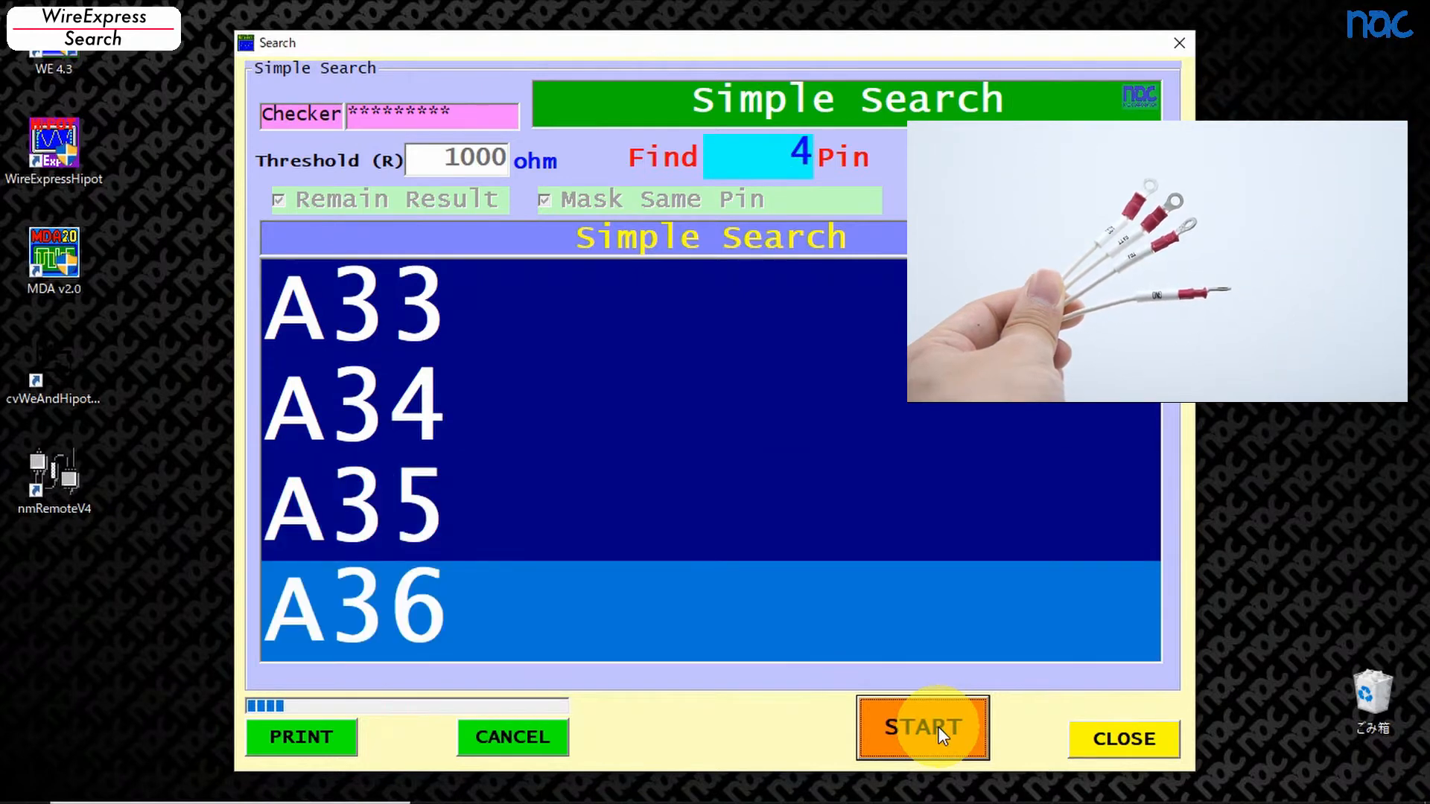
{"action": "left_click", "coordinate": [922, 727]}
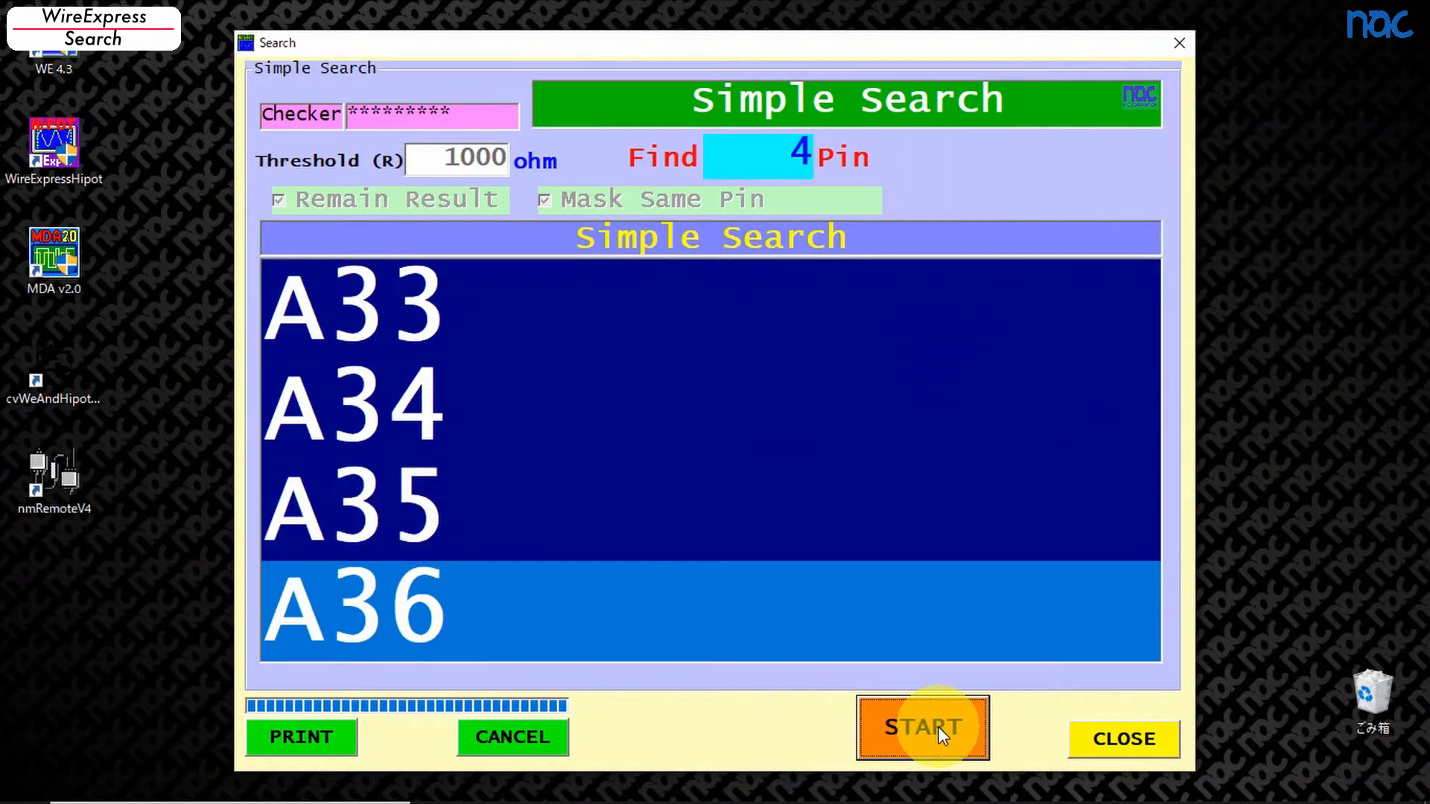
{"action": "left_click", "coordinate": [921, 727]}
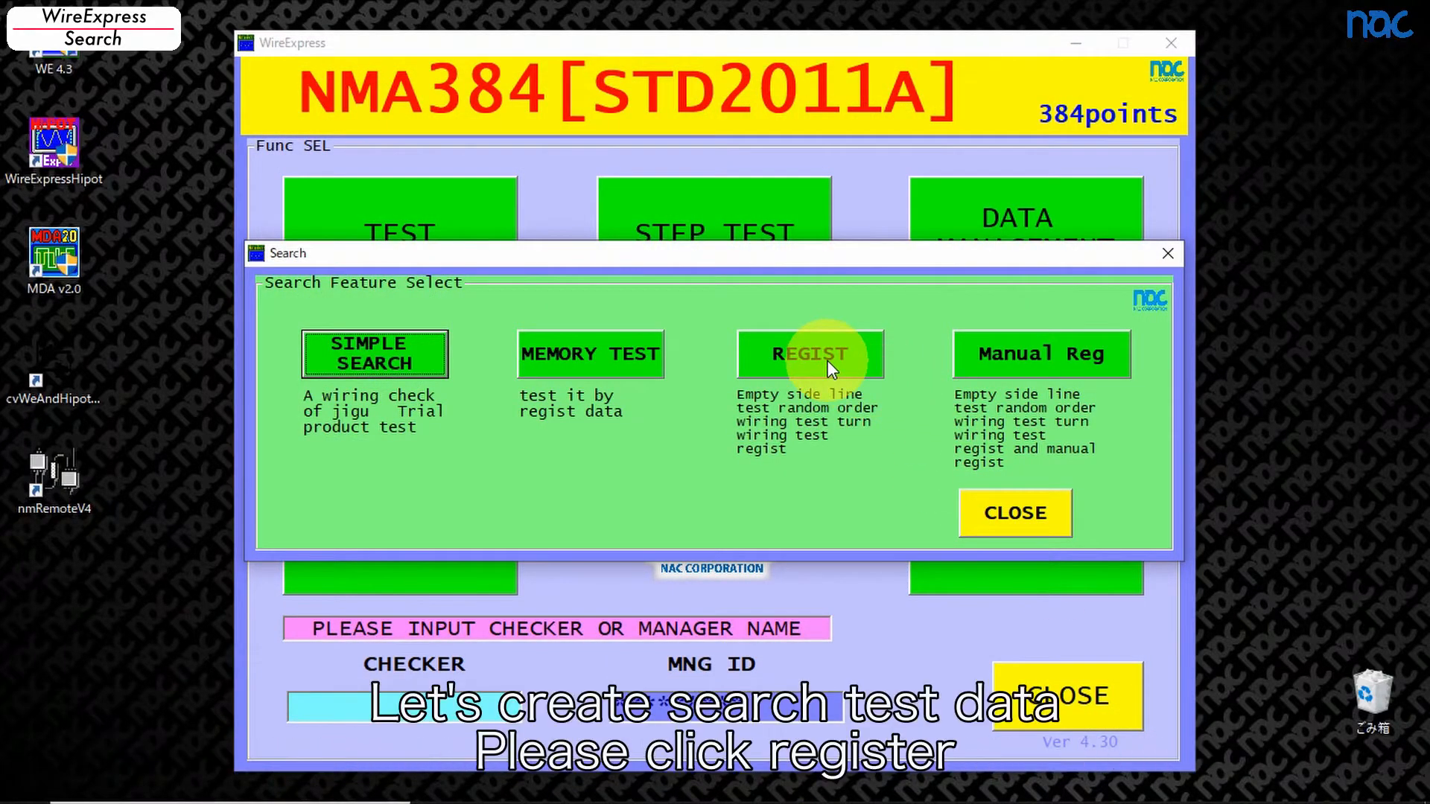
Step: Start search data registration in Order Search mode
{"action": "left_click", "coordinate": [809, 355]}
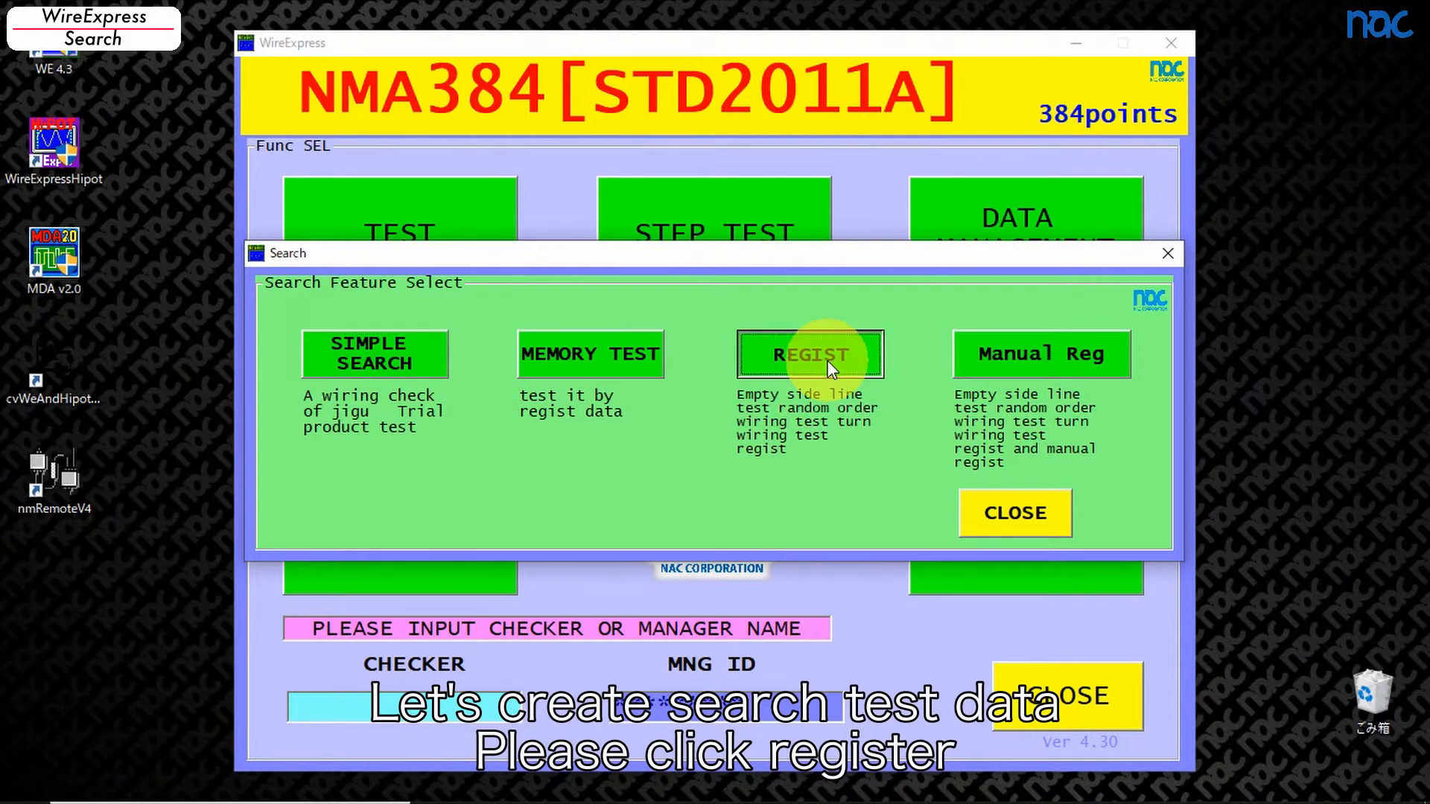
{"action": "left_click", "coordinate": [807, 354]}
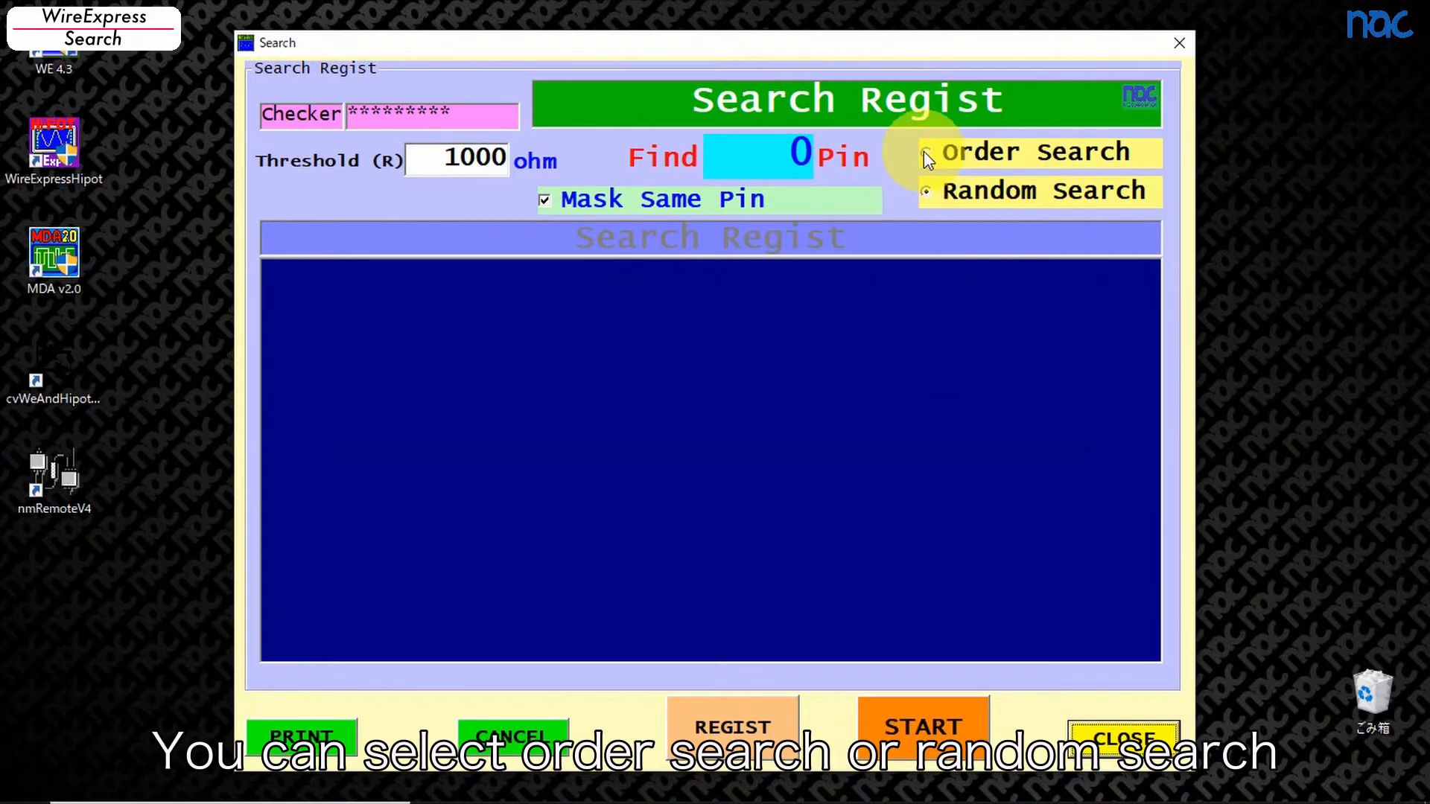
{"action": "left_click", "coordinate": [927, 151]}
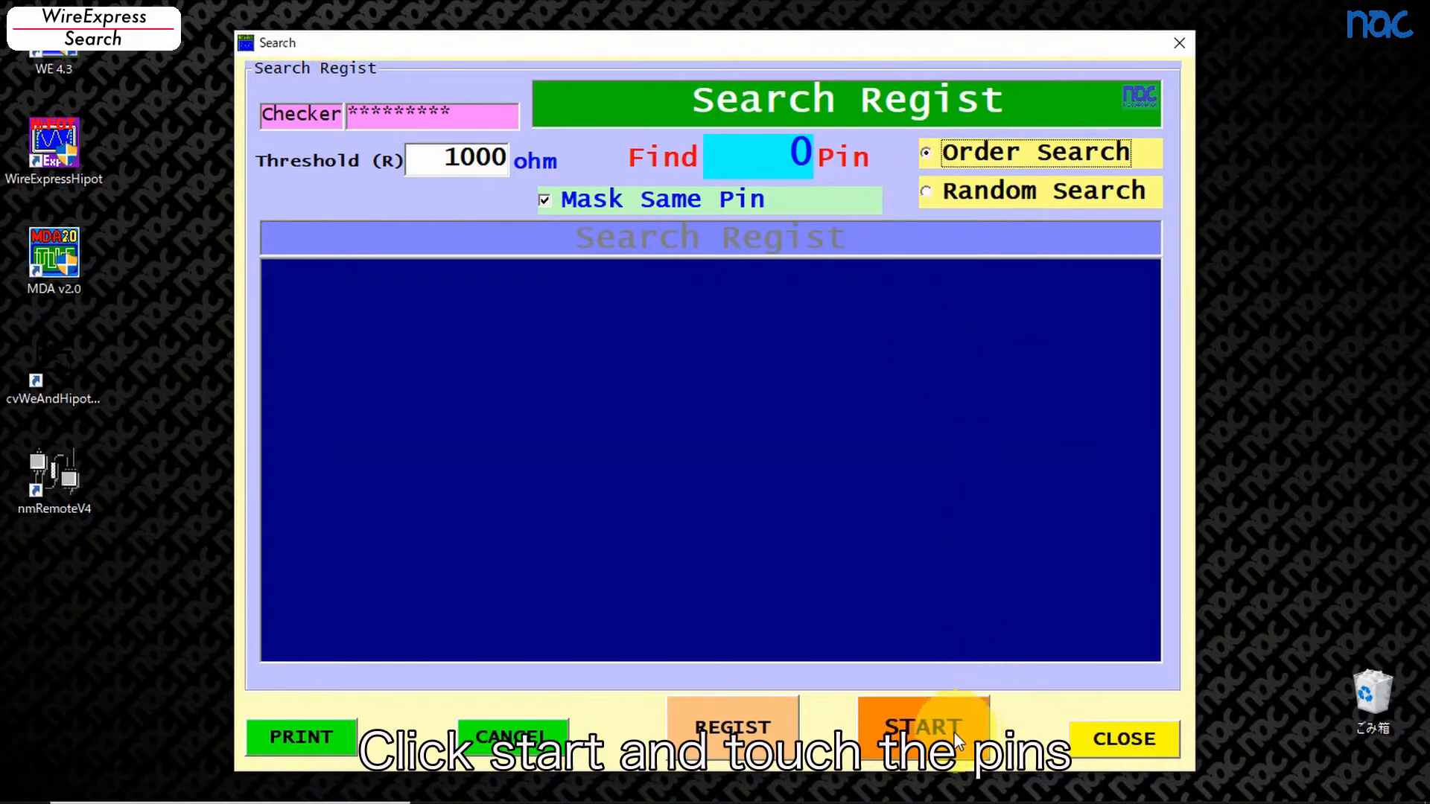
Step: Register the touched pins A33, A34, A35, A36 in order
{"action": "left_click", "coordinate": [922, 729]}
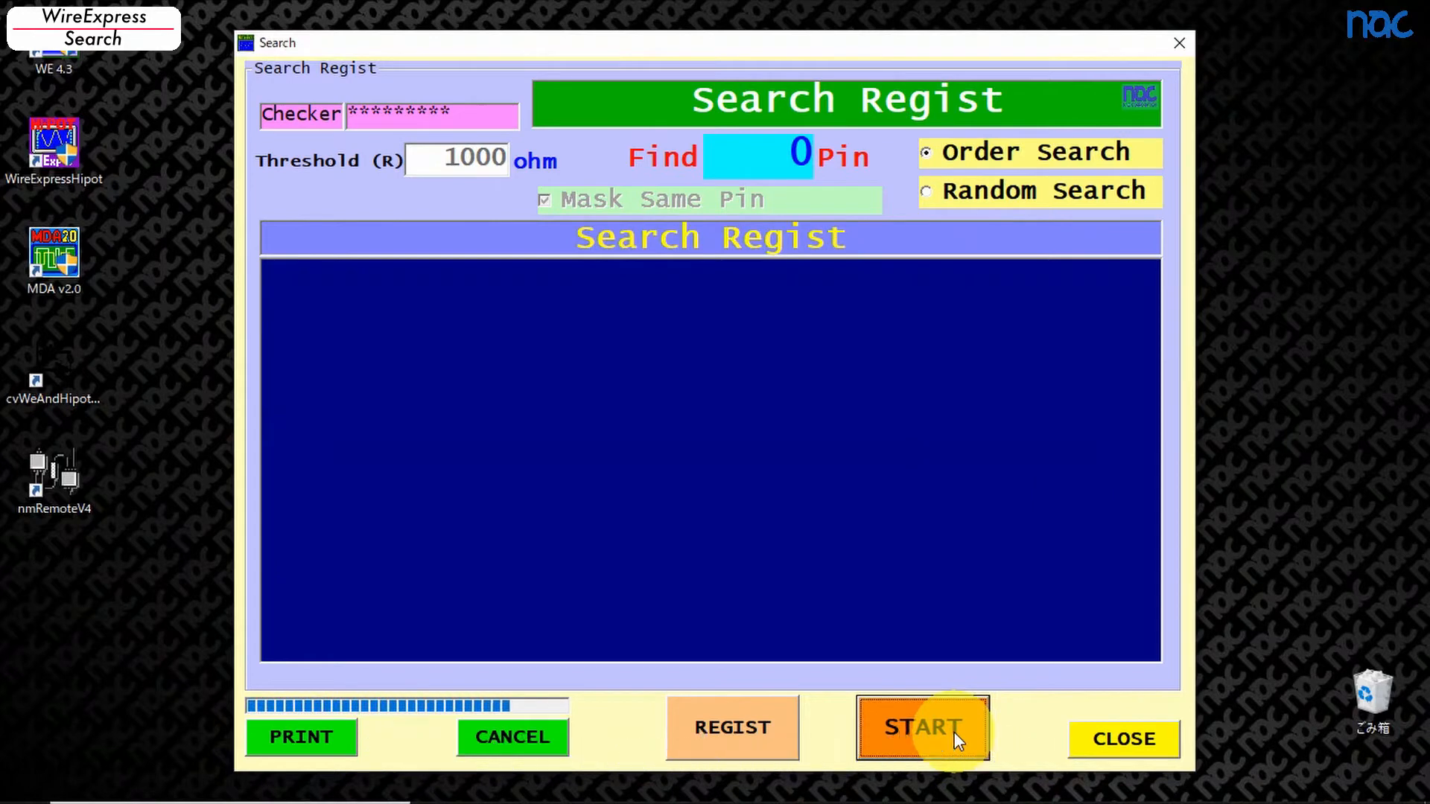
{"action": "left_click", "coordinate": [922, 728]}
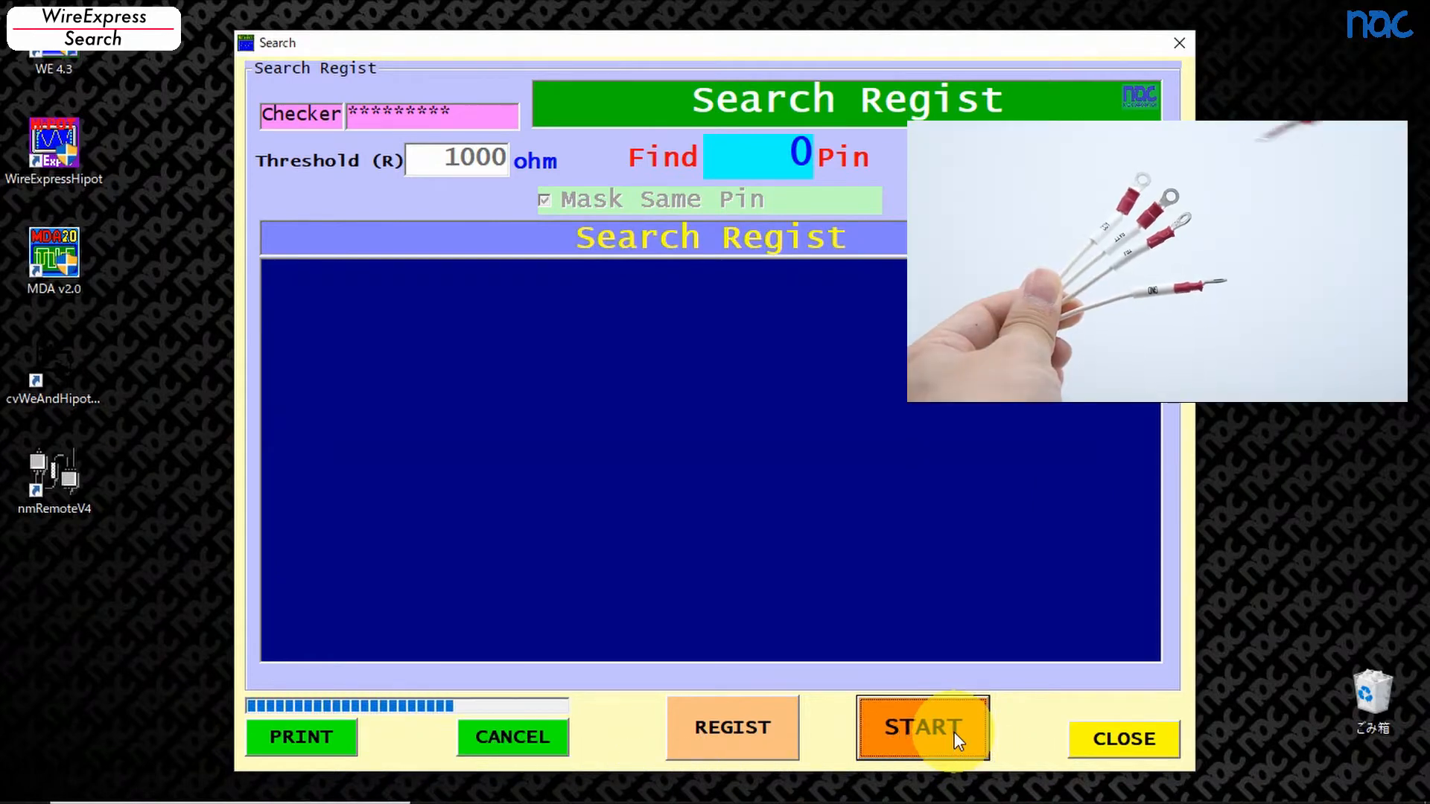
{"action": "left_click", "coordinate": [921, 729]}
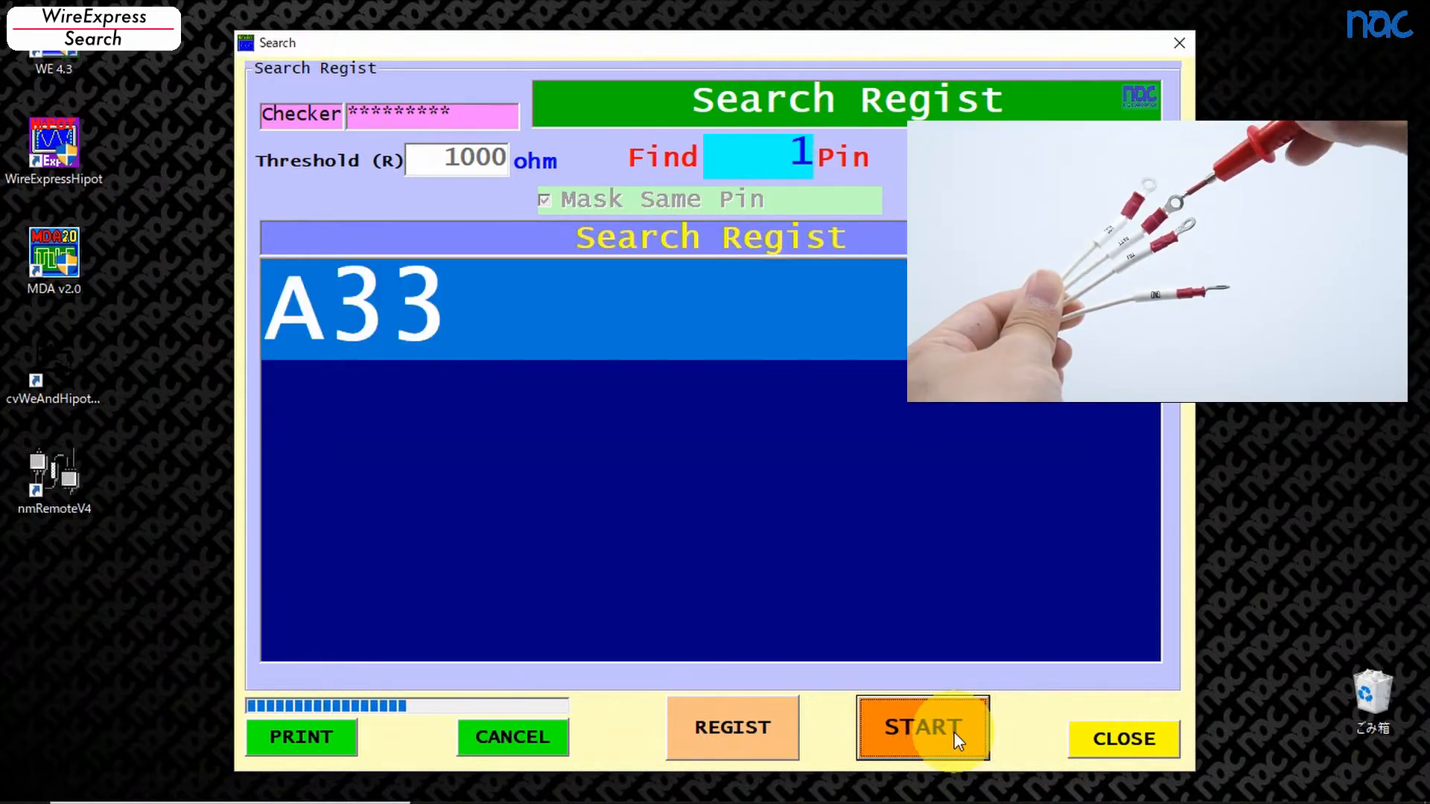
{"action": "left_click", "coordinate": [921, 727]}
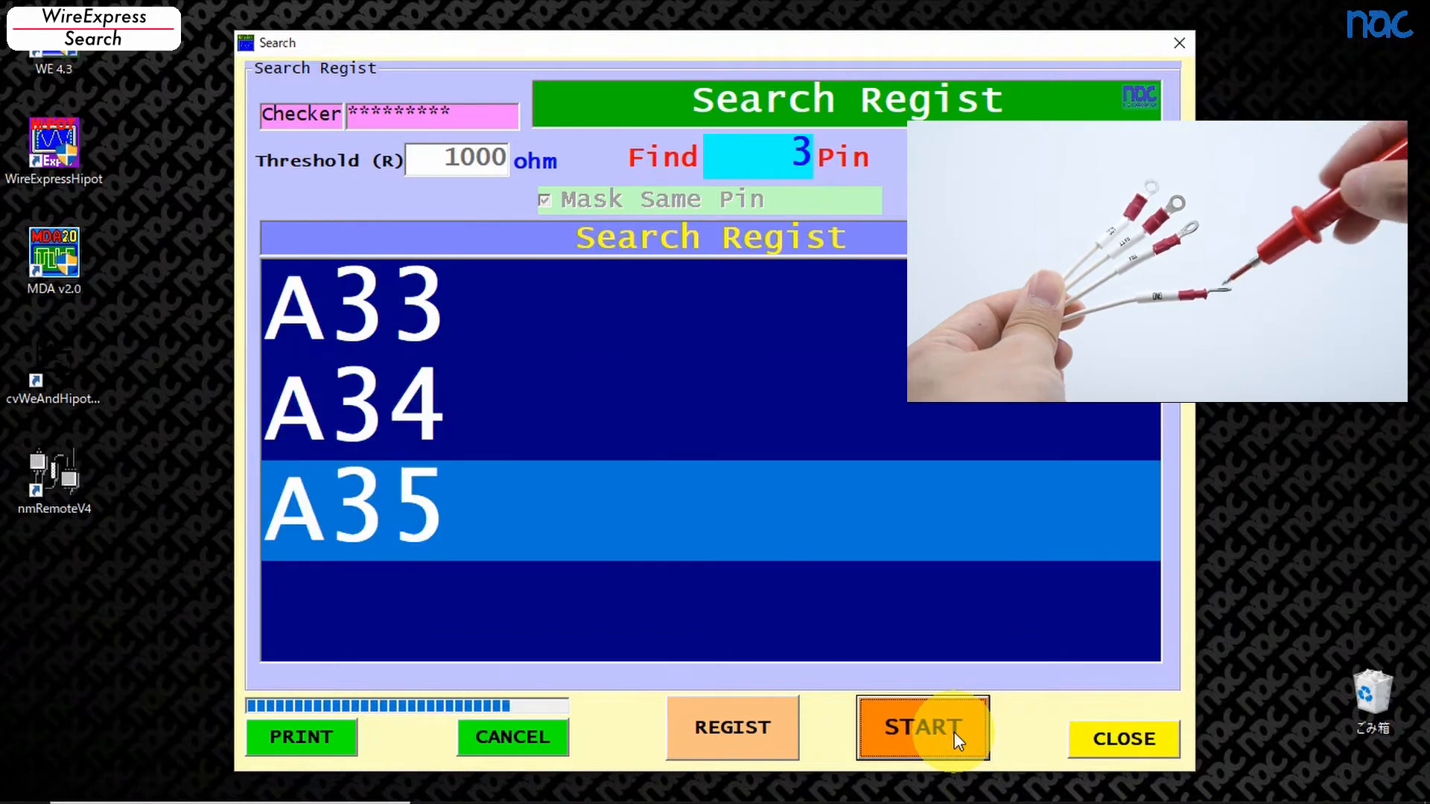
{"action": "left_click", "coordinate": [922, 727]}
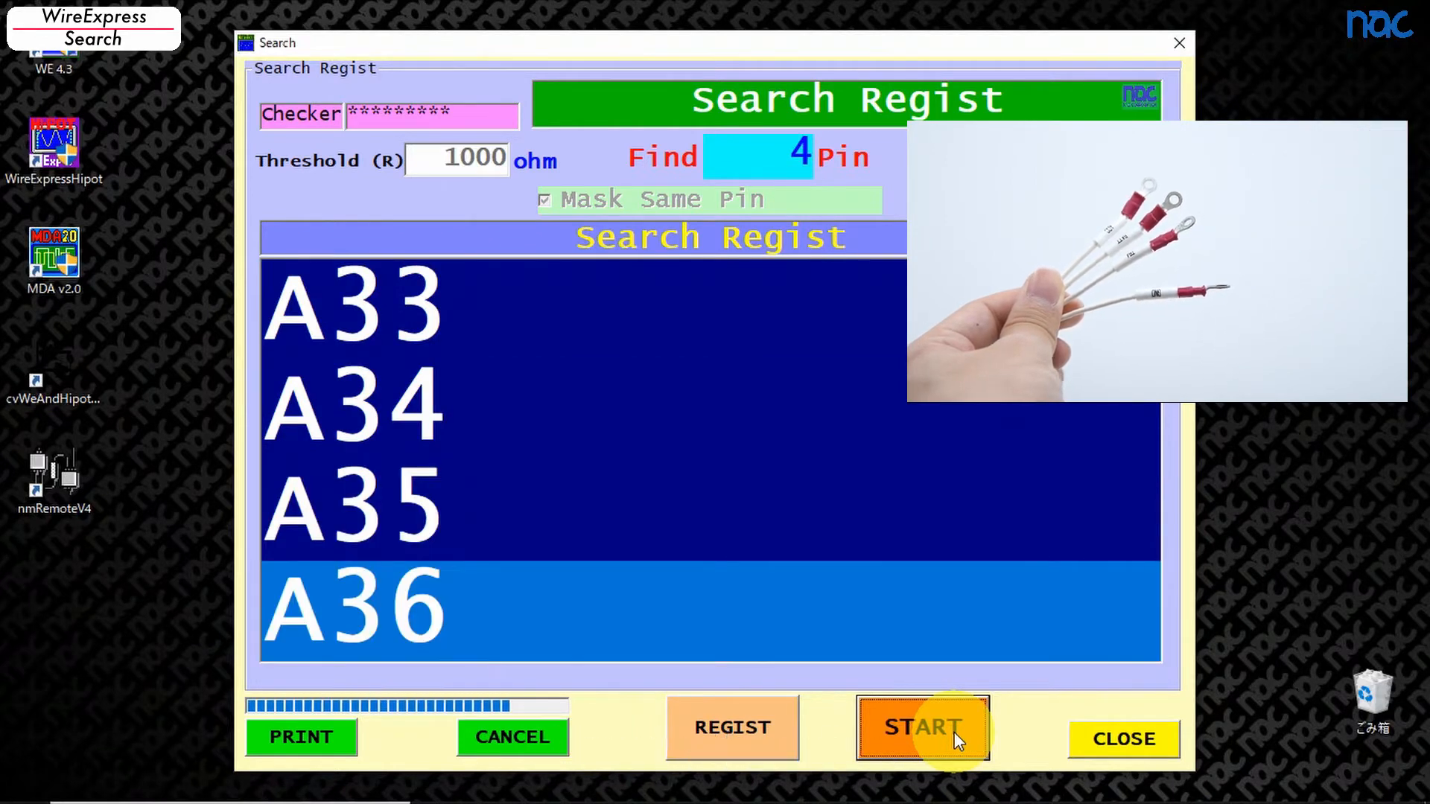
{"action": "left_click", "coordinate": [921, 729]}
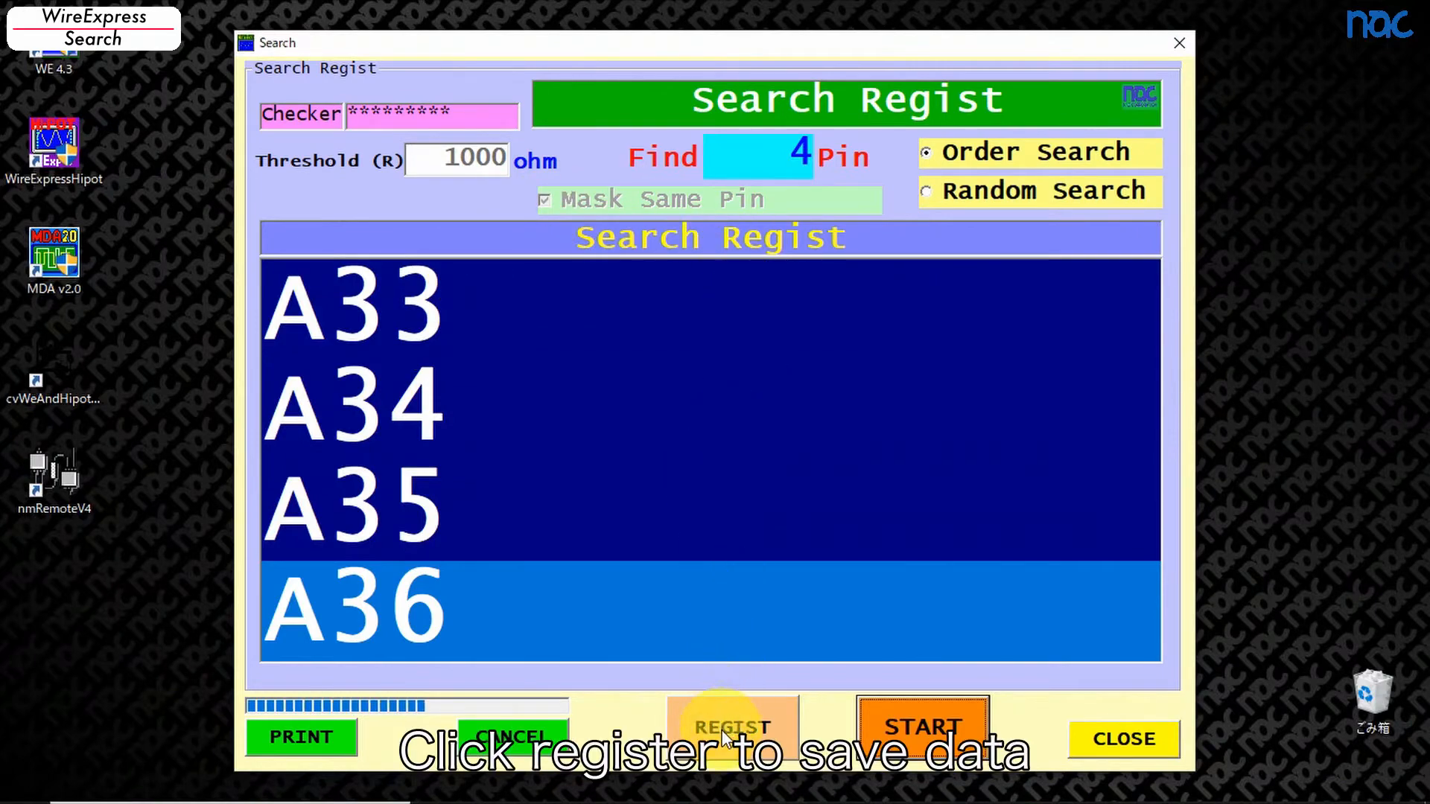
Step: Save the registered pins as search data 'nacsearch01' and confirm
{"action": "left_click", "coordinate": [730, 727]}
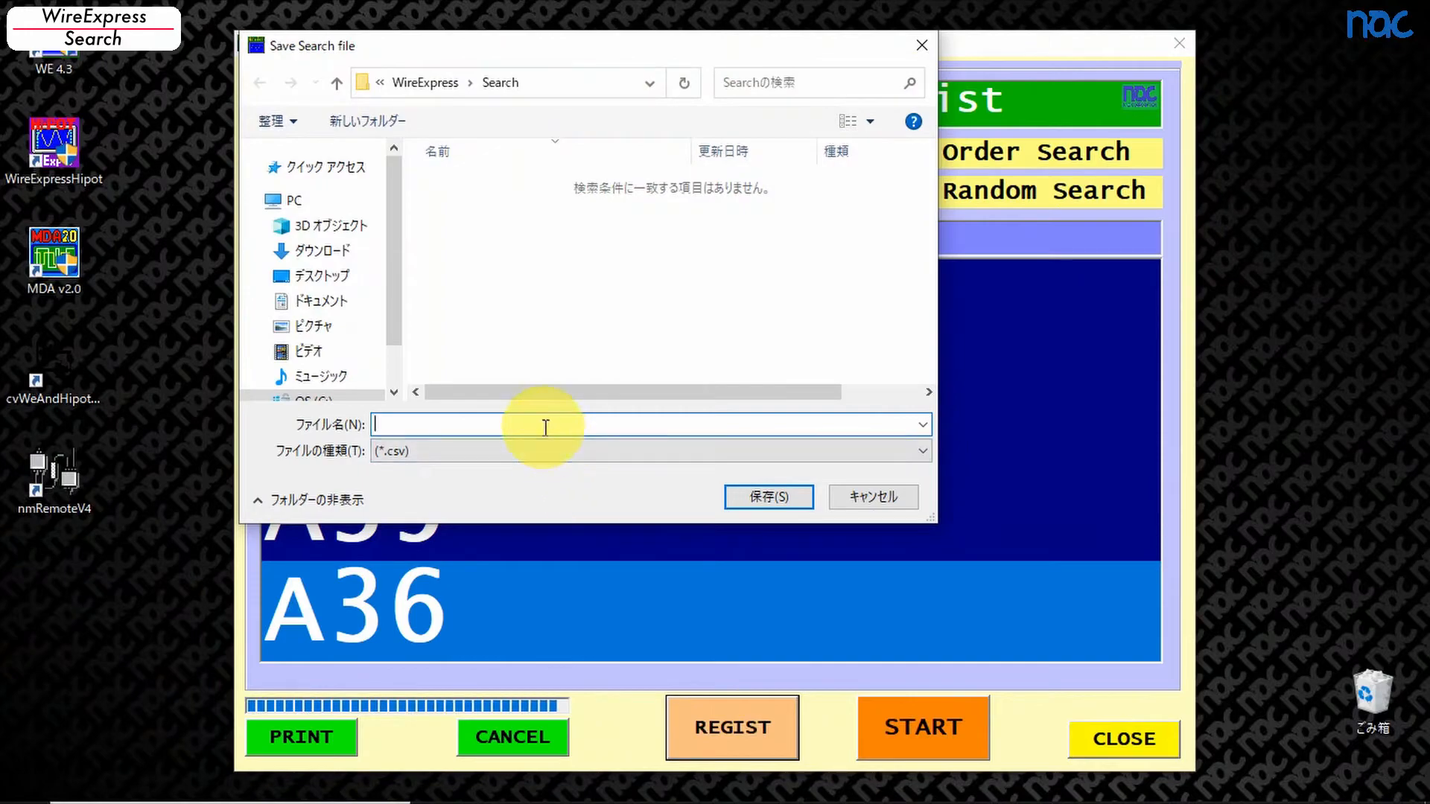
{"action": "type", "text": "nacsearch01"}
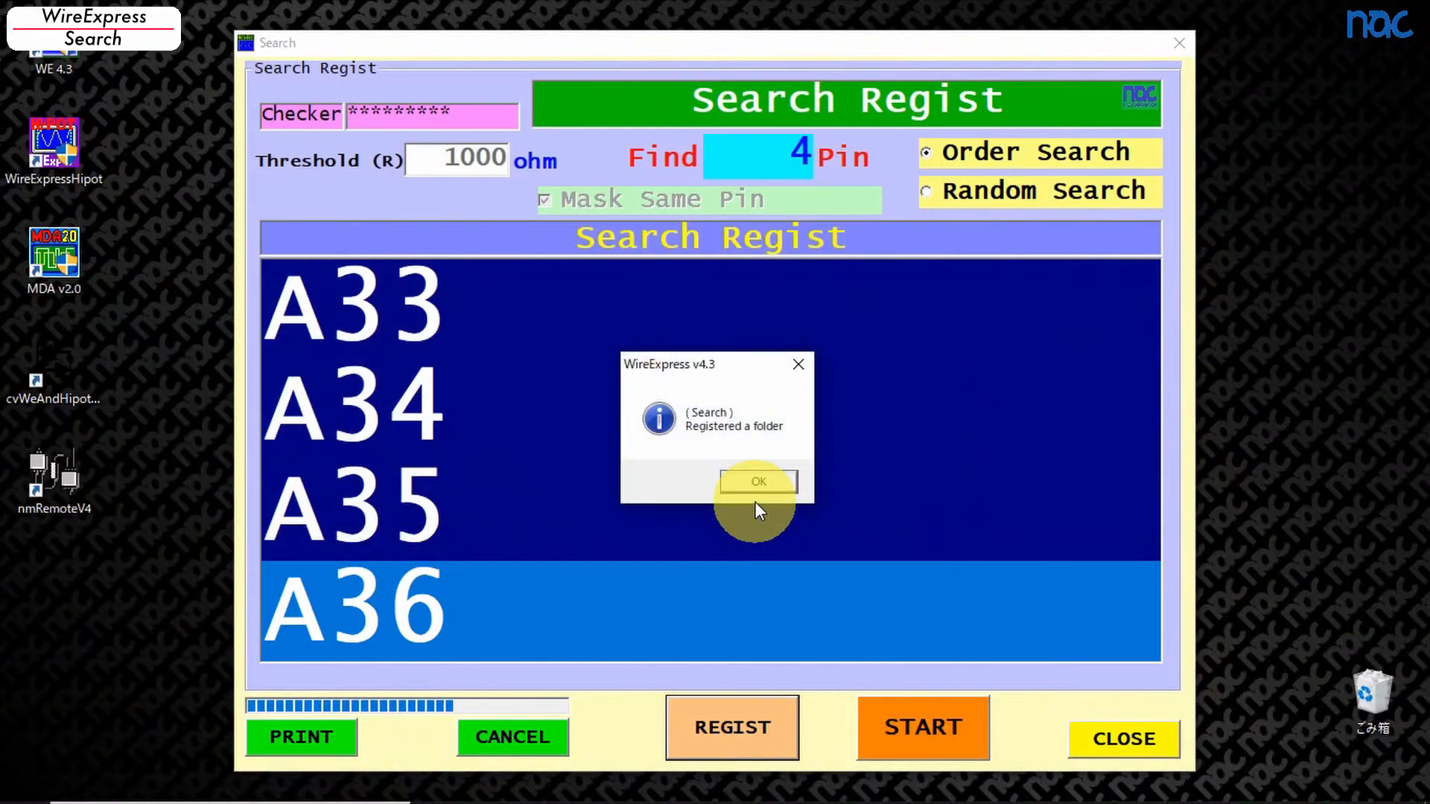
{"action": "left_click", "coordinate": [758, 481]}
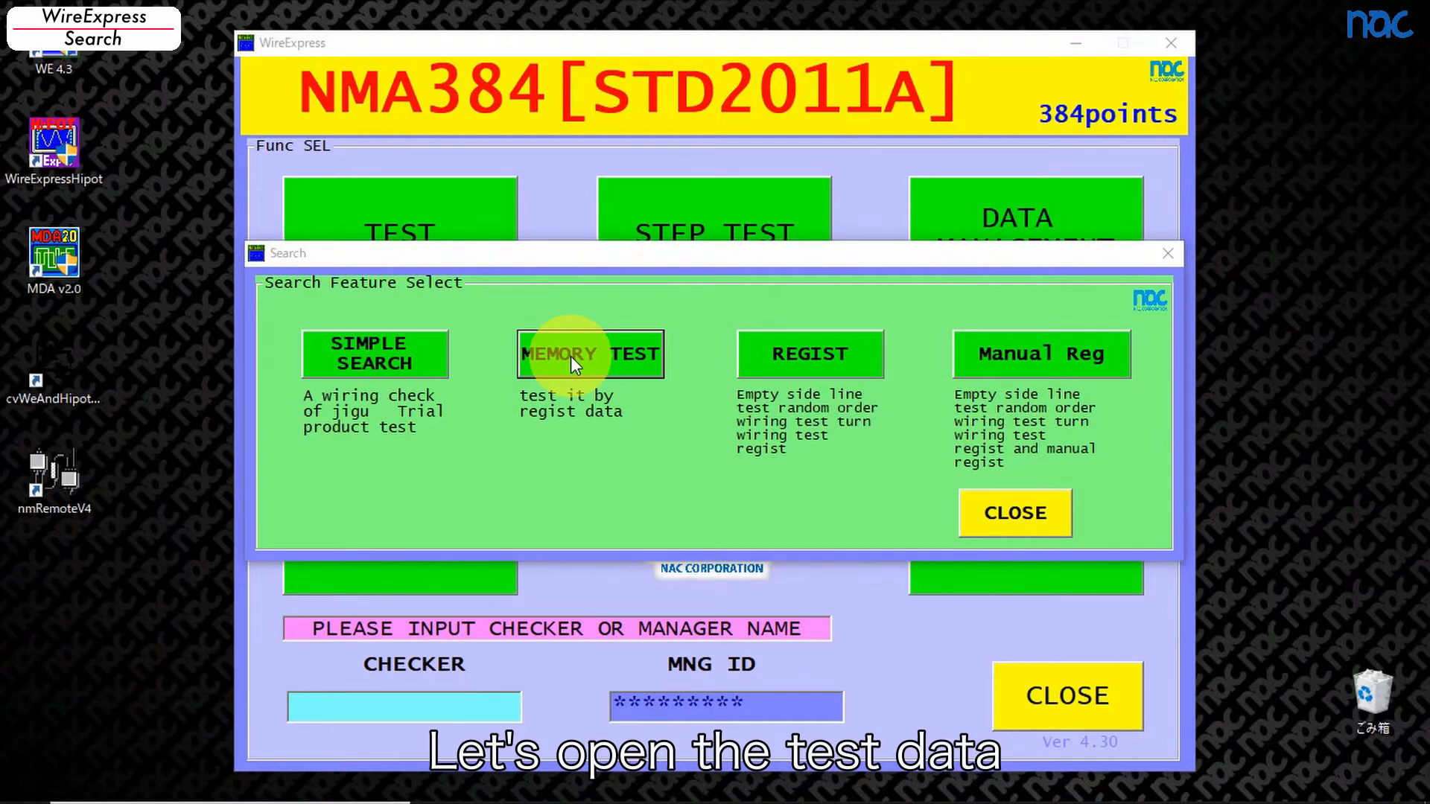
Step: Load nacsearch01.csv into the memory test and start the order search test
{"action": "left_click", "coordinate": [591, 355]}
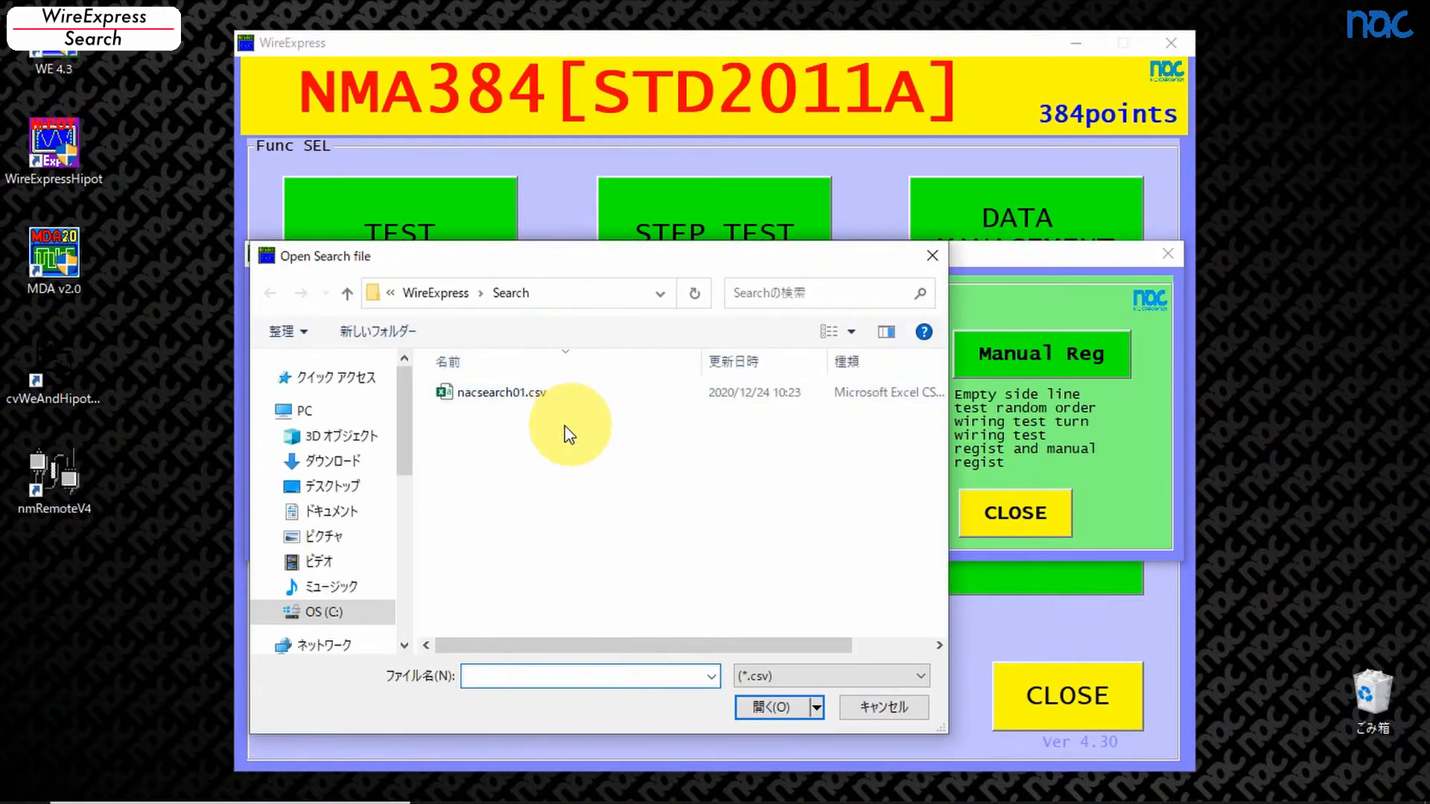
{"action": "left_click", "coordinate": [500, 392]}
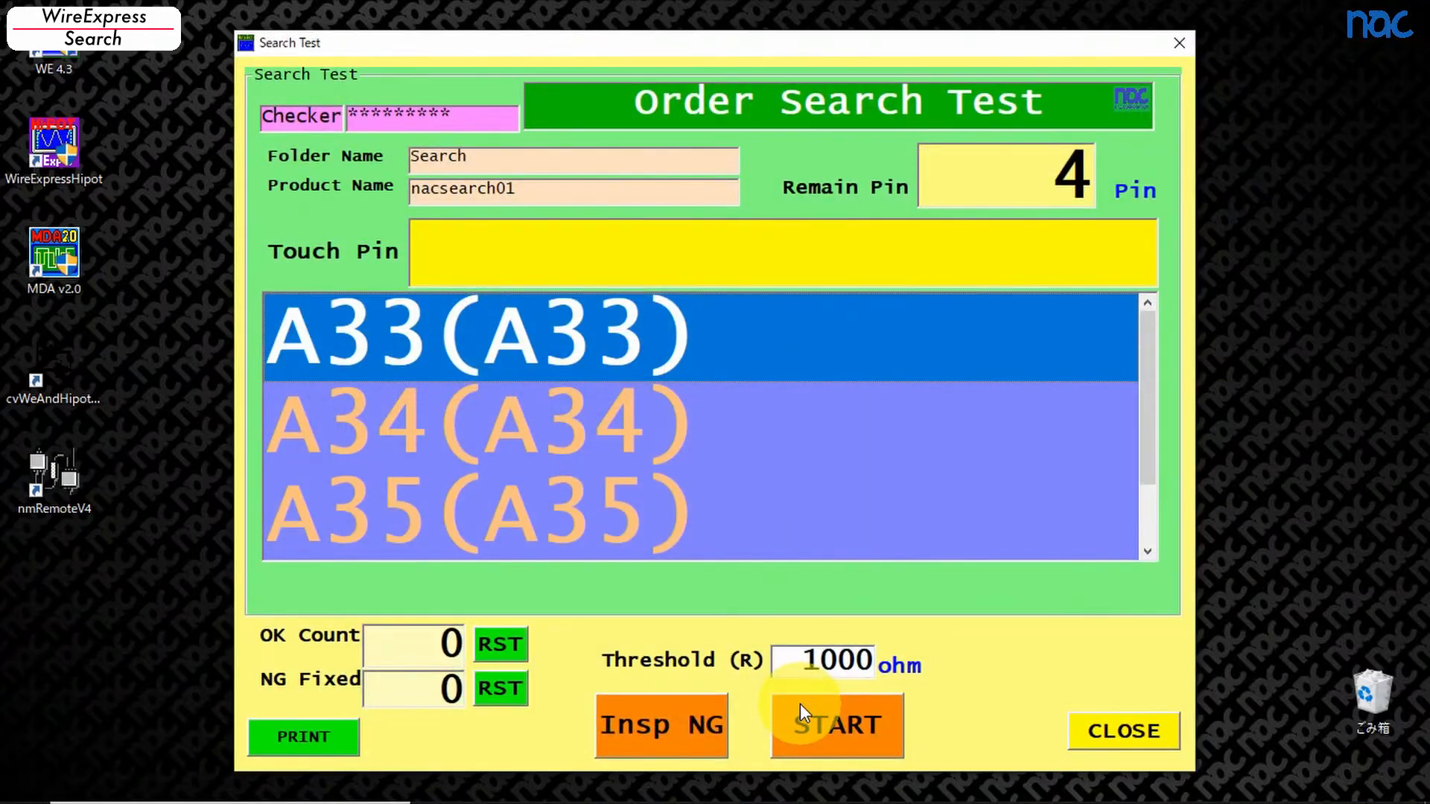
{"action": "left_click", "coordinate": [834, 725]}
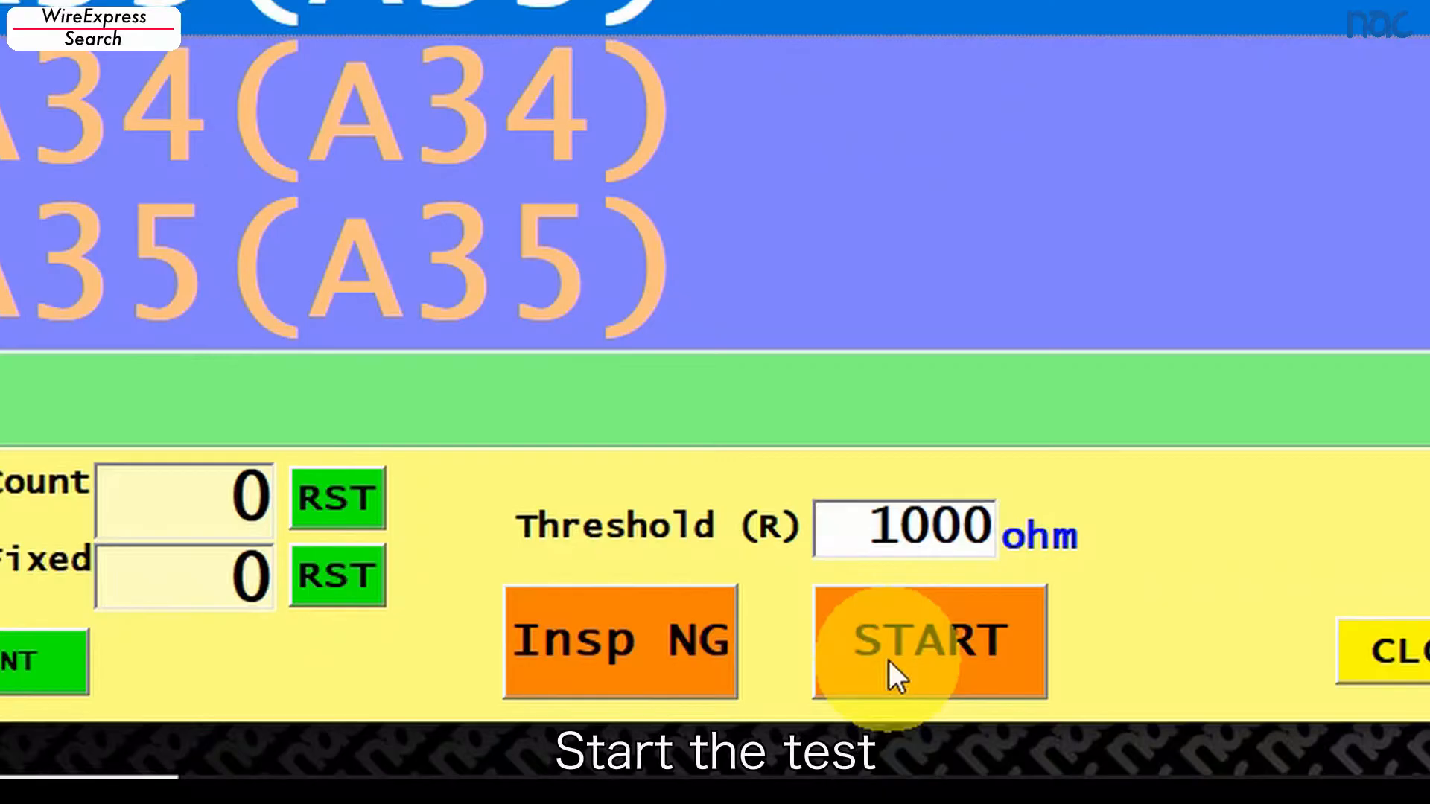
{"action": "left_click", "coordinate": [930, 639]}
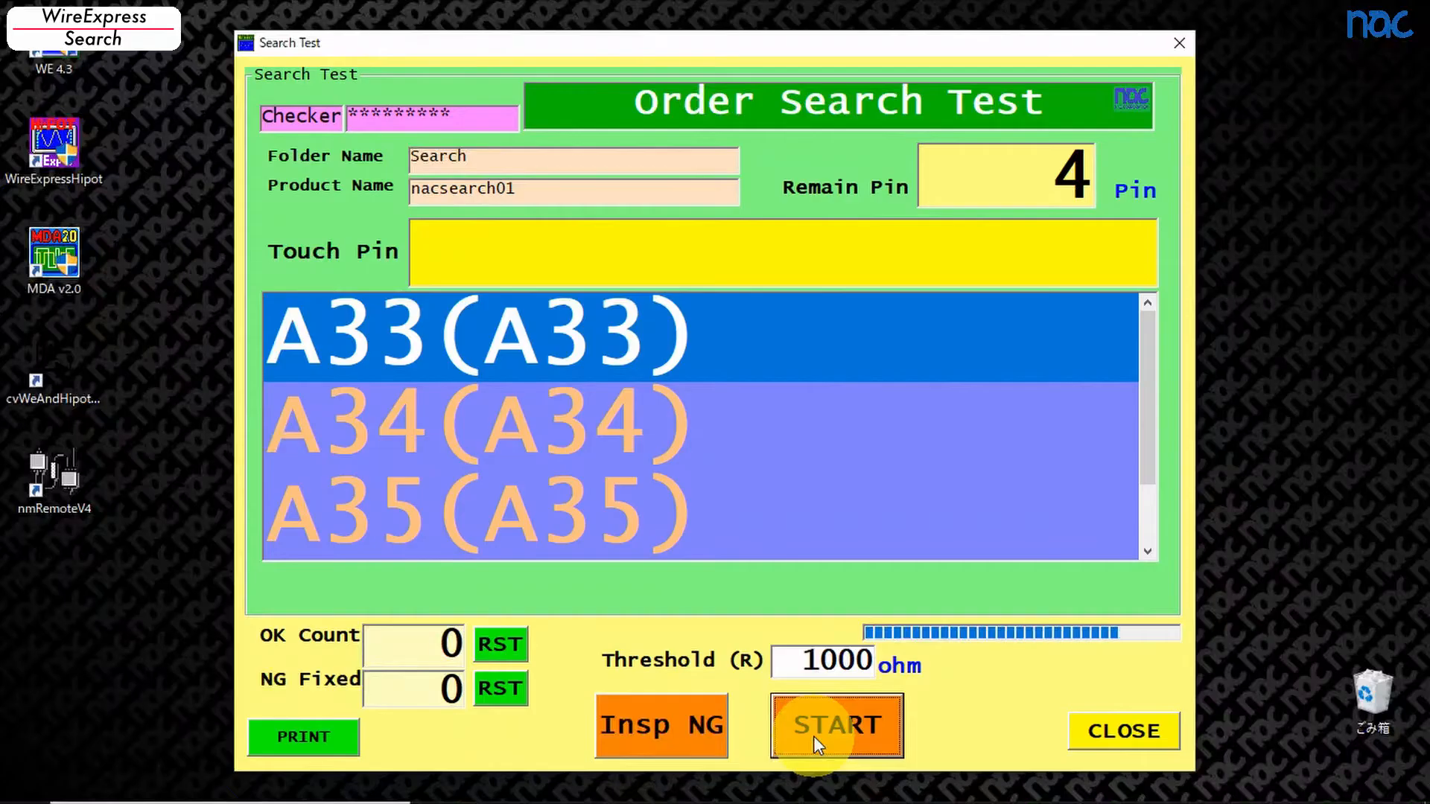
Step: Touch the displayed pins in order until the test passes with OK count 2
{"action": "left_click", "coordinate": [836, 725]}
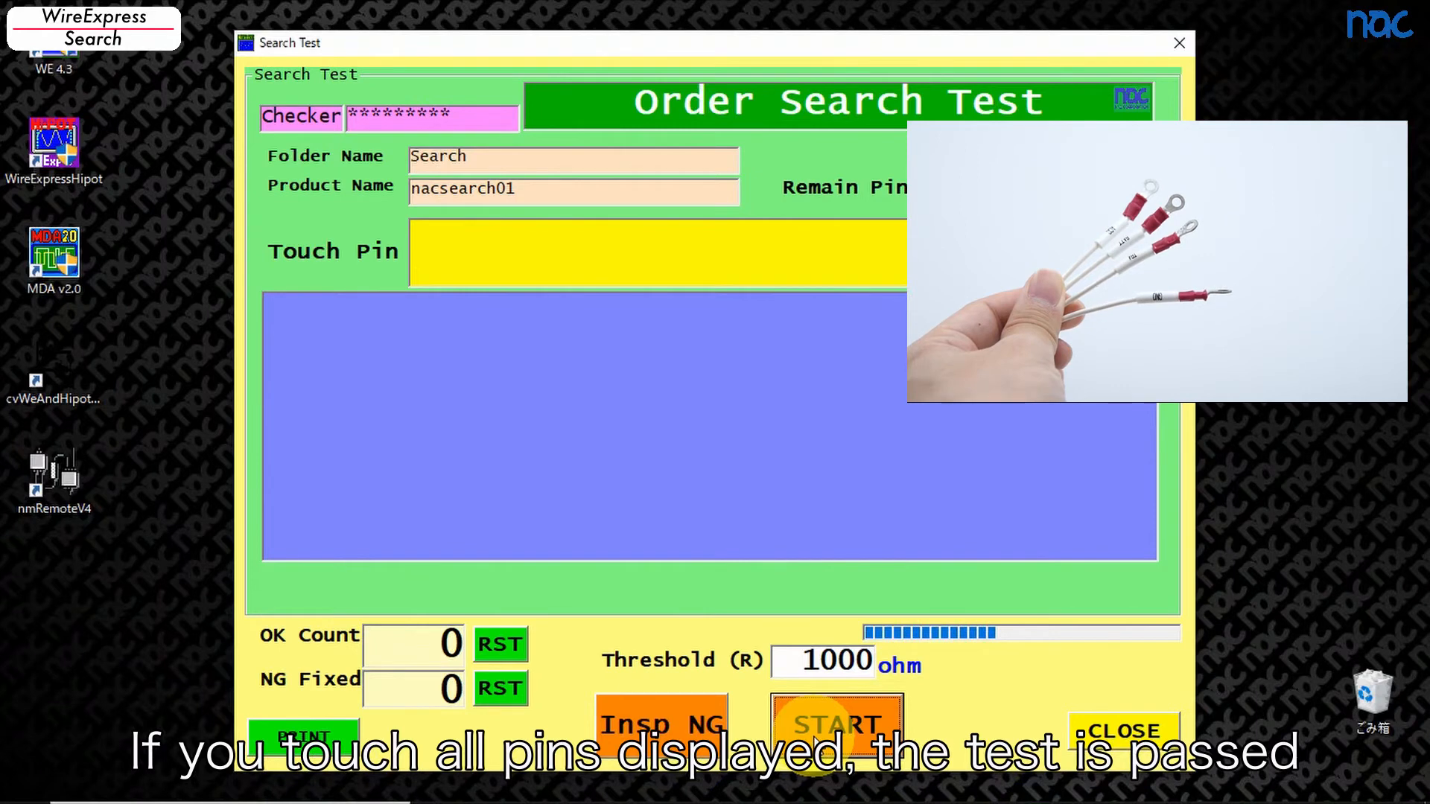
{"action": "left_click", "coordinate": [836, 725]}
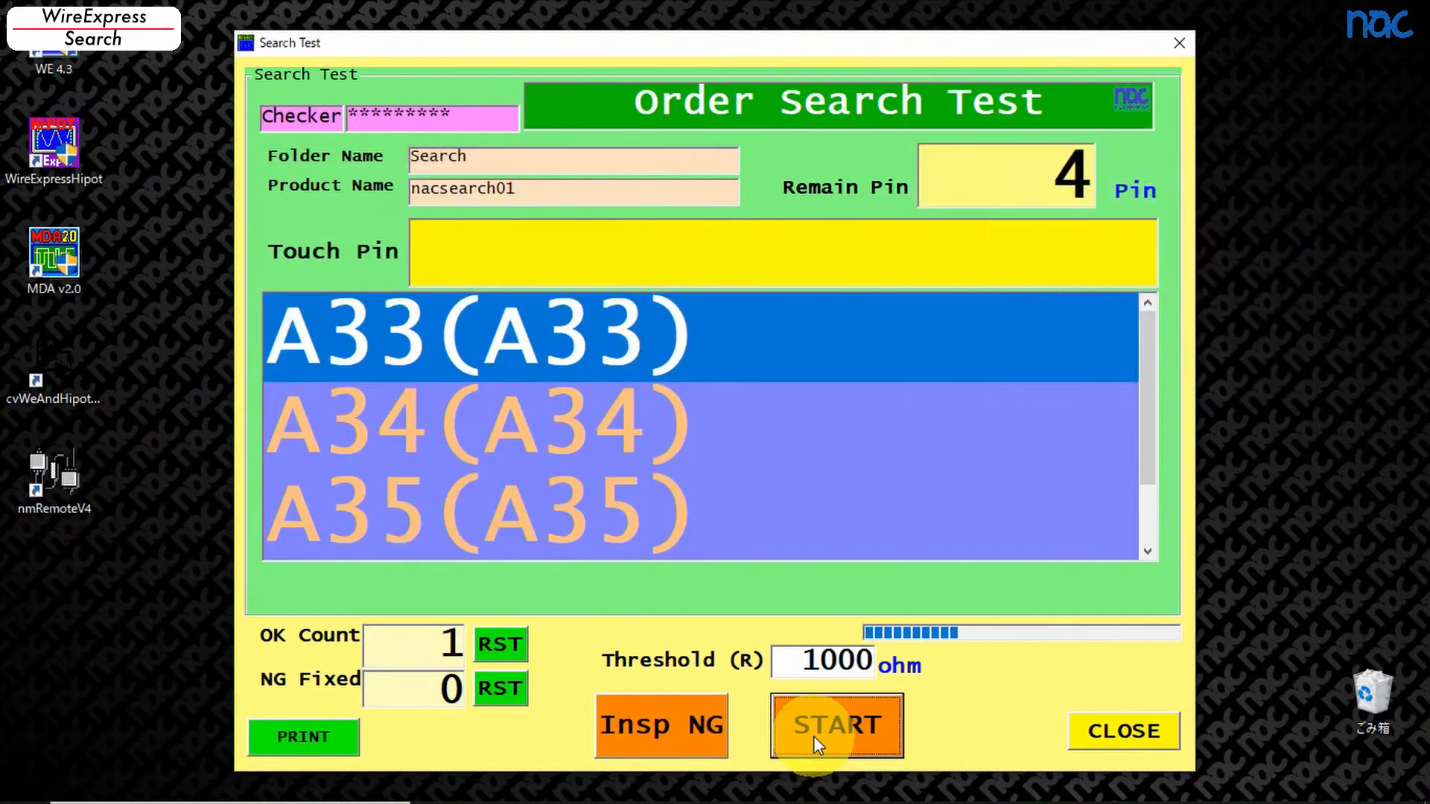
{"action": "left_click", "coordinate": [835, 725]}
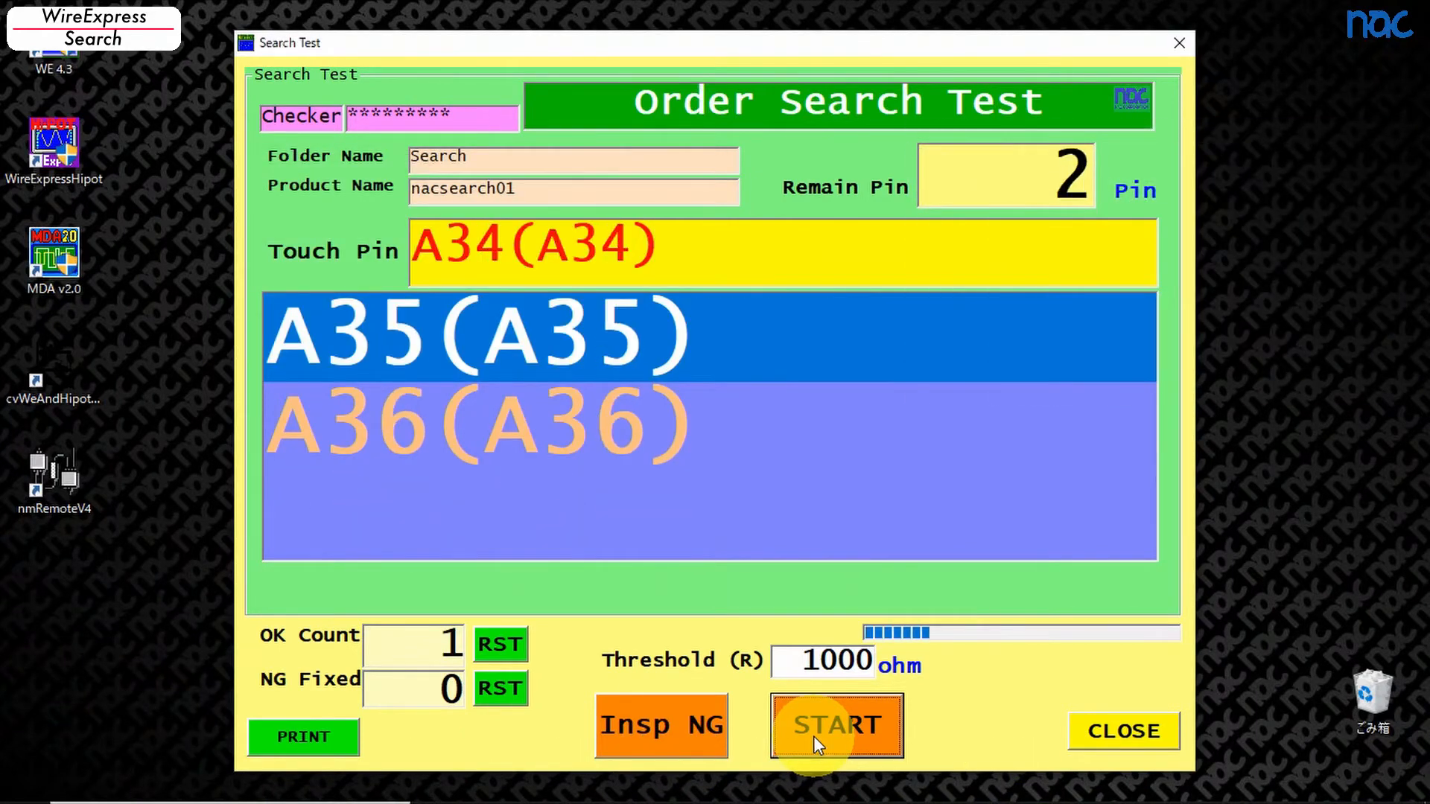
{"action": "left_click", "coordinate": [836, 726]}
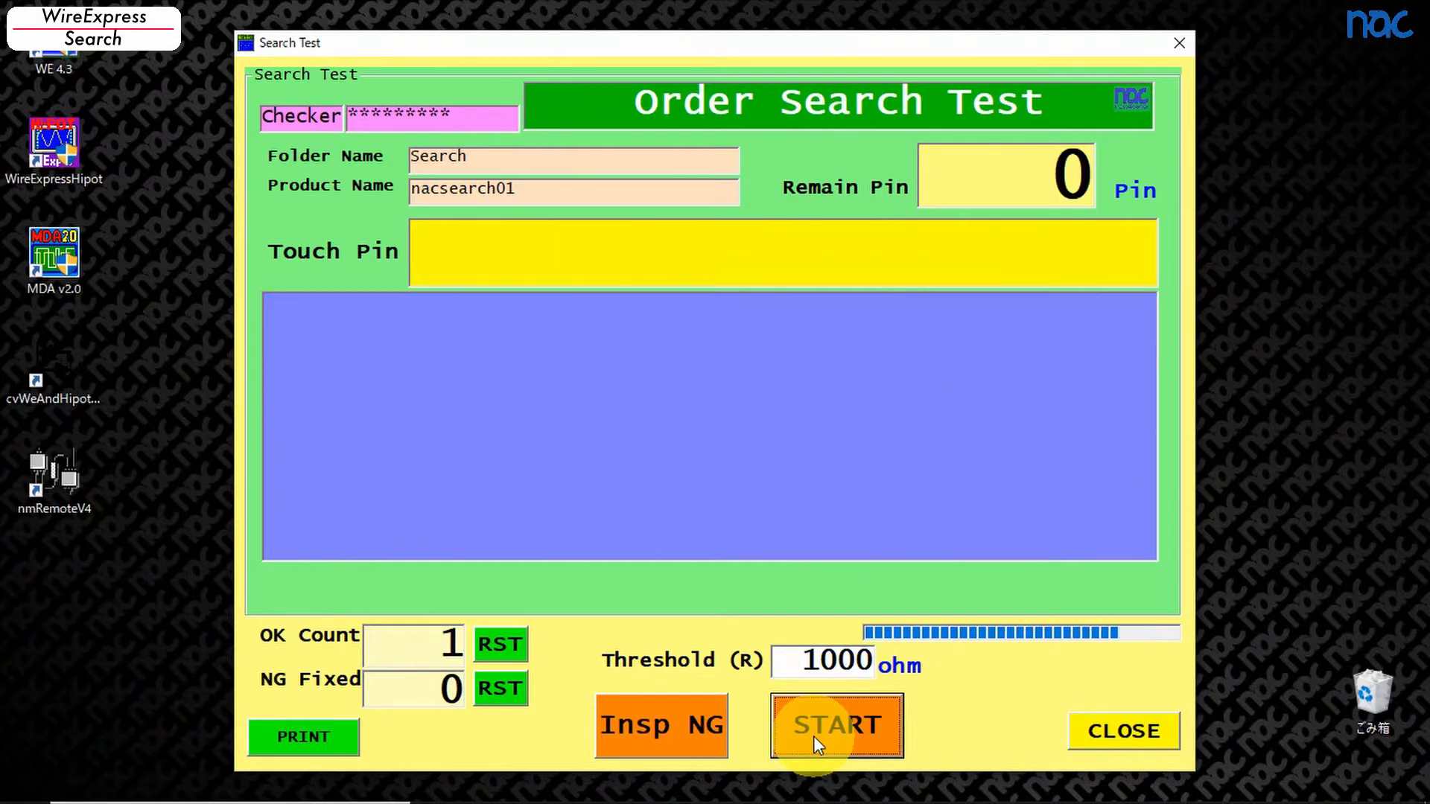
{"action": "left_click", "coordinate": [834, 725]}
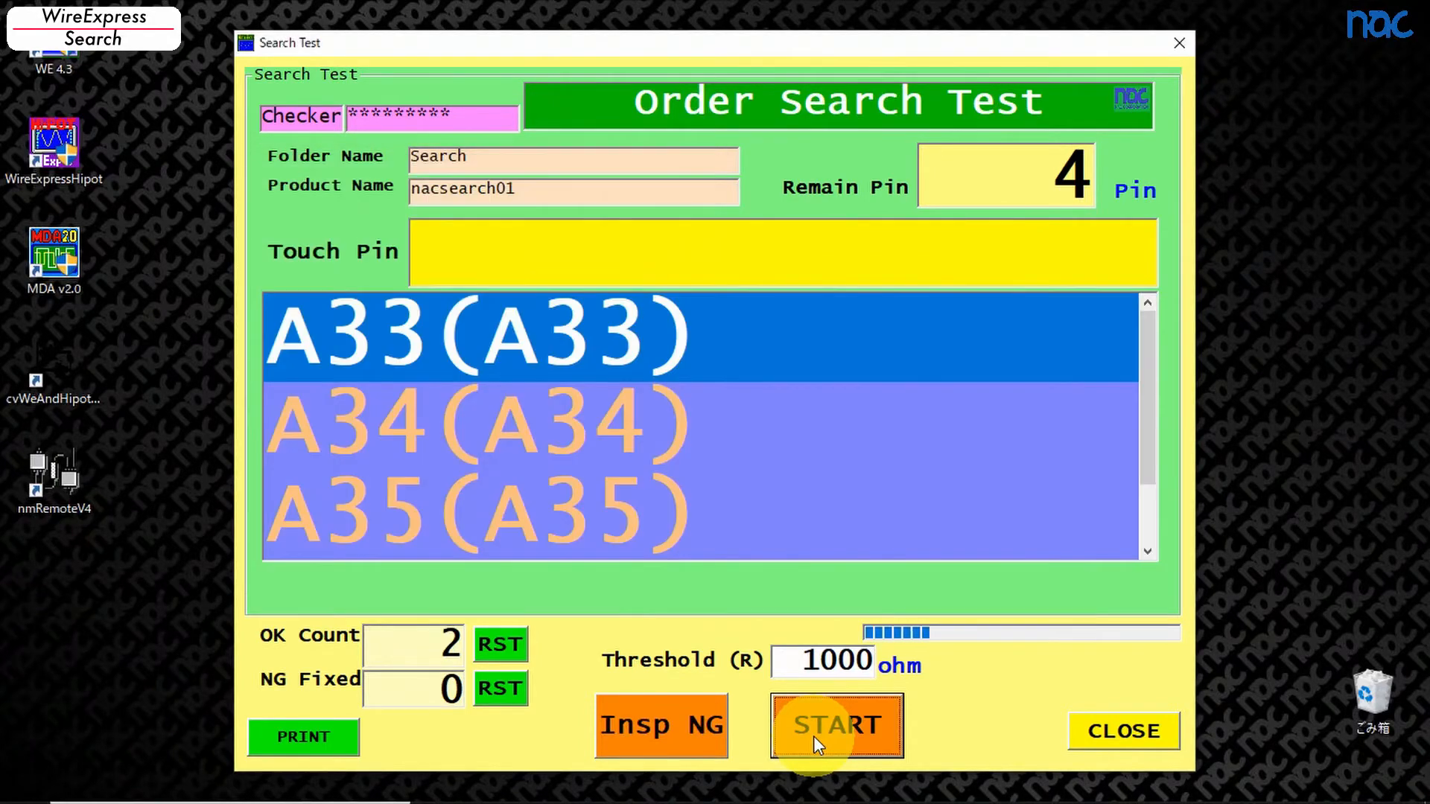
{"action": "left_click", "coordinate": [836, 726]}
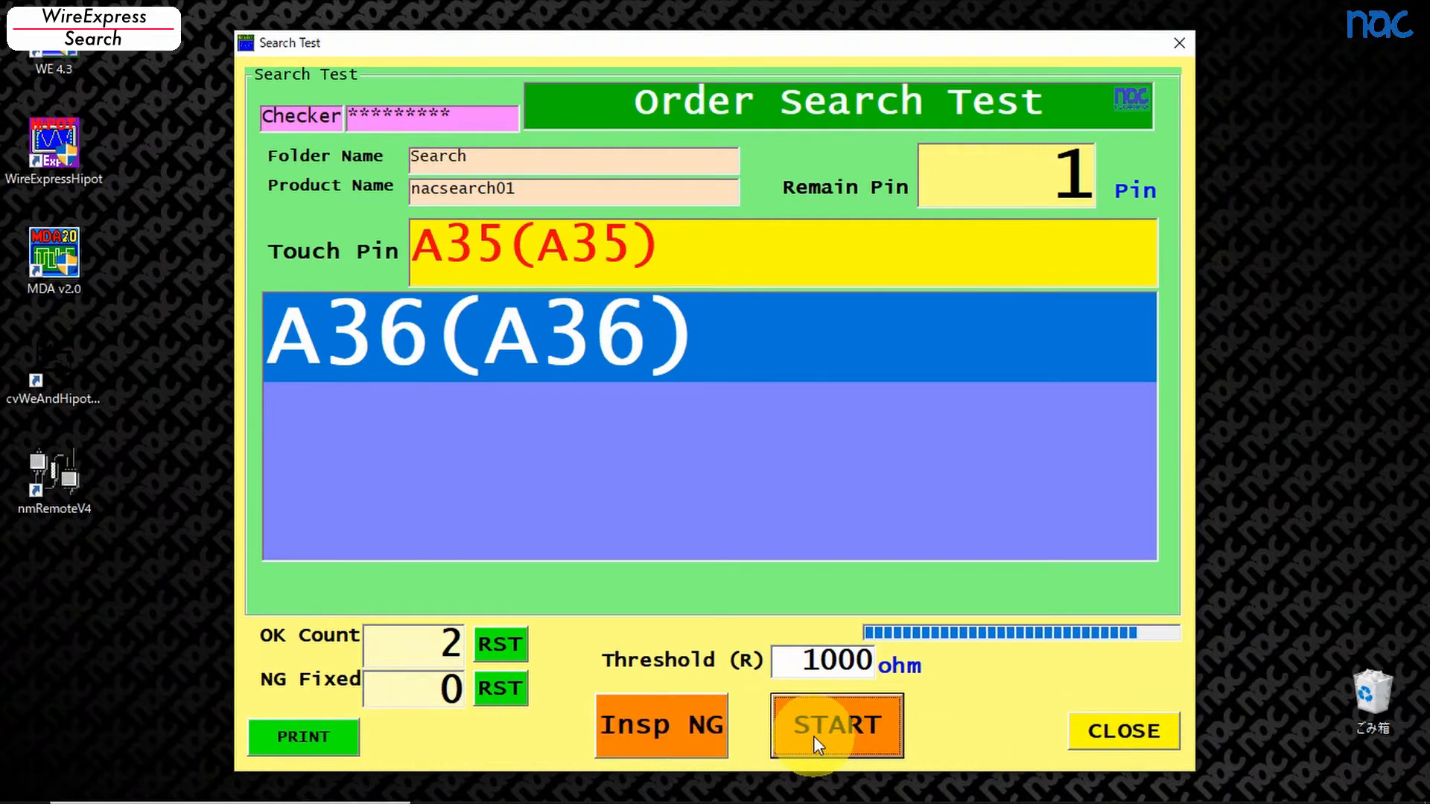
{"action": "left_click", "coordinate": [835, 726]}
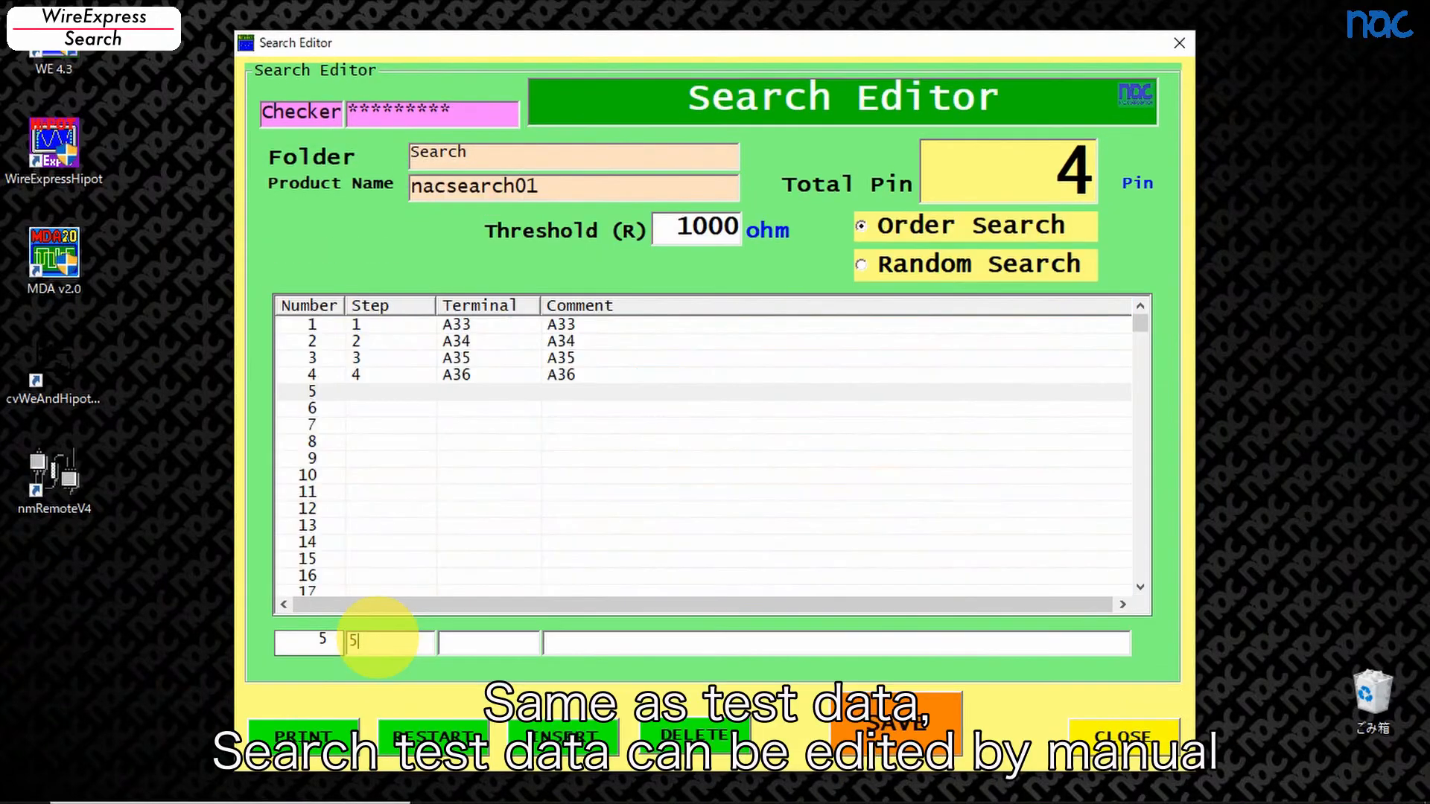
Step: Add a fifth step A37 commented 'Add a pin' to nacsearch01 and return to the Func SEL menu
{"action": "type", "text": "A"}
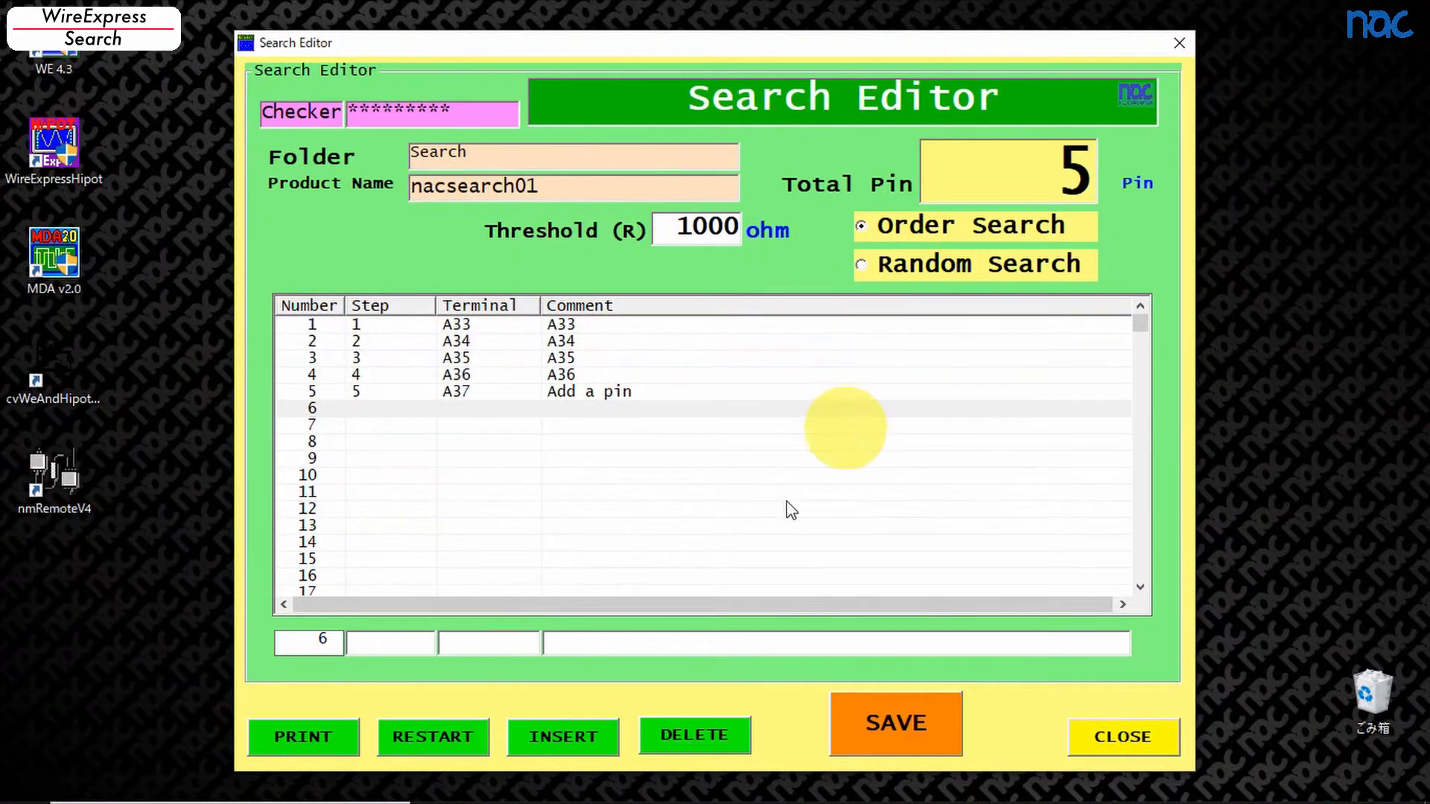
{"action": "left_click", "coordinate": [1123, 735]}
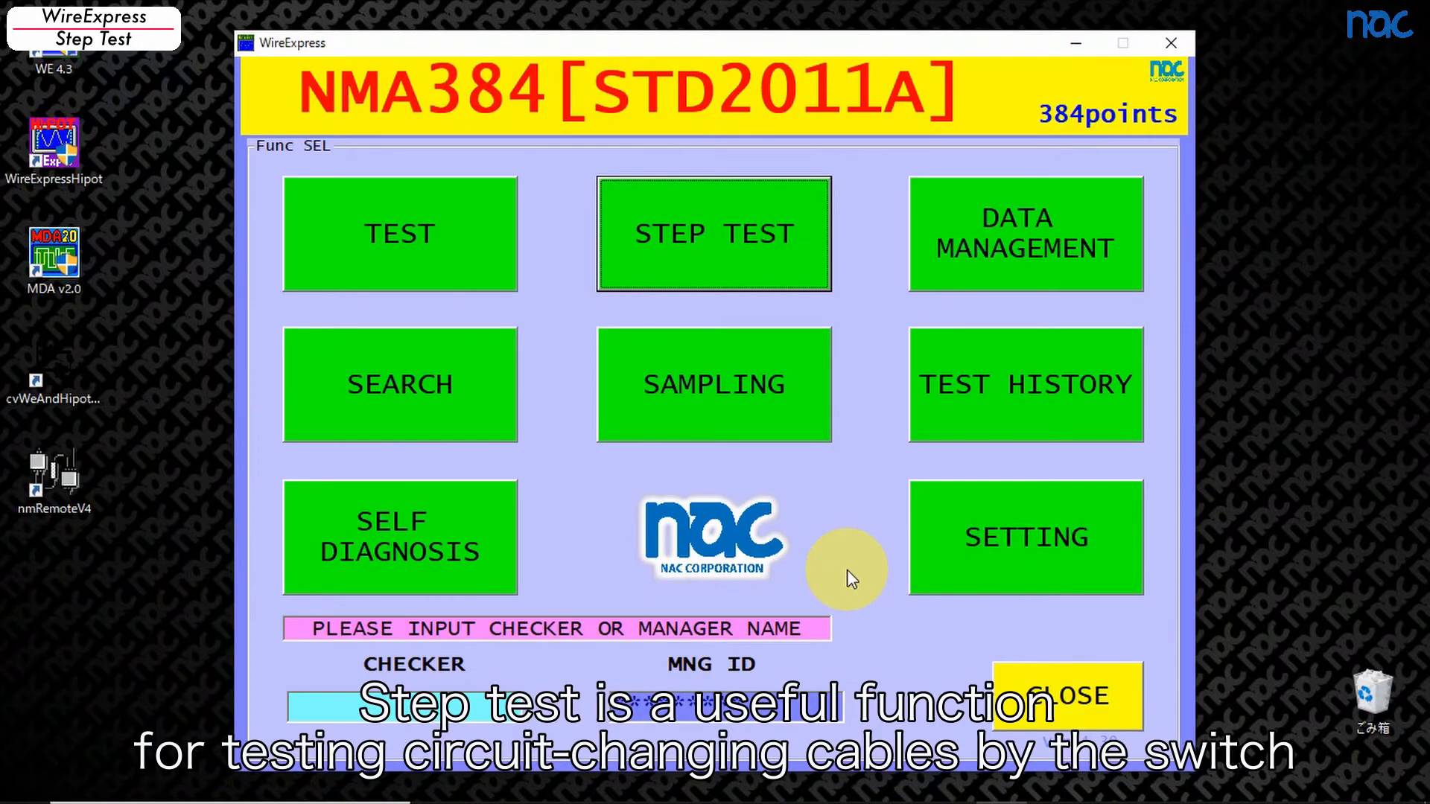
{"action": "mouse_move", "coordinate": [713, 234]}
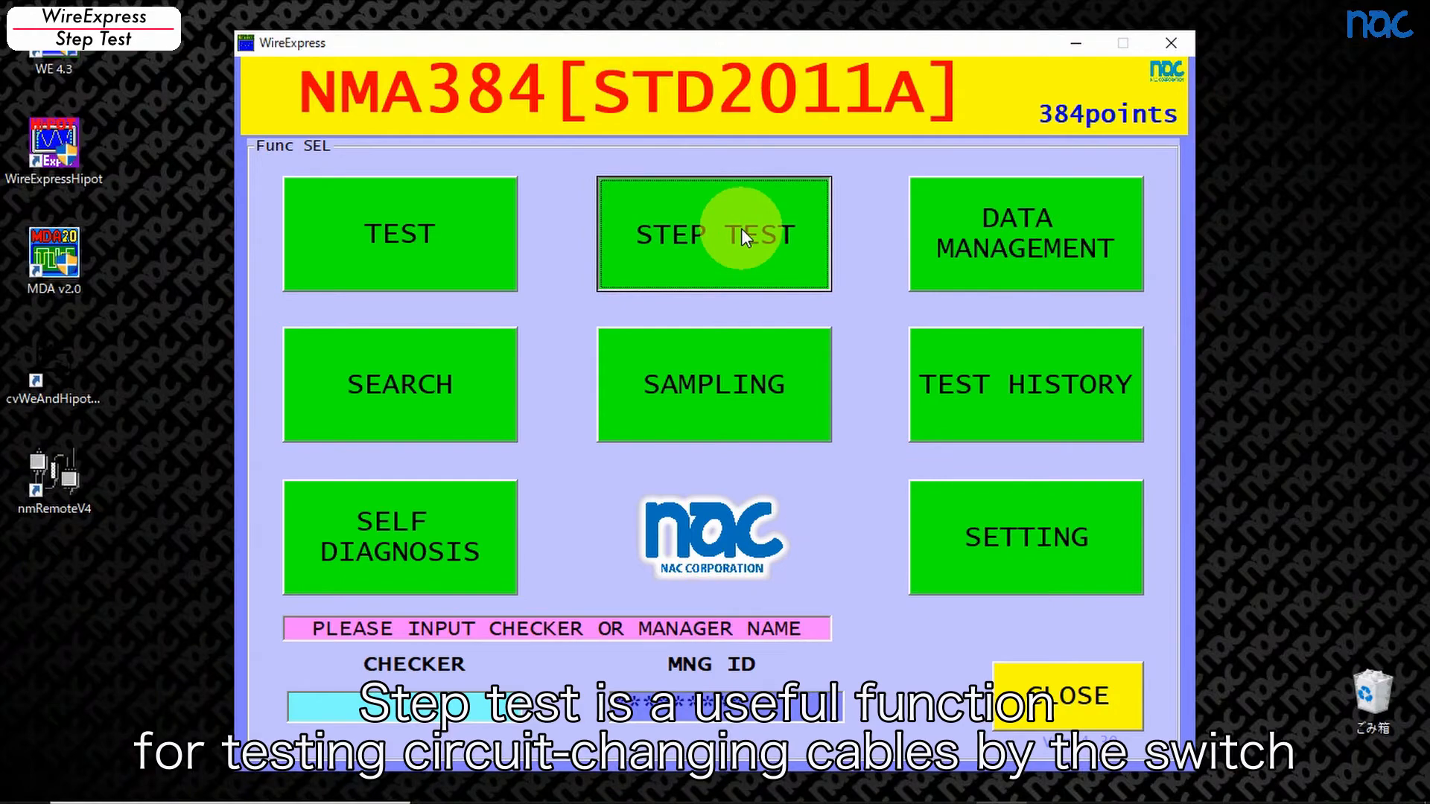
Step: Create a new step test named 'nactest' in Step Manager
{"action": "left_click", "coordinate": [714, 233]}
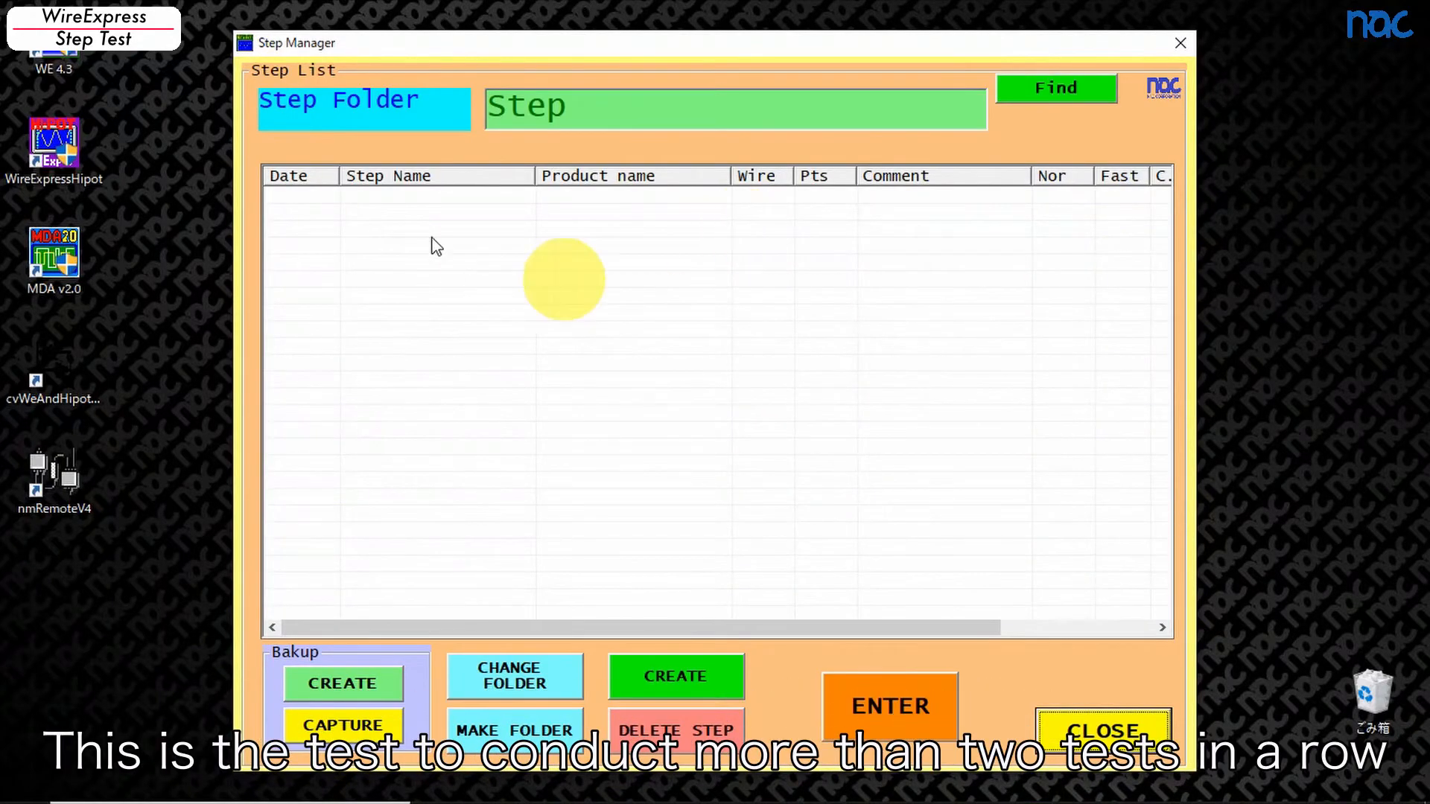
{"action": "left_click", "coordinate": [675, 676]}
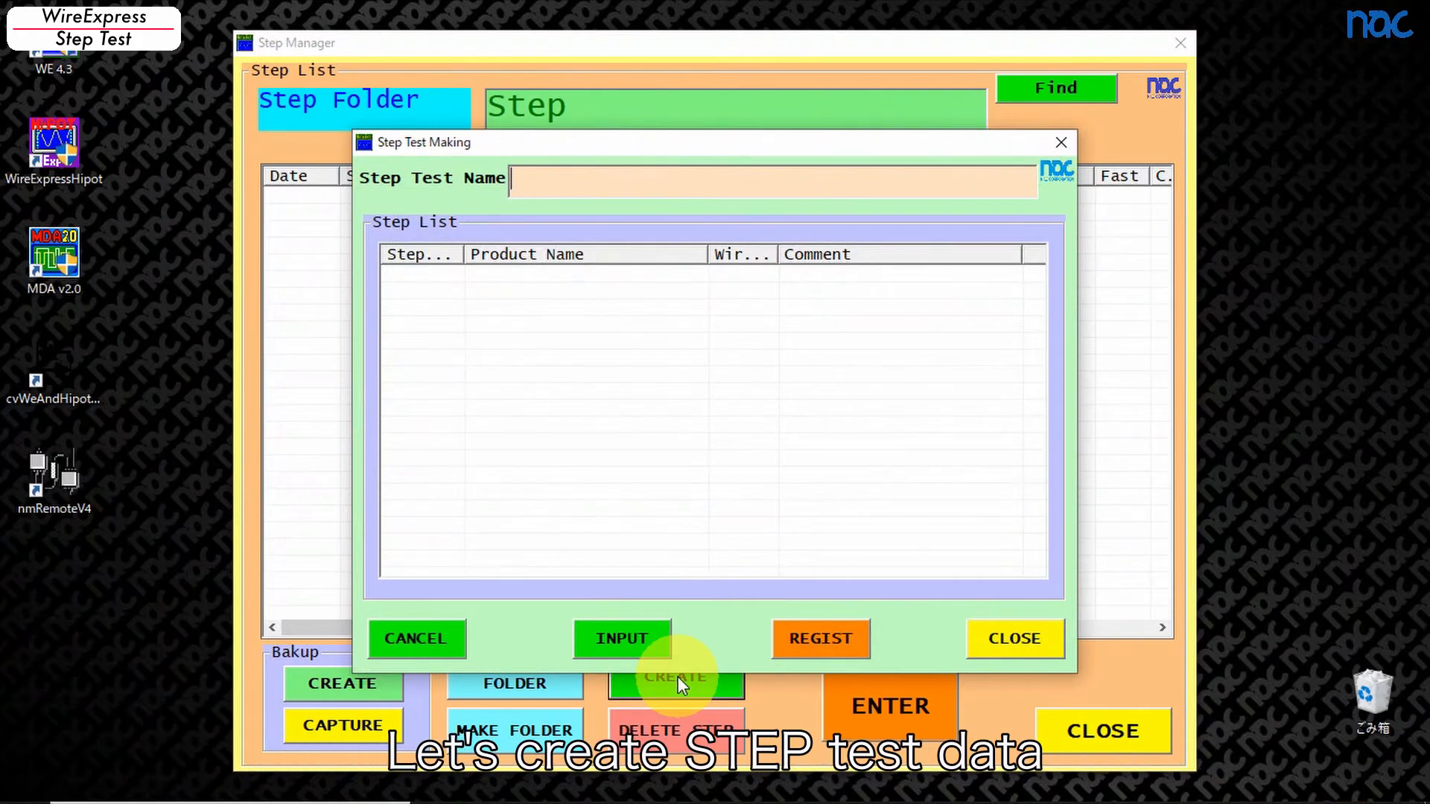
{"action": "type", "text": "nactest"}
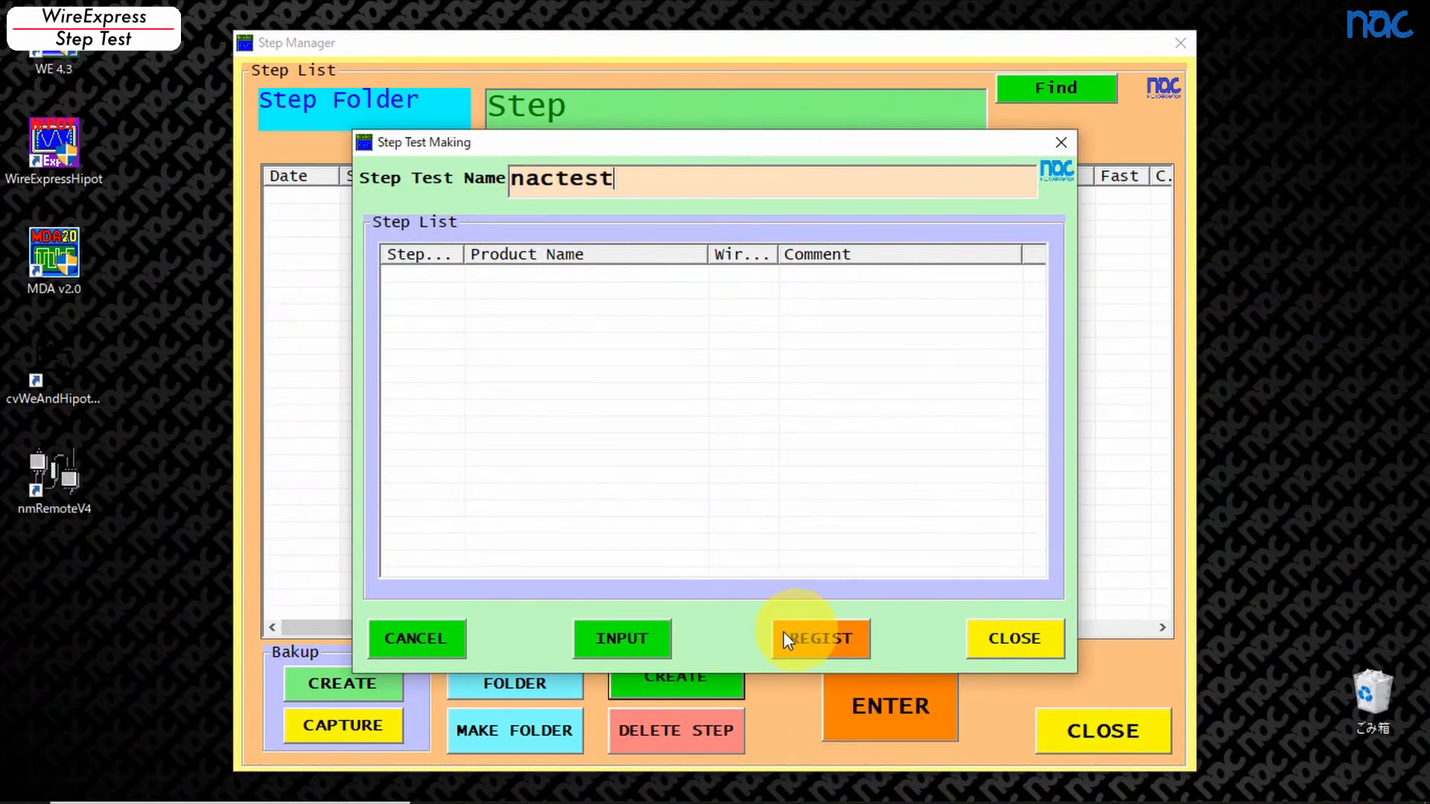
Step: Add nactest00.w64 and nactest01.w64 as the two steps and select nactest in the list
{"action": "left_click", "coordinate": [621, 639]}
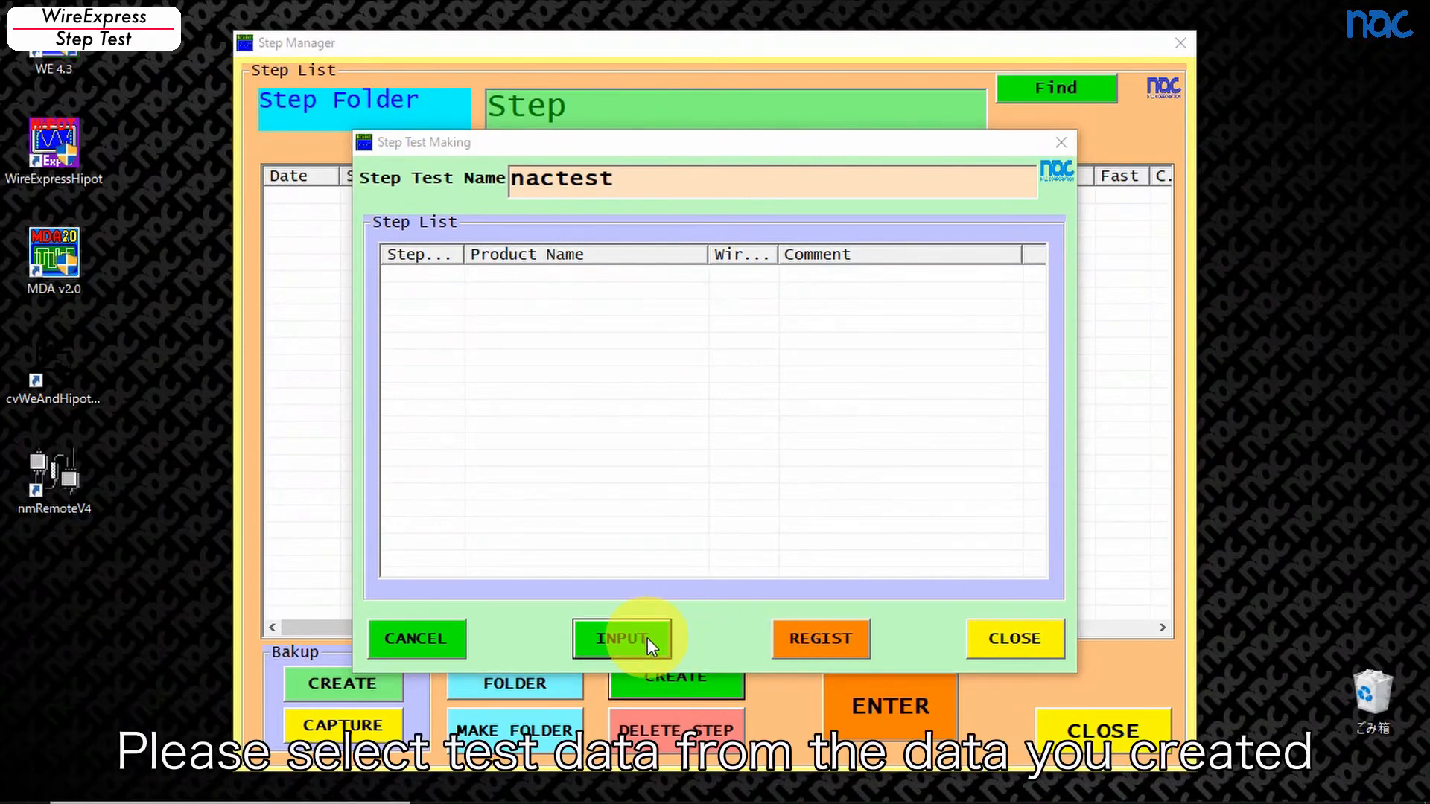
{"action": "left_click", "coordinate": [621, 639]}
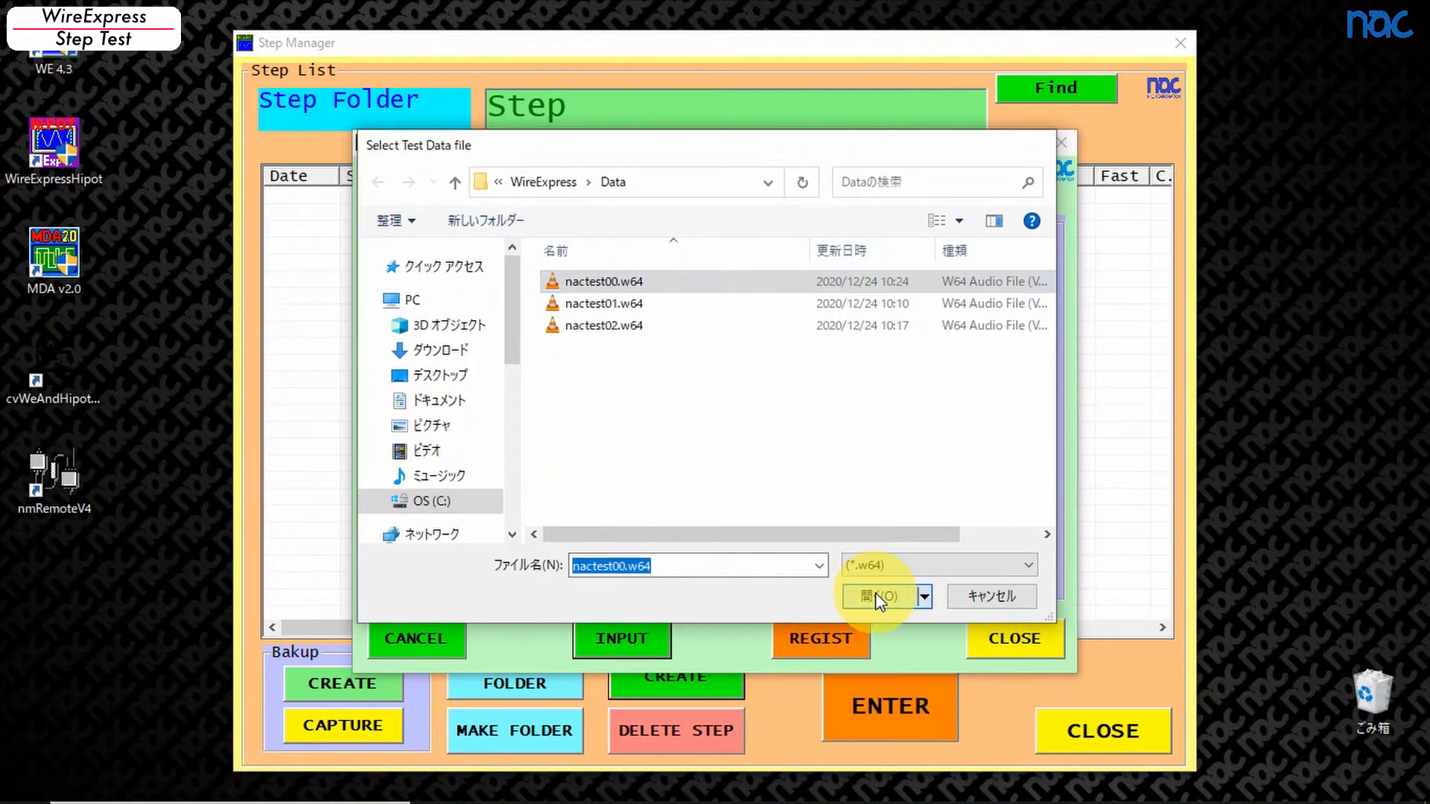
{"action": "left_click", "coordinate": [876, 596]}
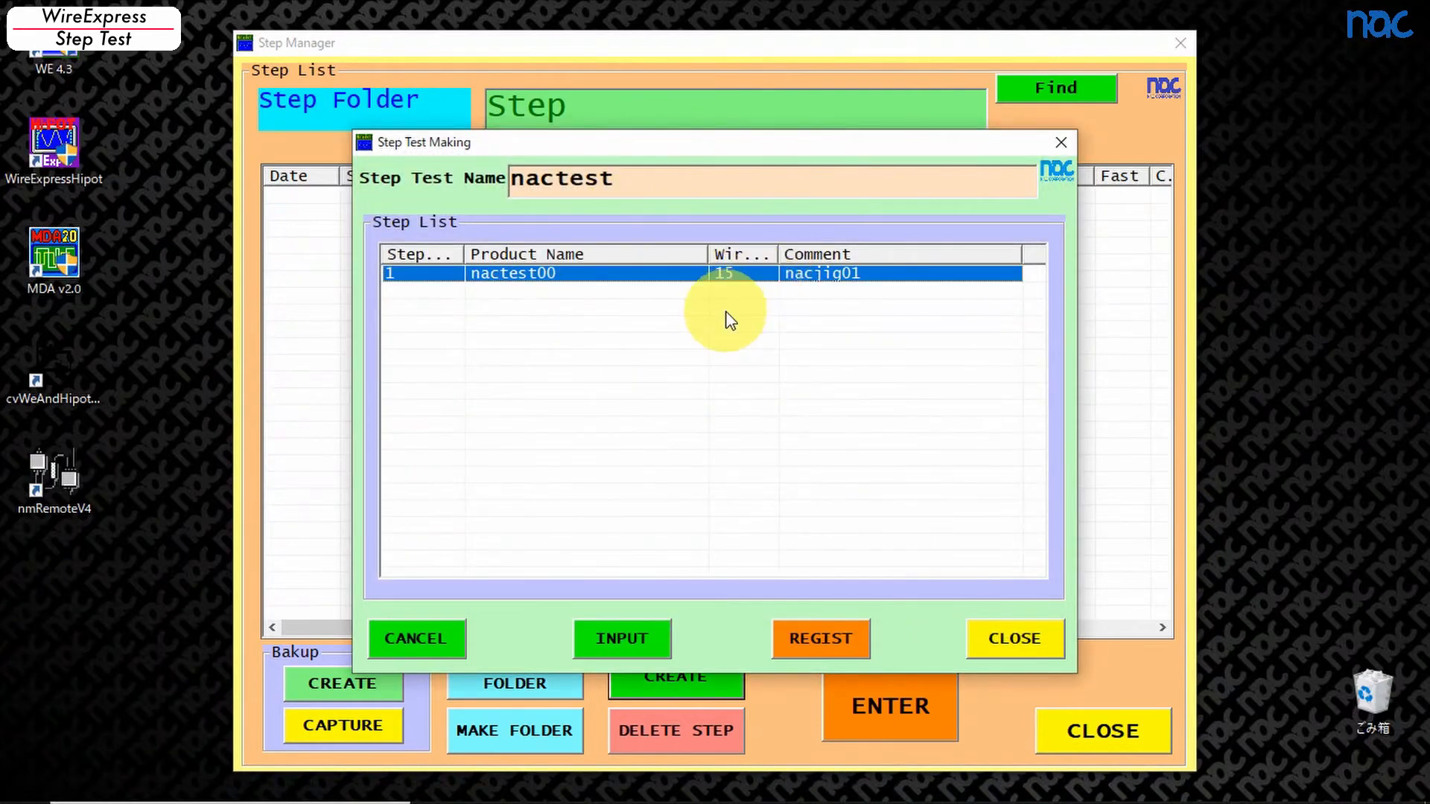
{"action": "left_click", "coordinate": [621, 637]}
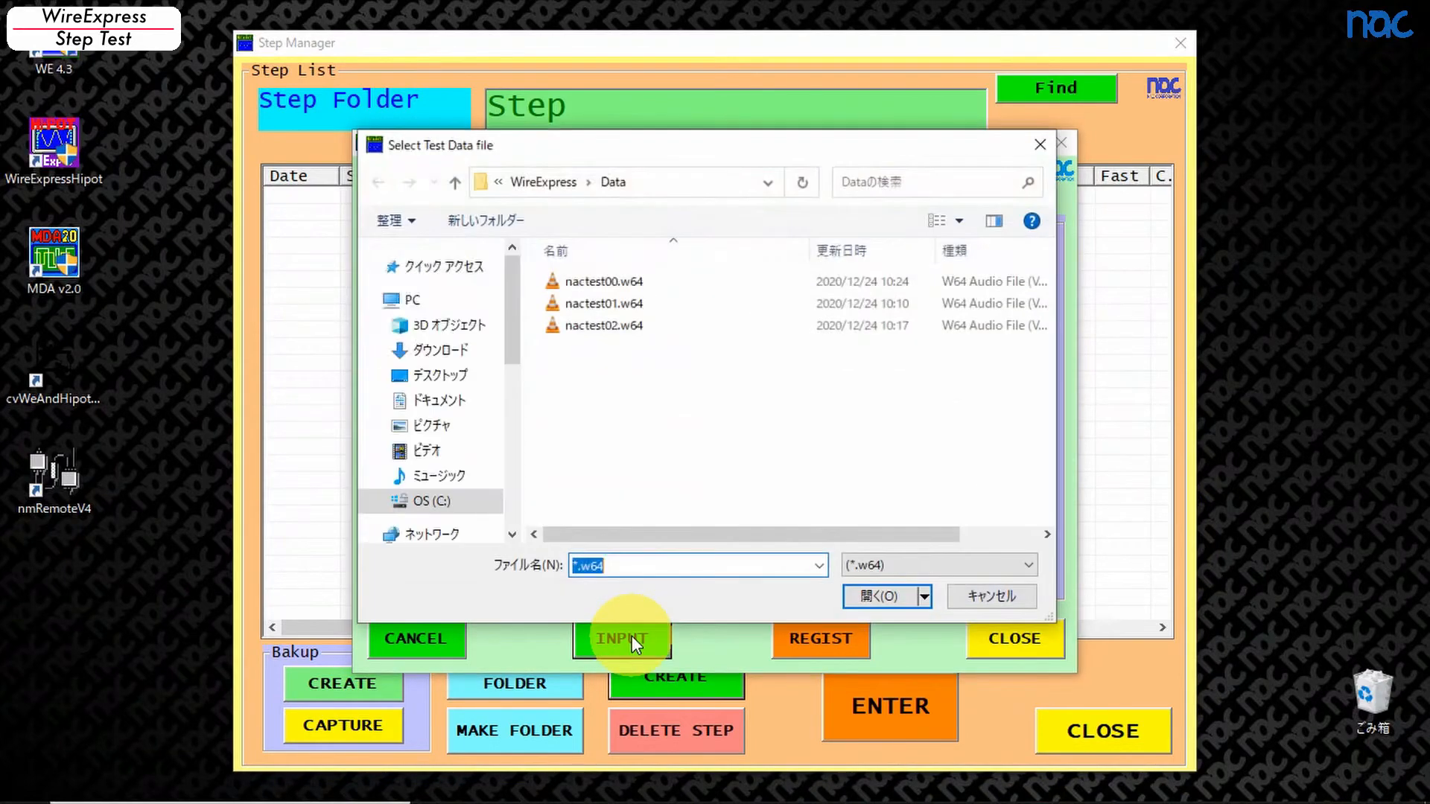
{"action": "left_click", "coordinate": [602, 303]}
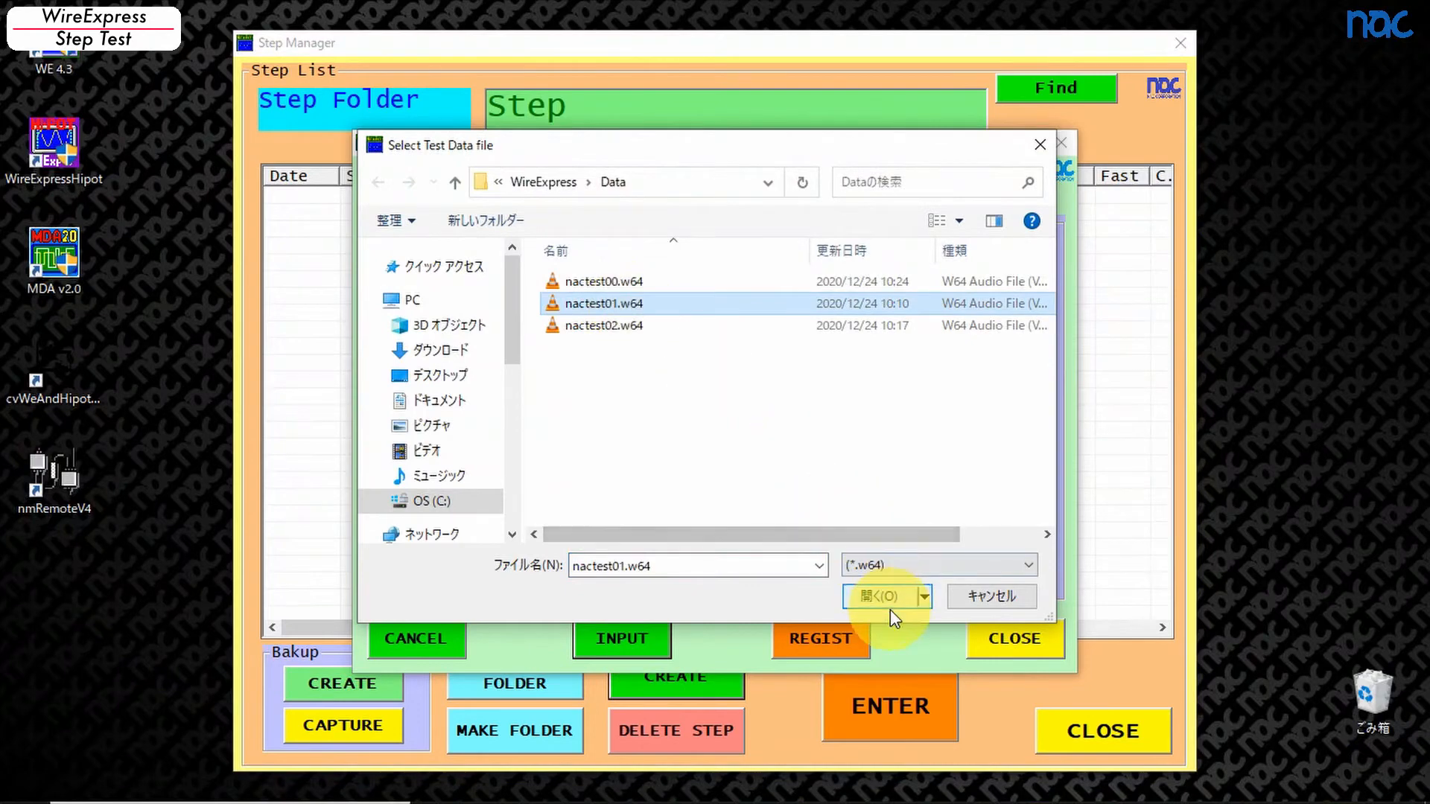
{"action": "left_click", "coordinate": [878, 596]}
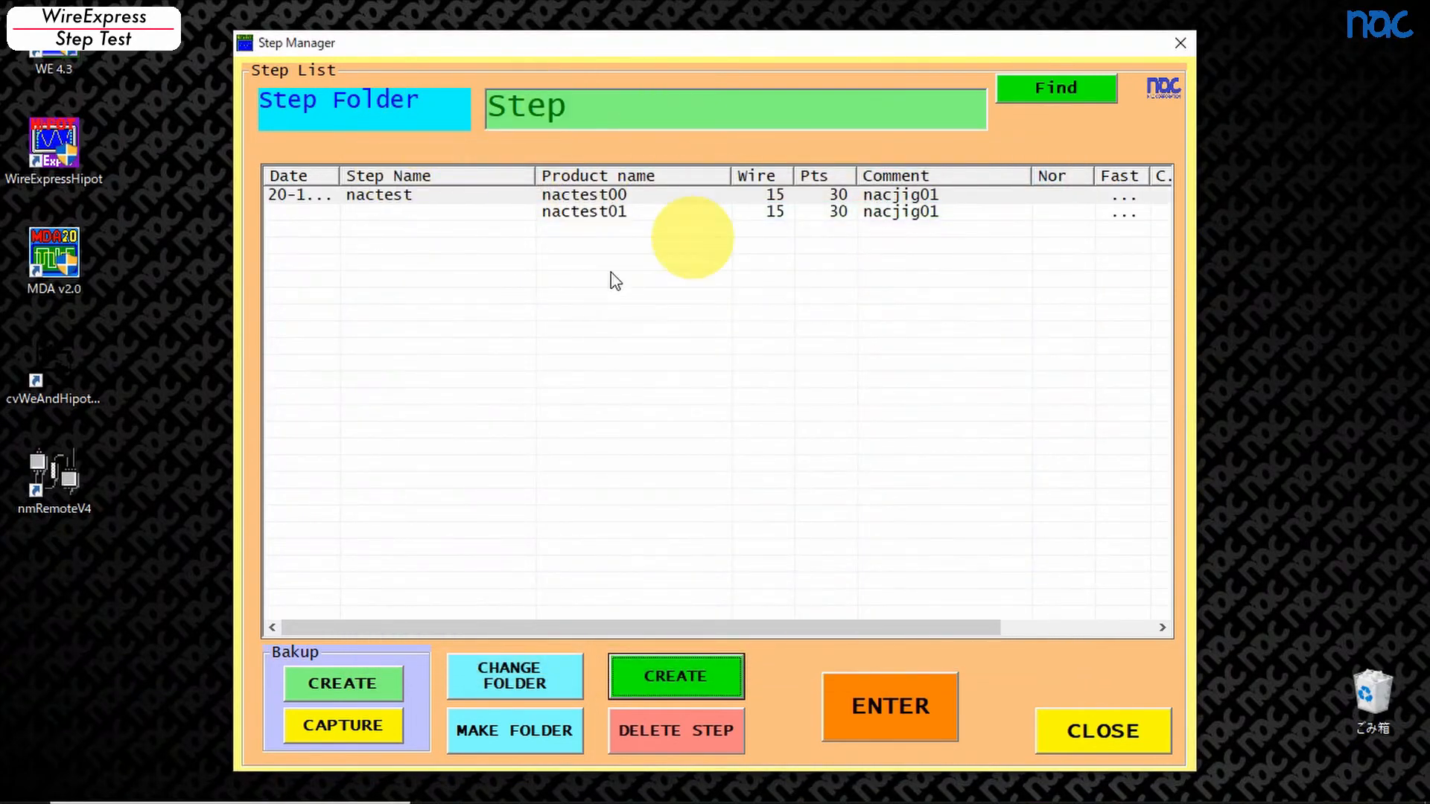
{"action": "left_click", "coordinate": [584, 194]}
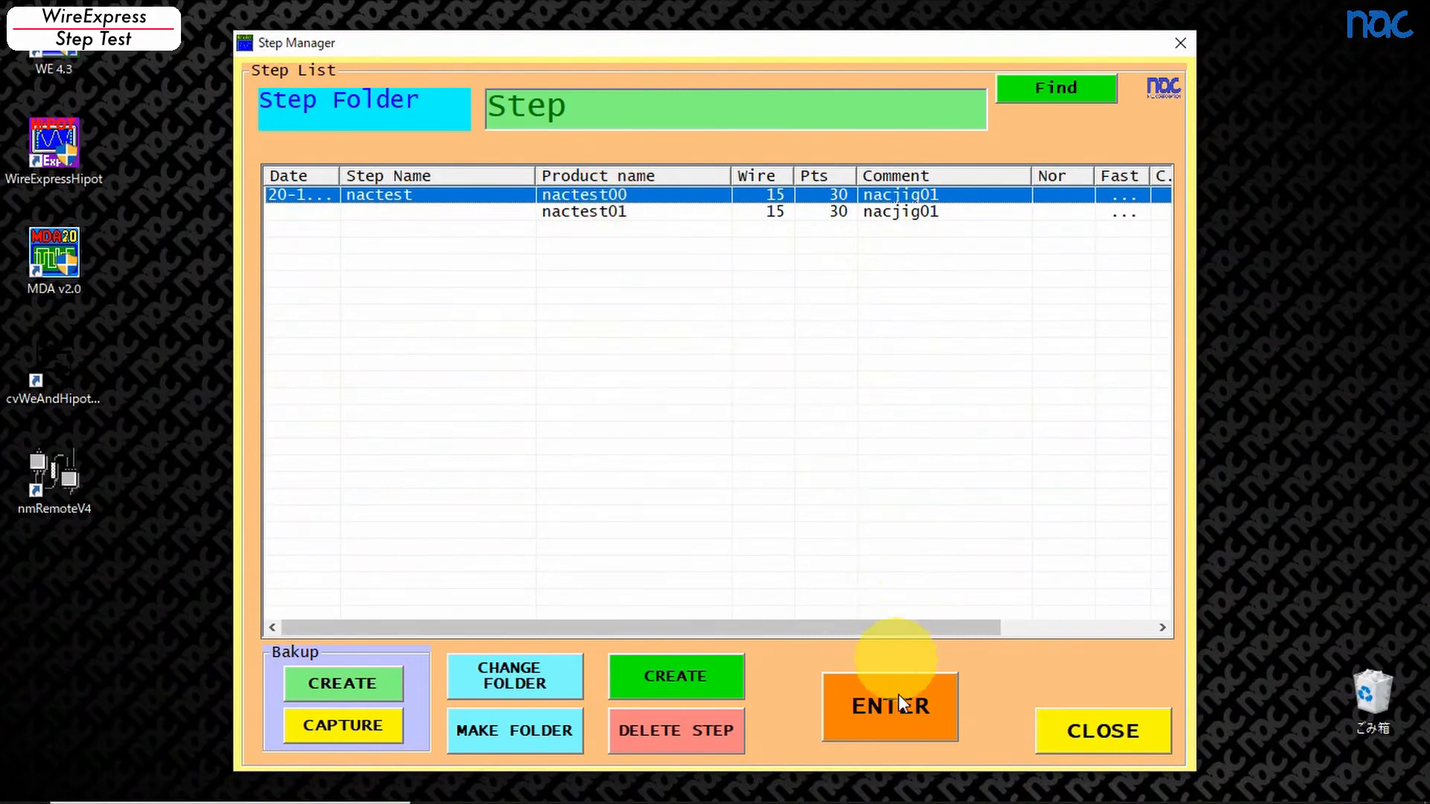
Step: Run both steps of nactest to 'All step test OK' and return to the main menu
{"action": "left_click", "coordinate": [889, 707]}
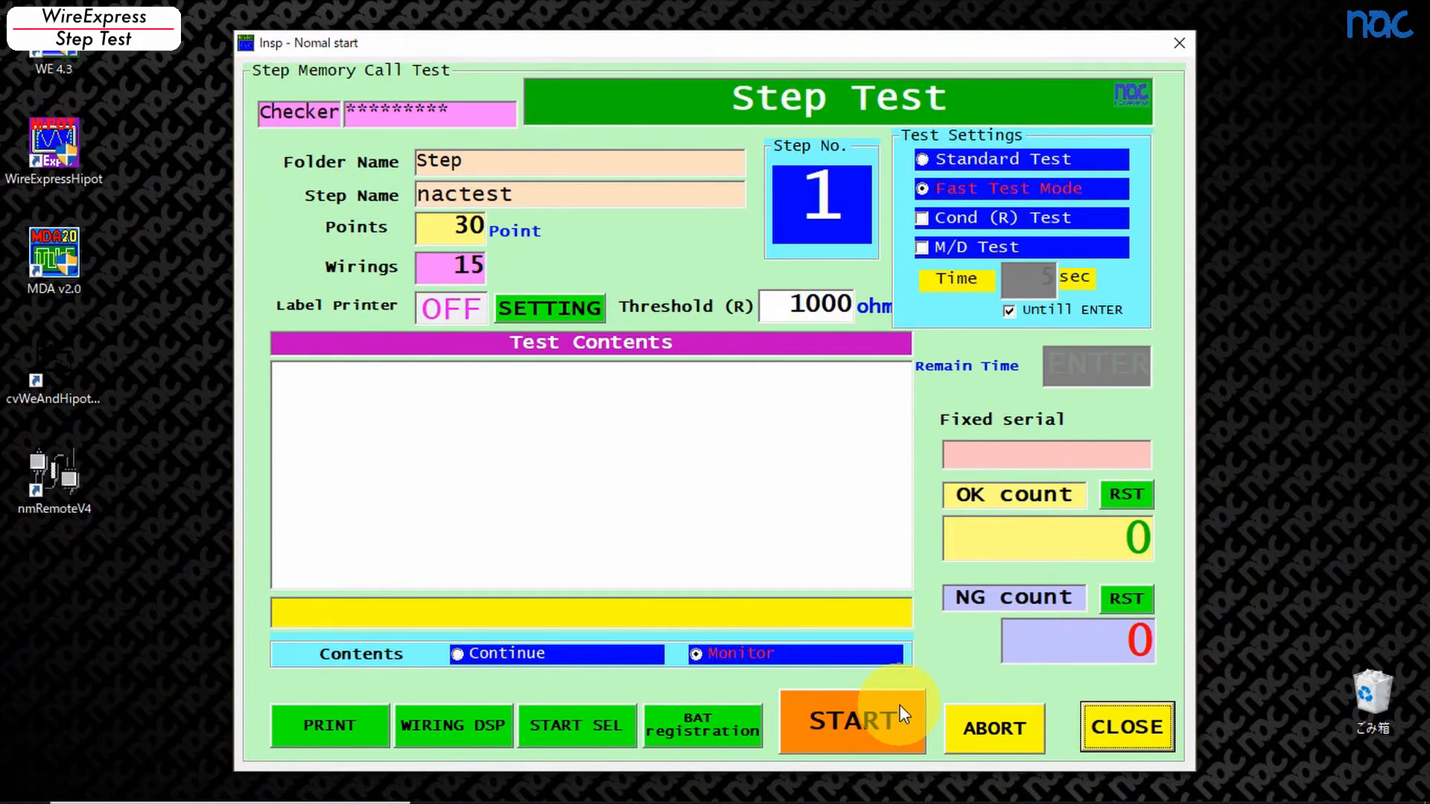
{"action": "left_click", "coordinate": [850, 721]}
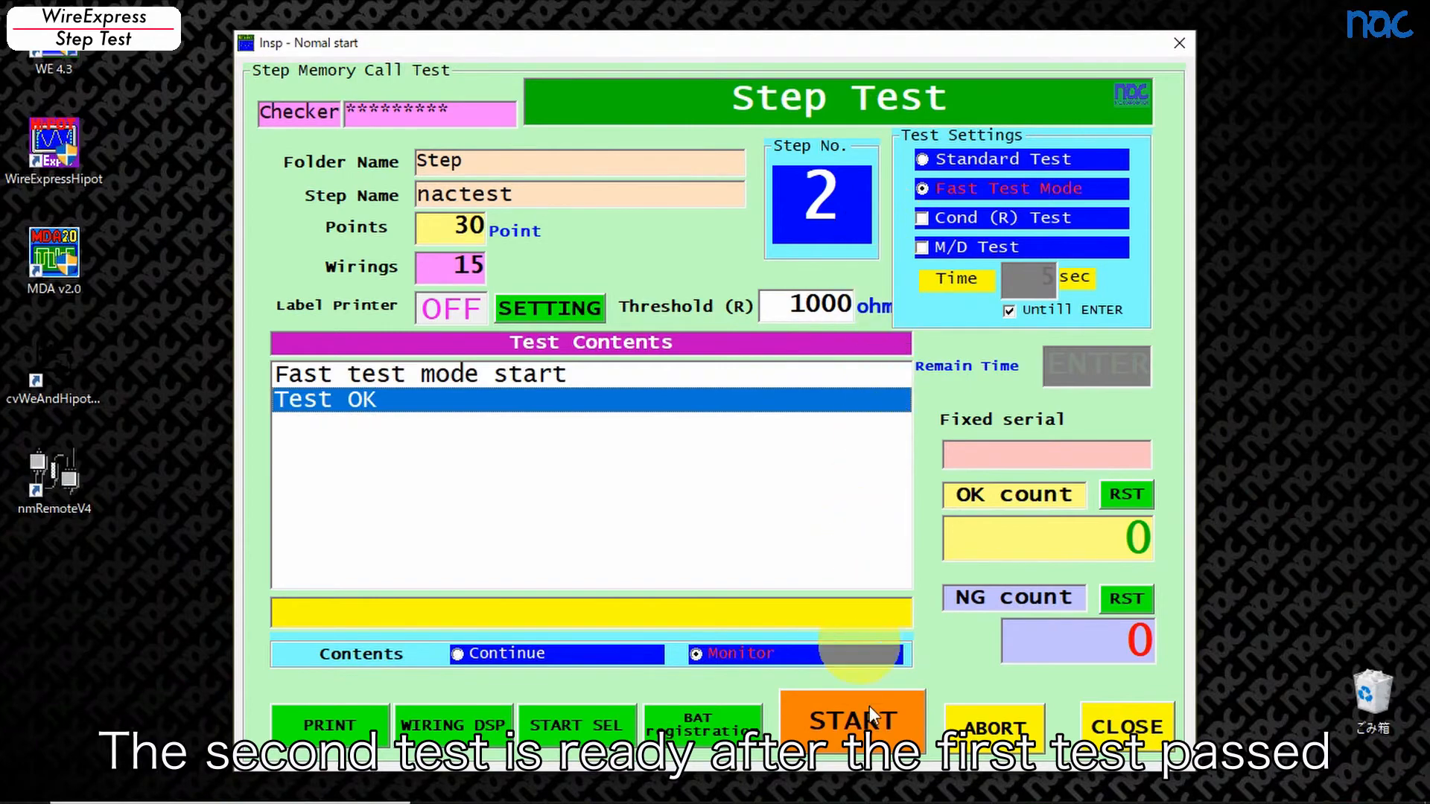
{"action": "left_click", "coordinate": [852, 725]}
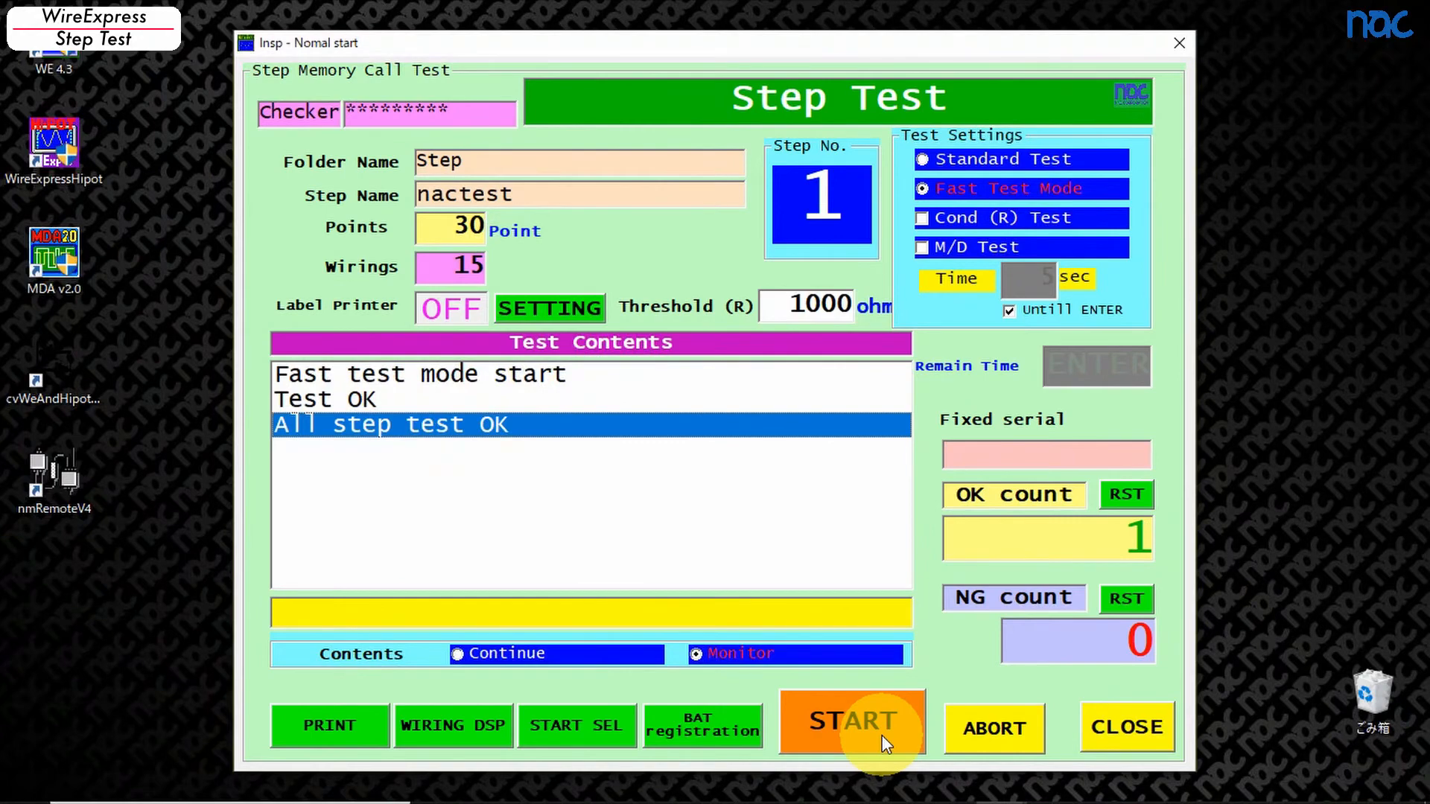
{"action": "left_click", "coordinate": [1128, 727]}
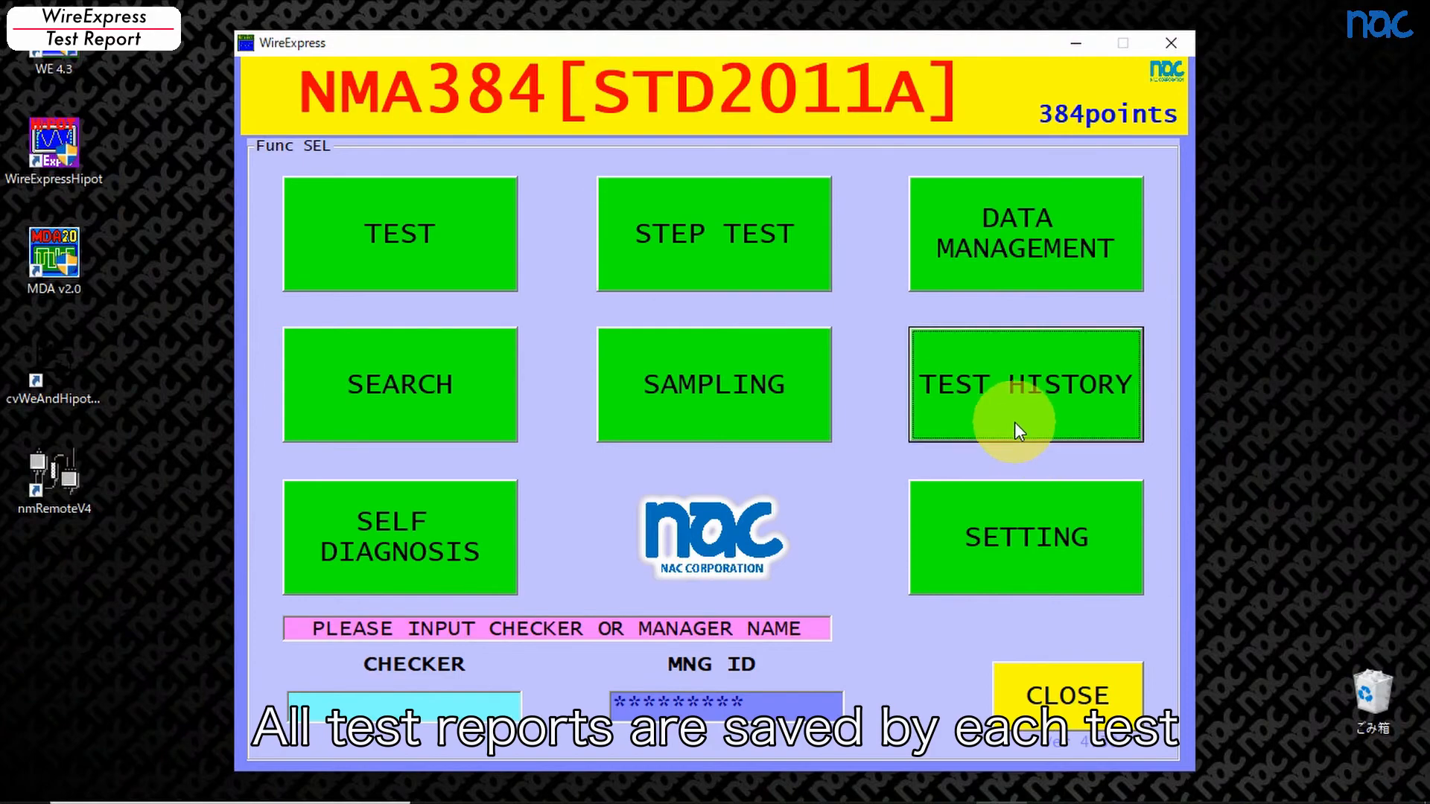
Step: List the test history filtered by parts name nactest01
{"action": "left_click", "coordinate": [1025, 382]}
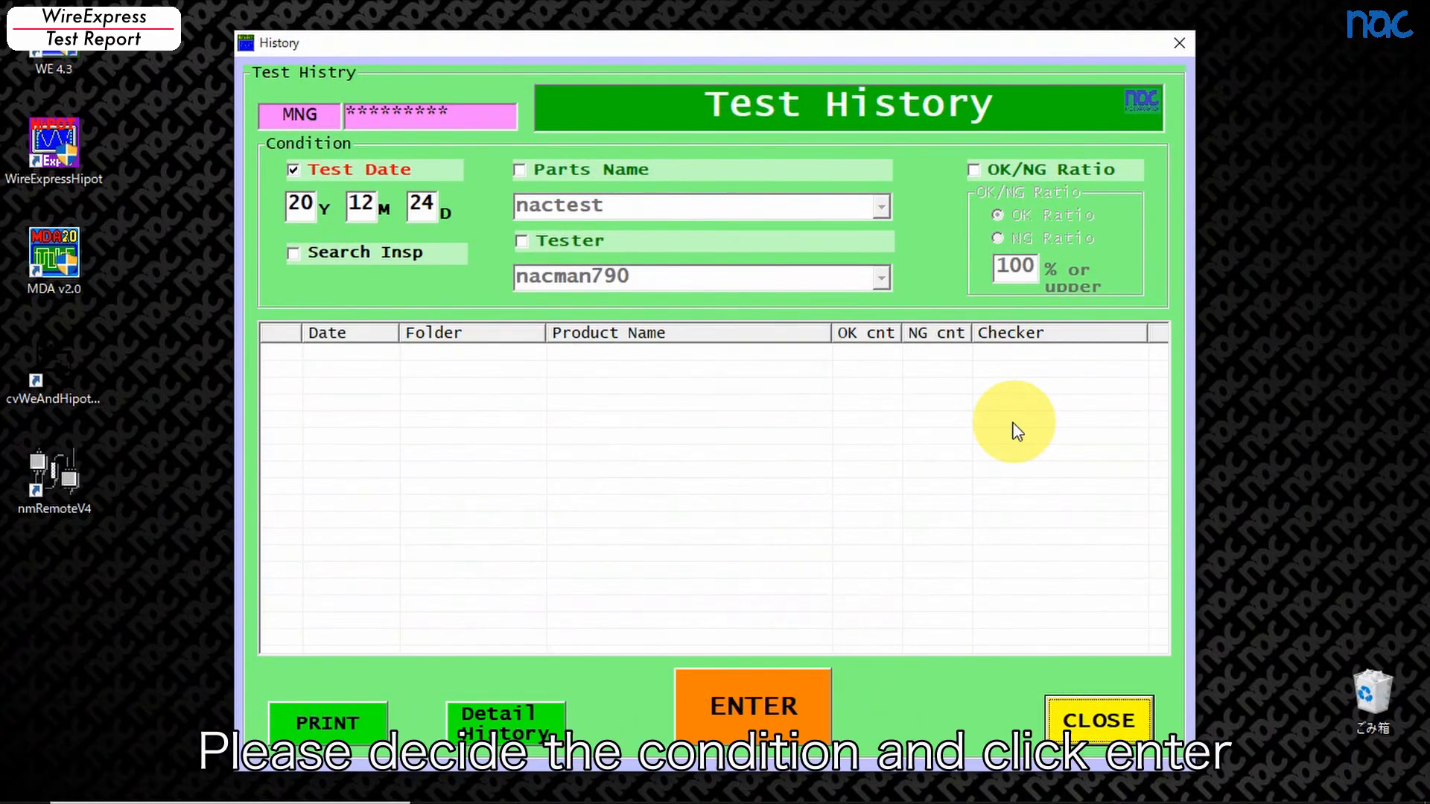
{"action": "left_click", "coordinate": [519, 170]}
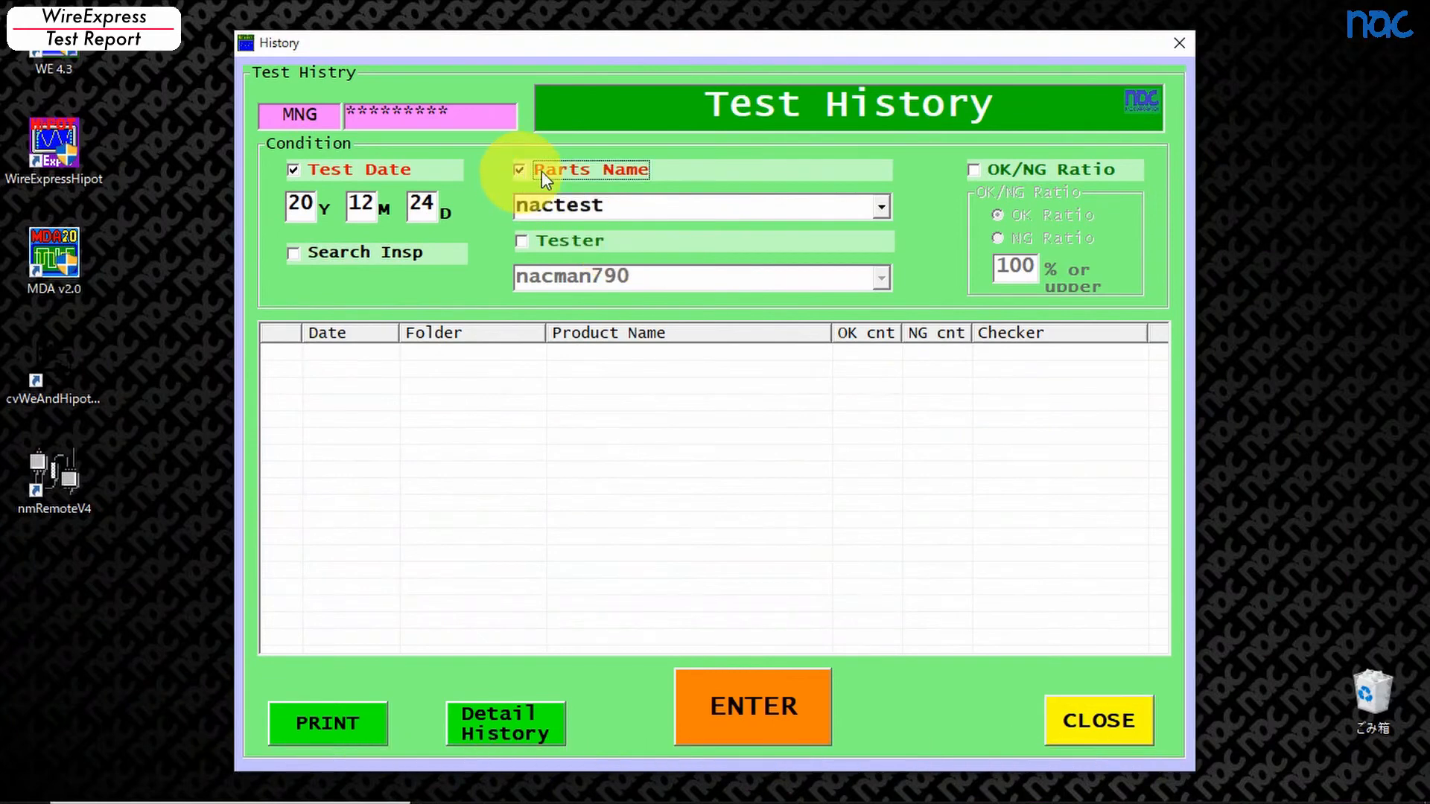
{"action": "left_click", "coordinate": [879, 205]}
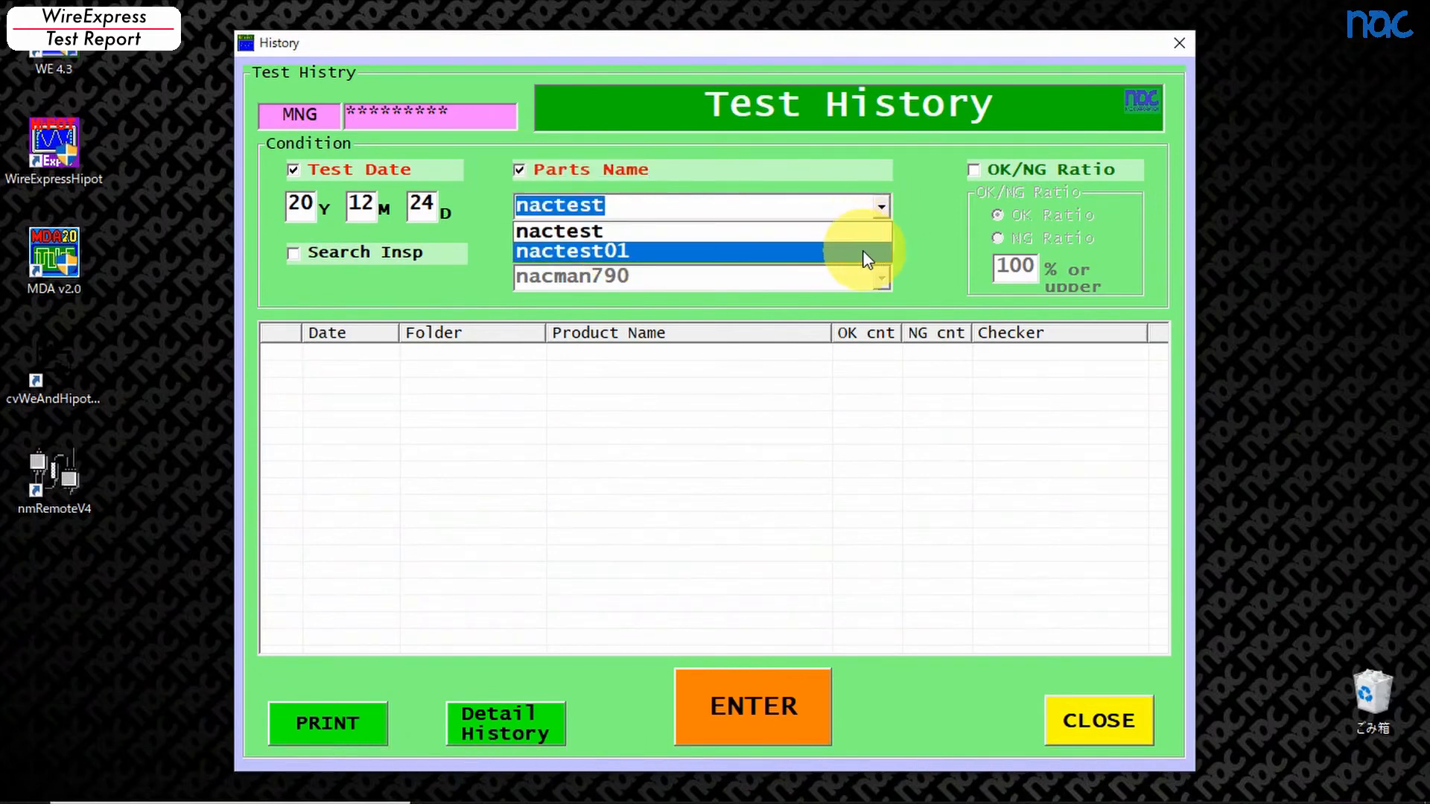
{"action": "left_click", "coordinate": [571, 252]}
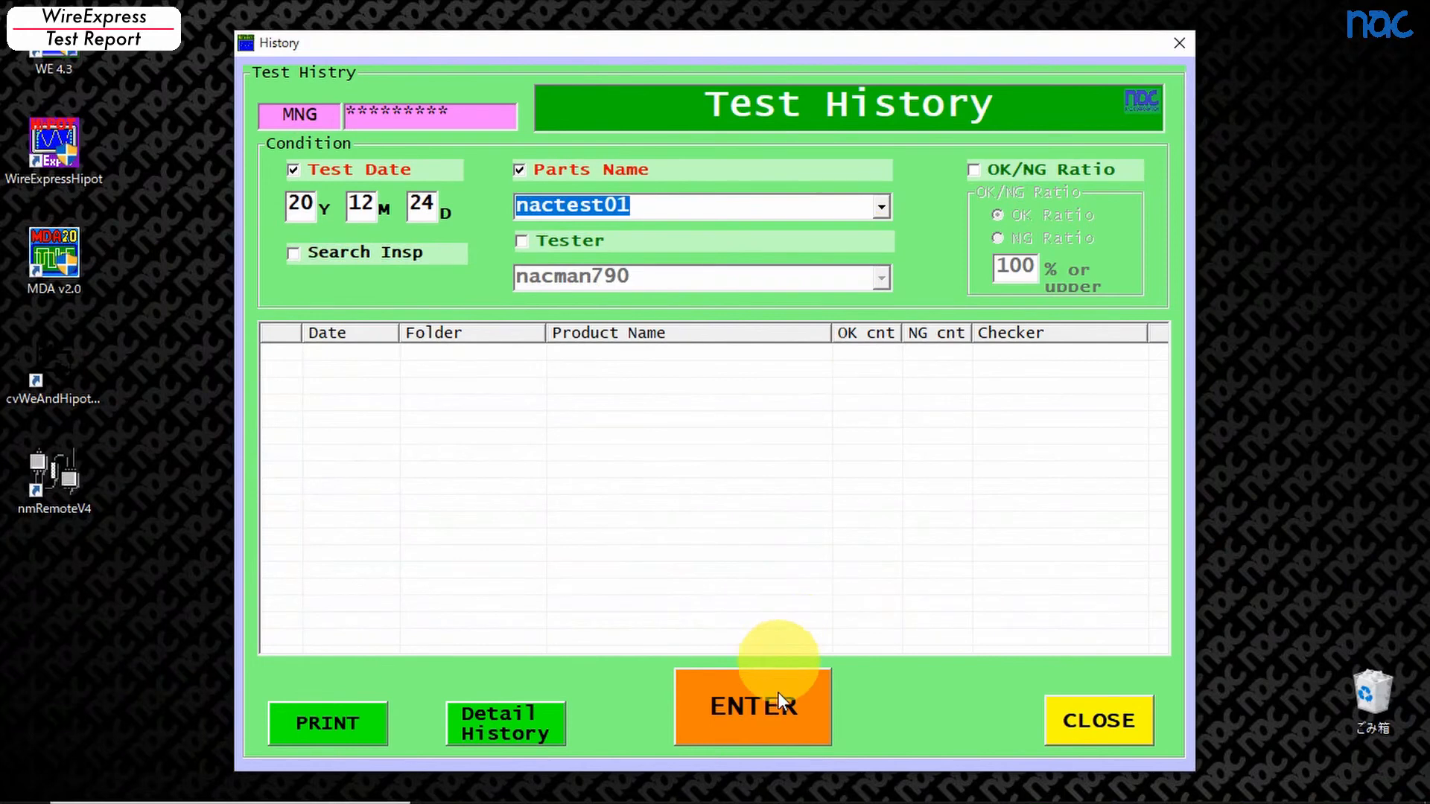
{"action": "left_click", "coordinate": [751, 706]}
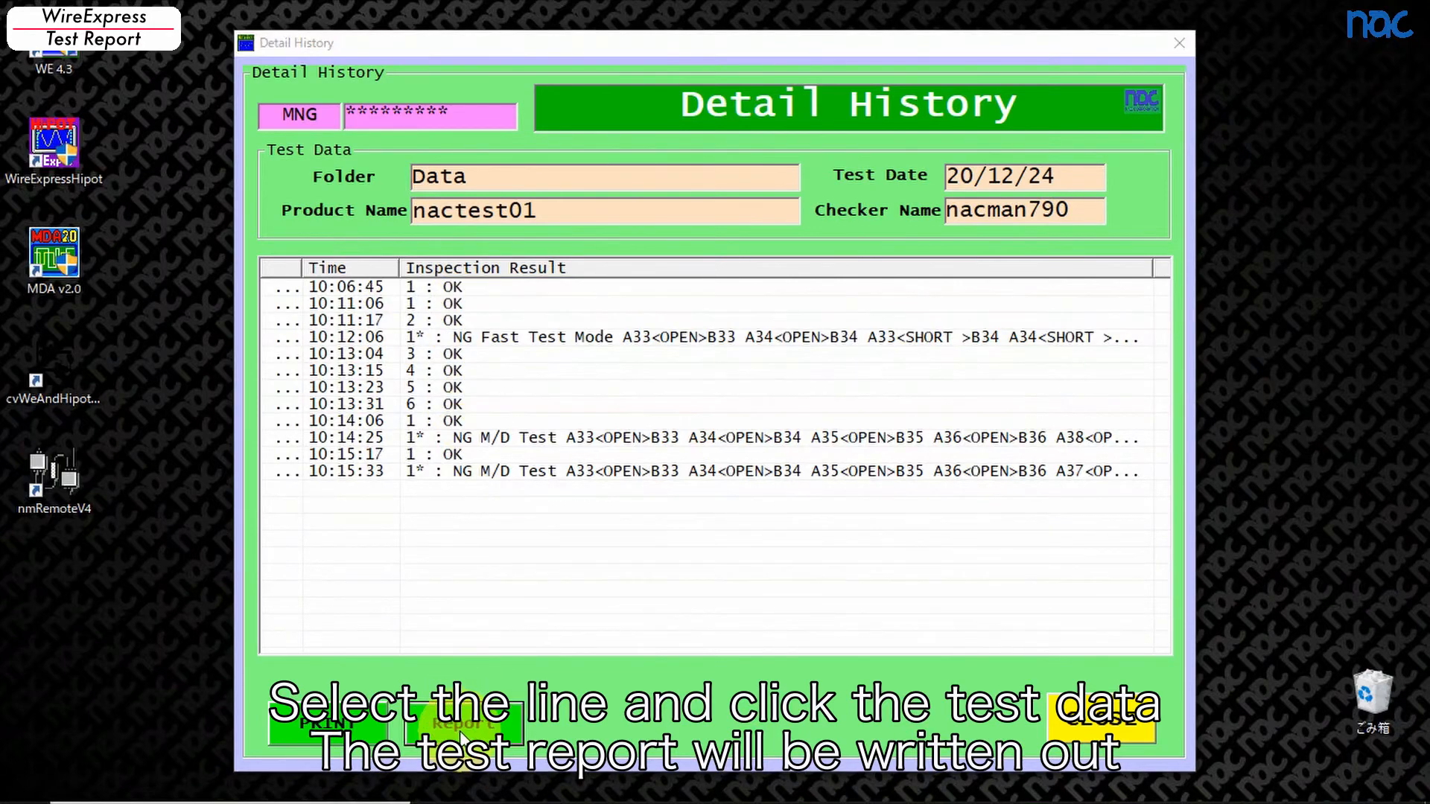
Step: Export the nactest01 detail report as CSV to the desktop and open it in Excel
{"action": "left_click", "coordinate": [456, 724]}
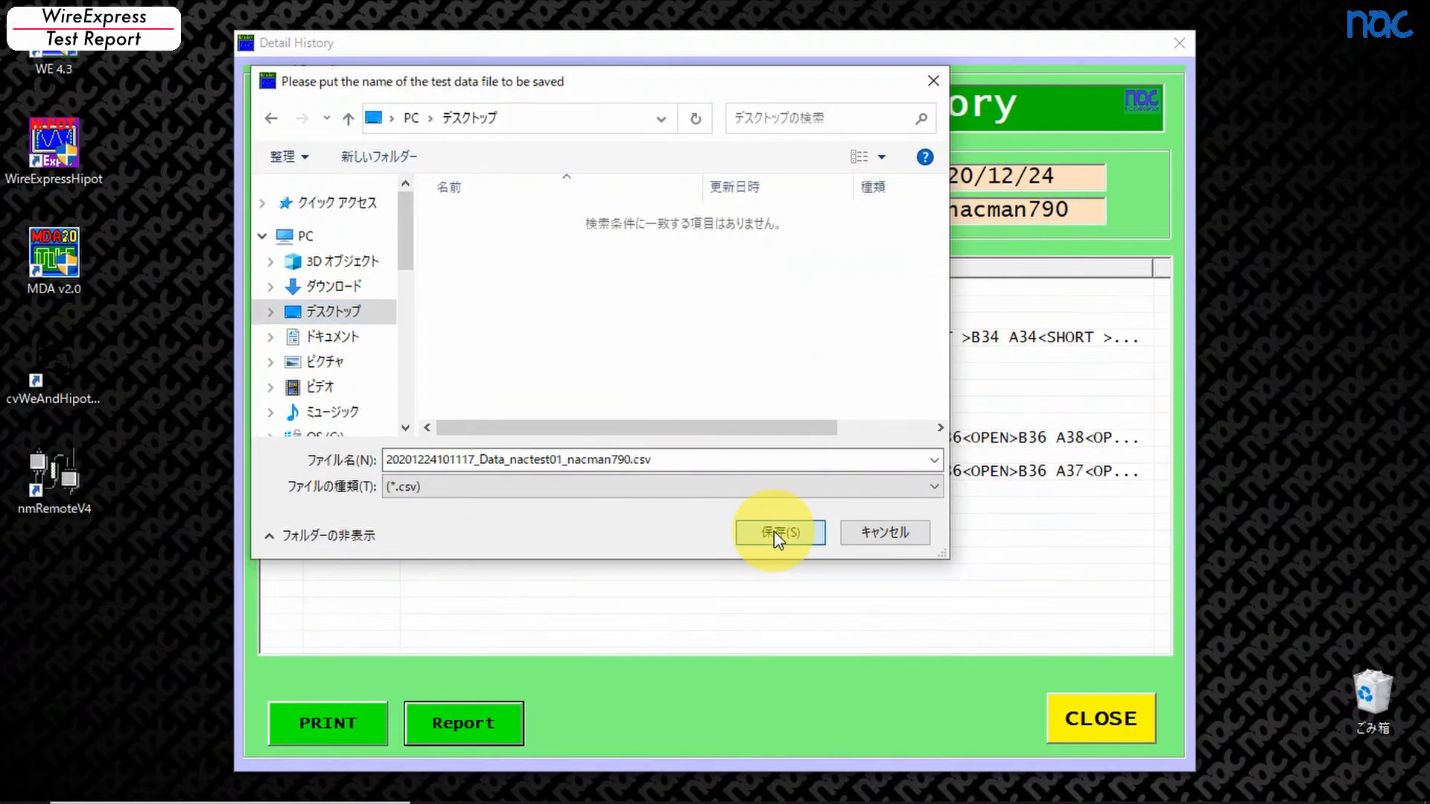
{"action": "left_click", "coordinate": [773, 533]}
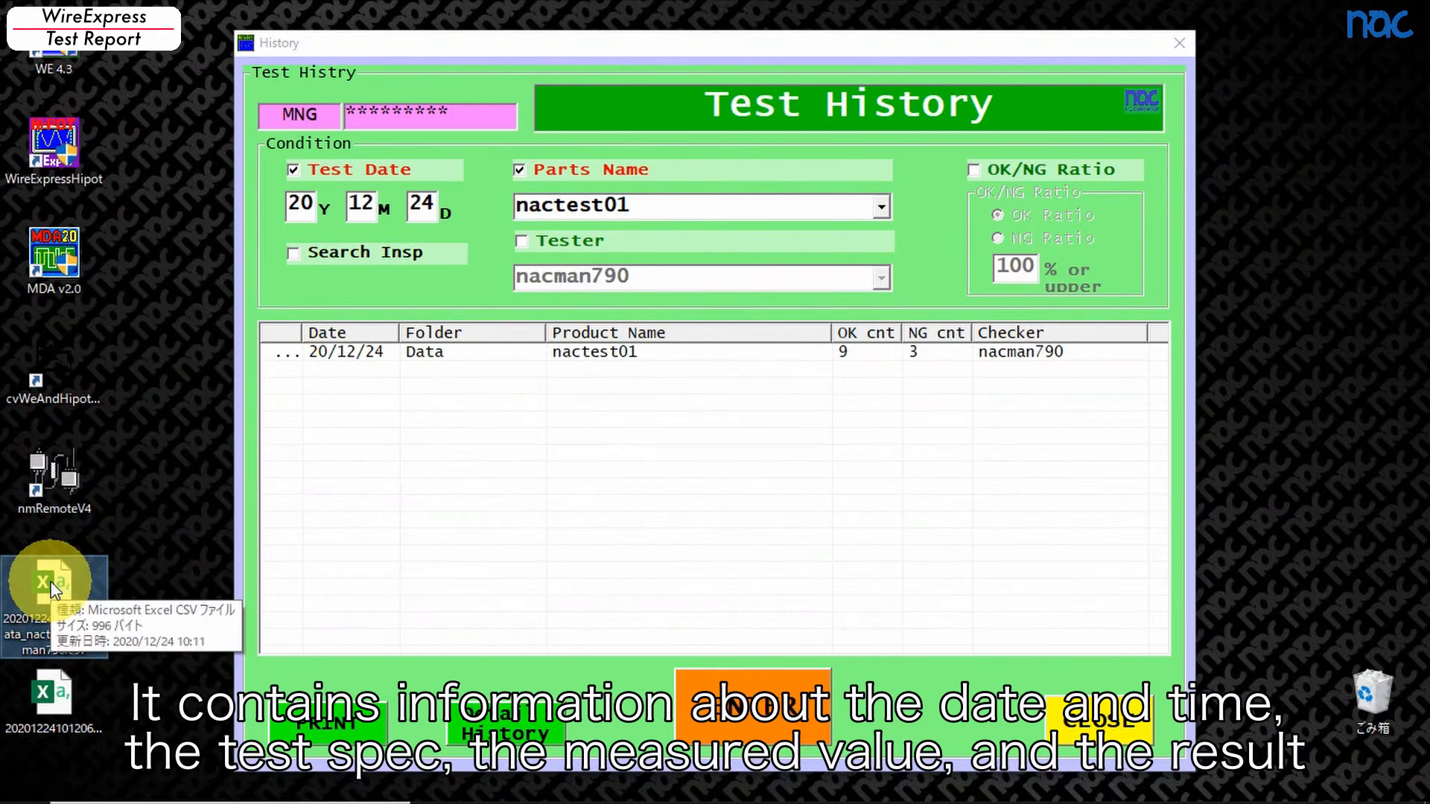
{"action": "double_click", "coordinate": [54, 581]}
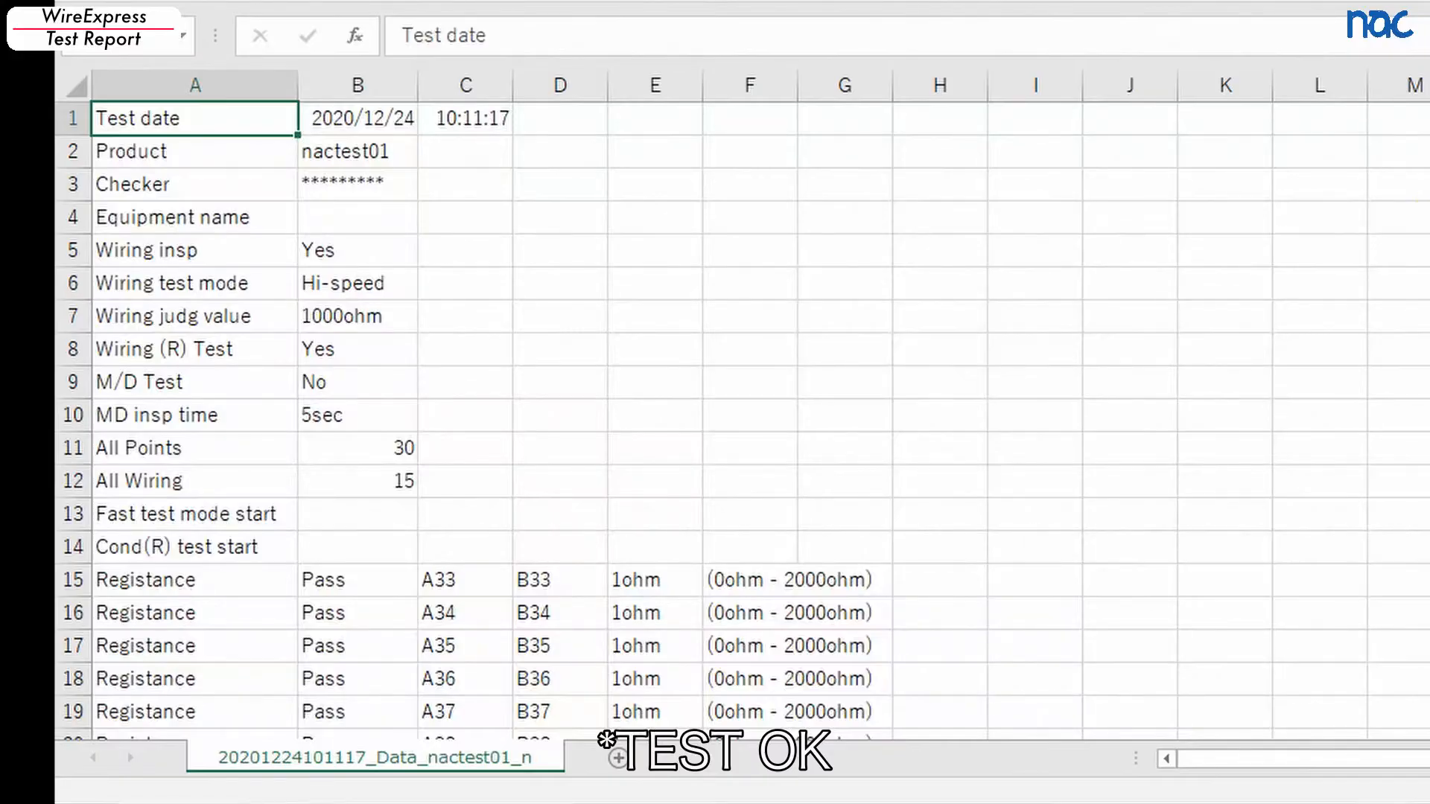
Step: Scroll through the nactest01 report rows showing resistance Pass and Test NG results
{"action": "scroll", "scroll_direction": "down", "scroll_amount": 3}
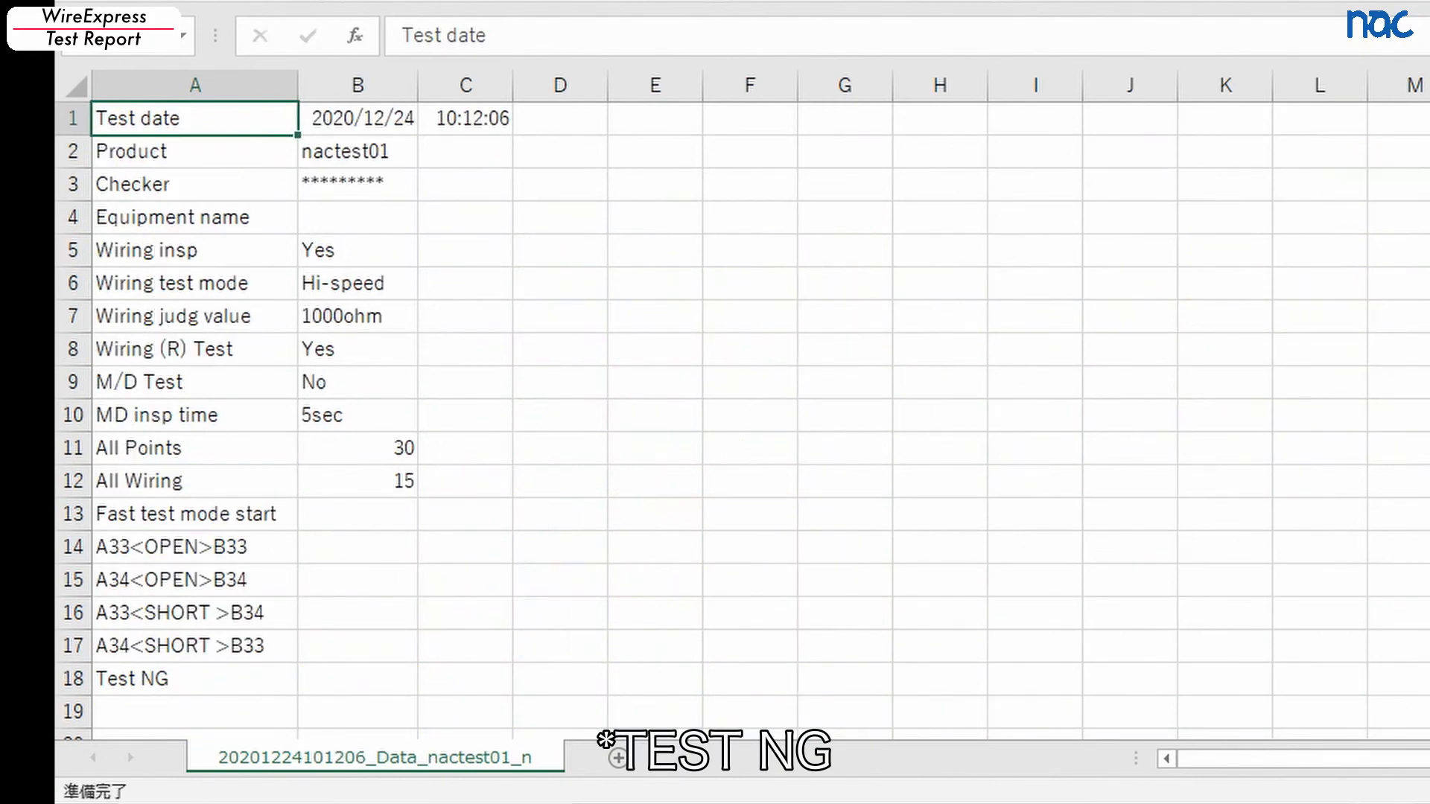
{"action": "scroll", "scroll_direction": "down", "scroll_amount": 3}
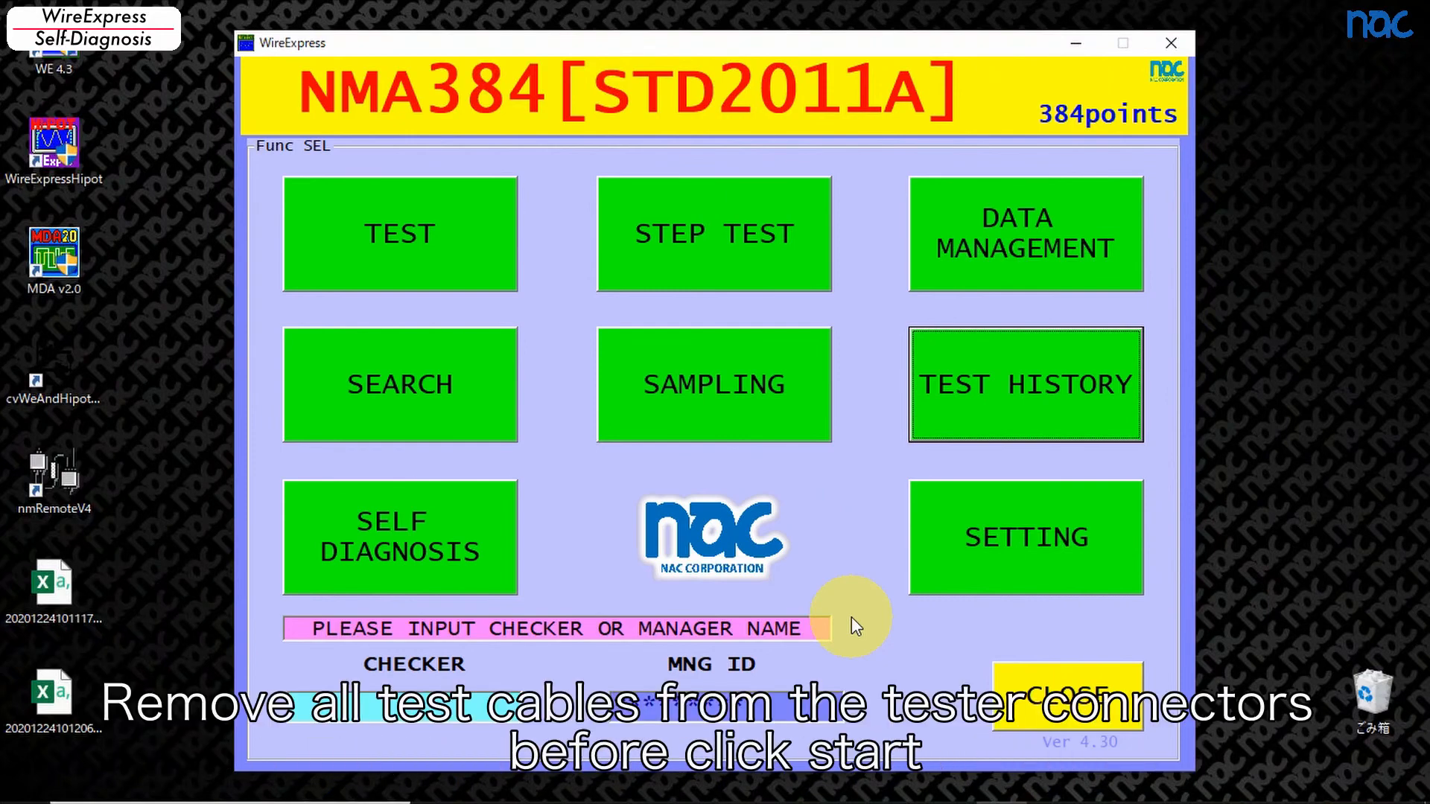
Step: Run the self diagnosis until PASS and close the message, log ending 'Self test complete'
{"action": "left_click", "coordinate": [399, 536]}
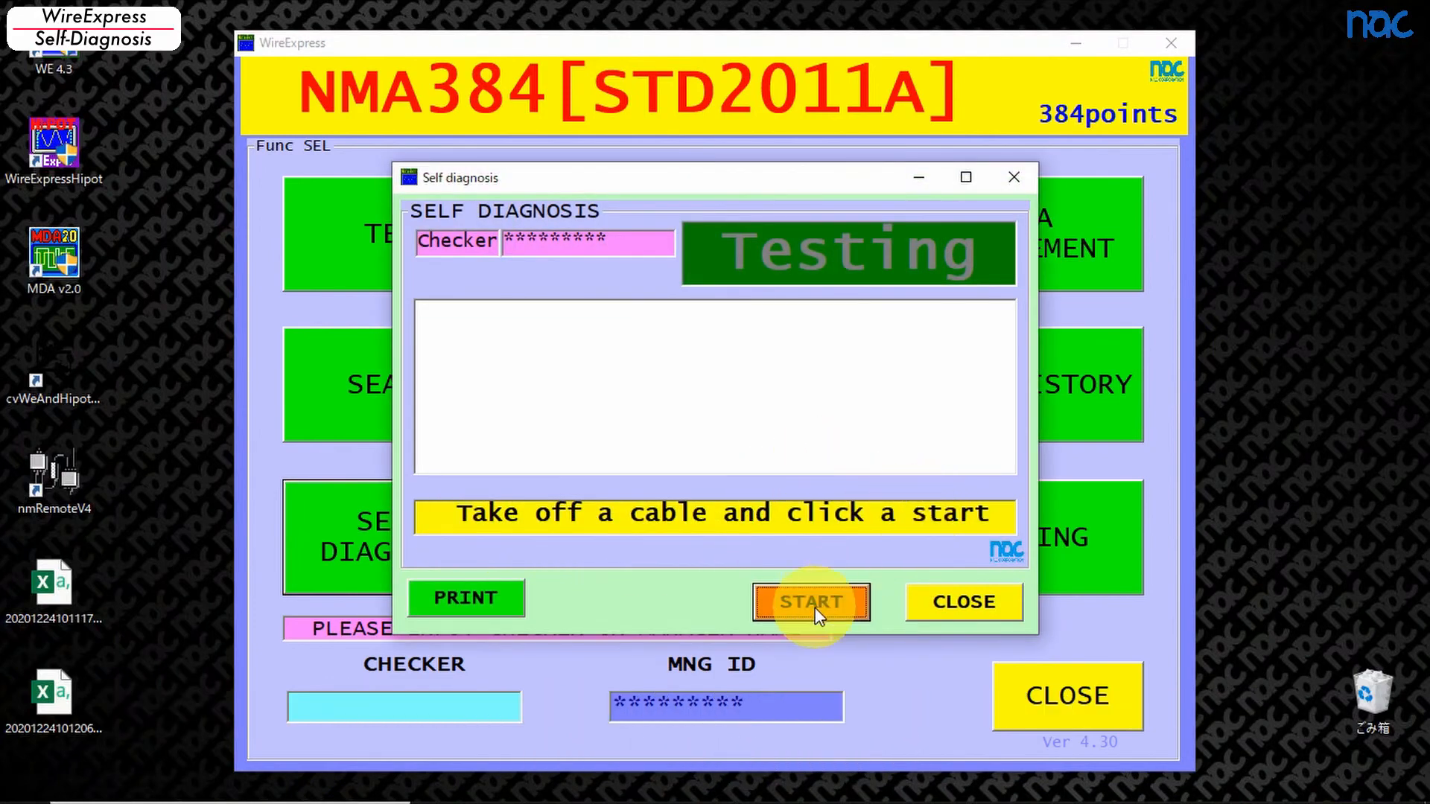
{"action": "left_click", "coordinate": [810, 600]}
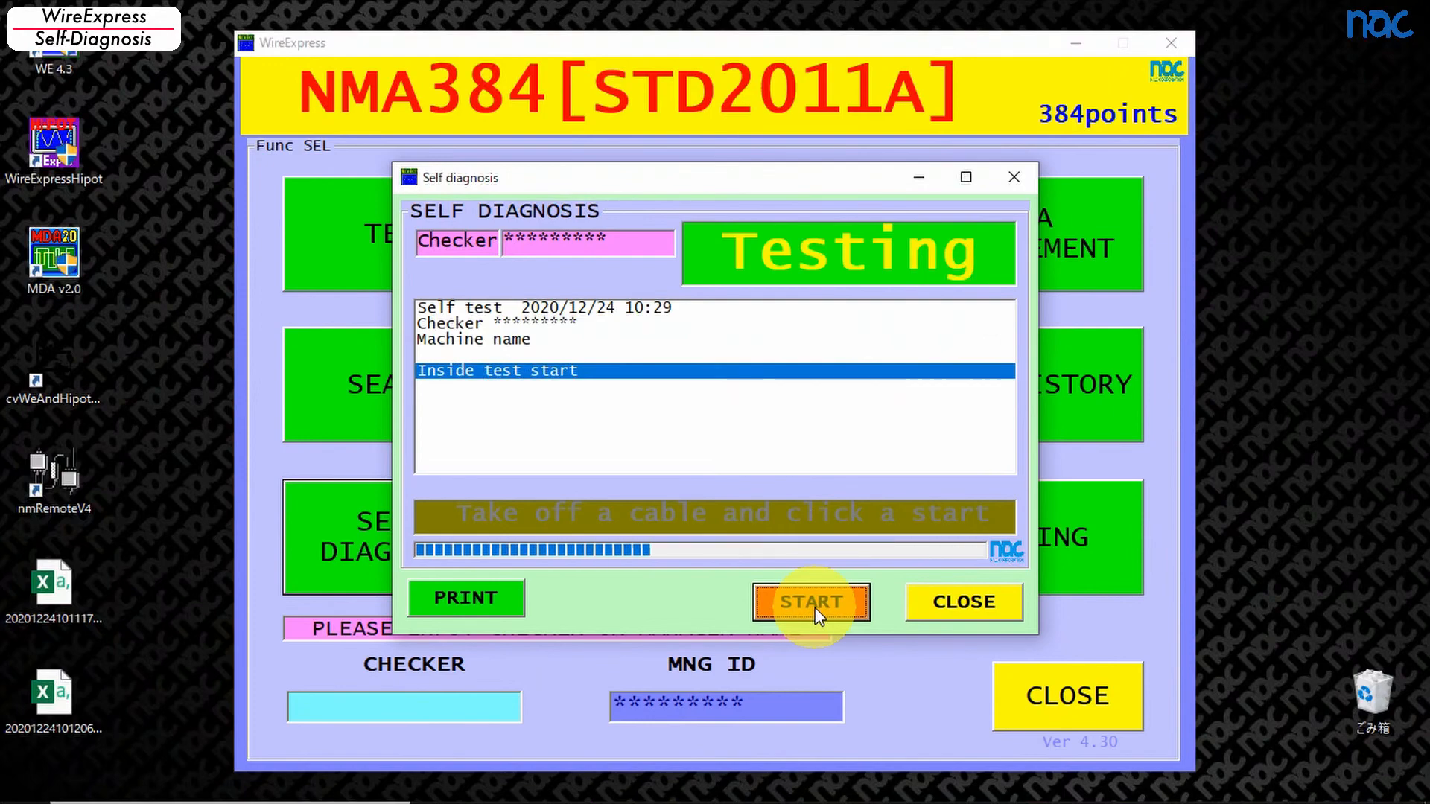
{"action": "left_click", "coordinate": [810, 602]}
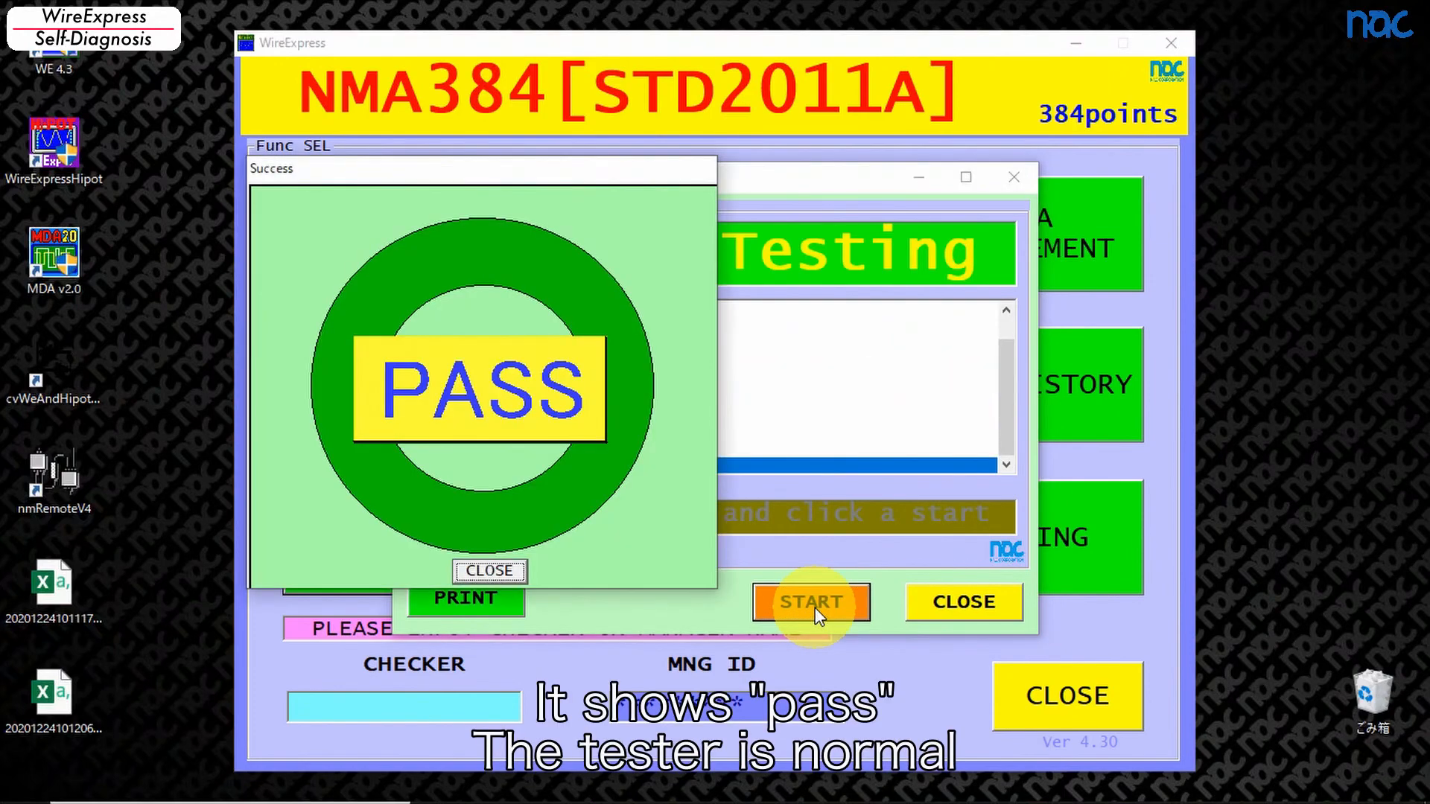
{"action": "left_click", "coordinate": [489, 570]}
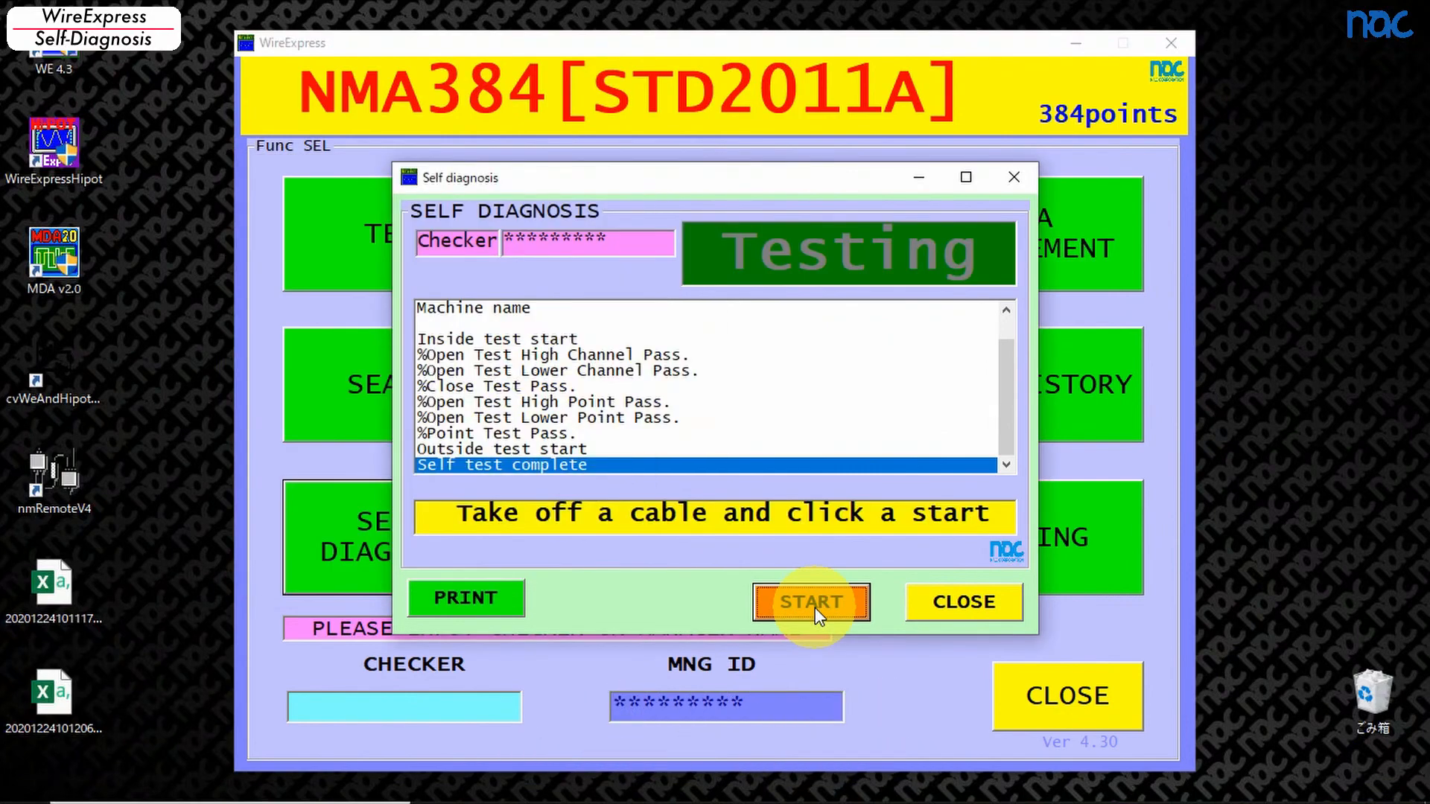